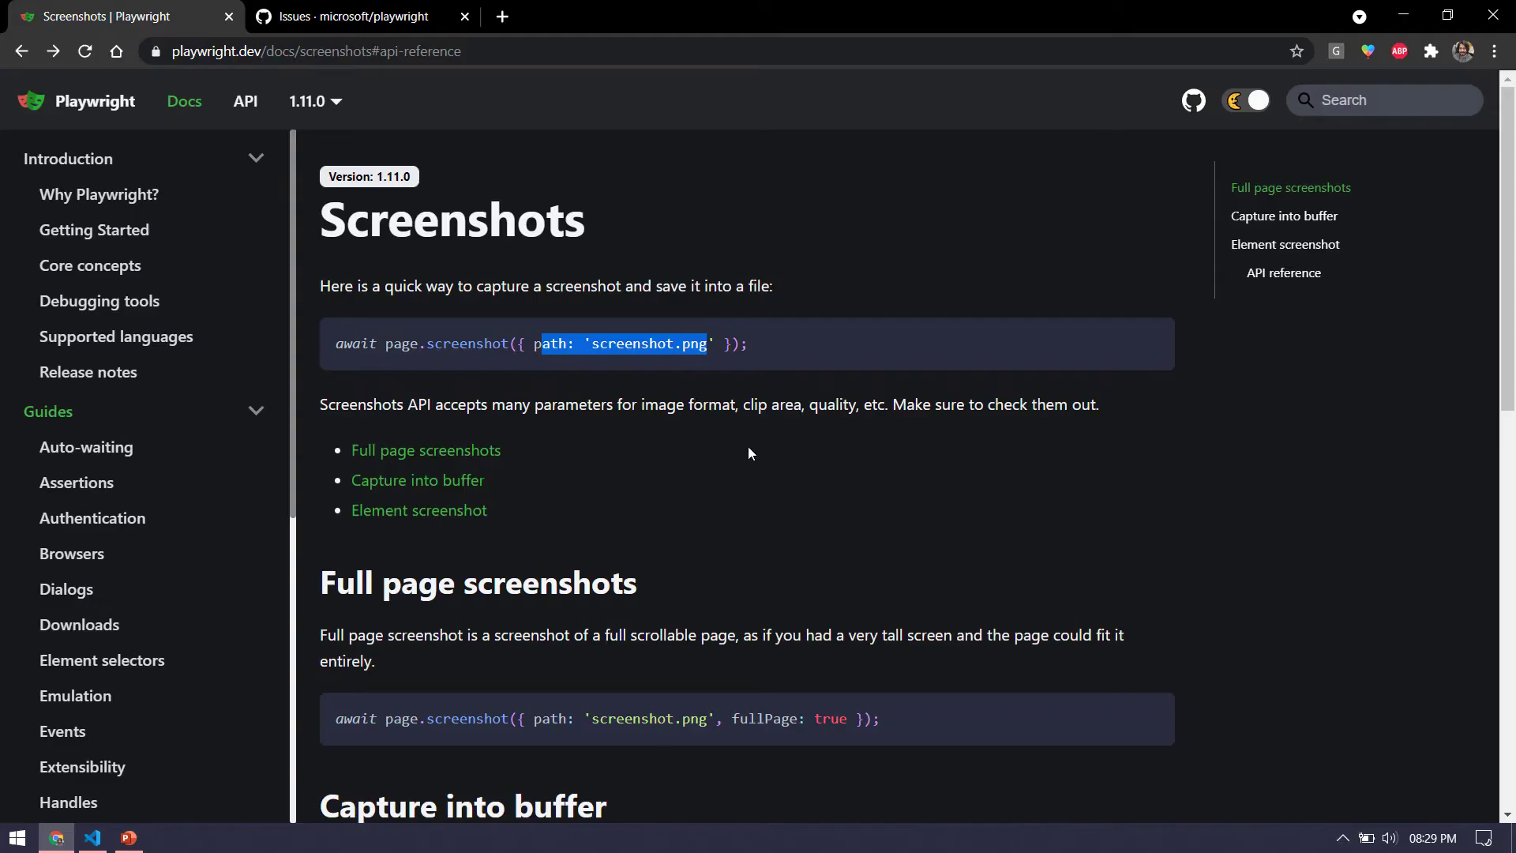
pyautogui.moveTo(657, 464)
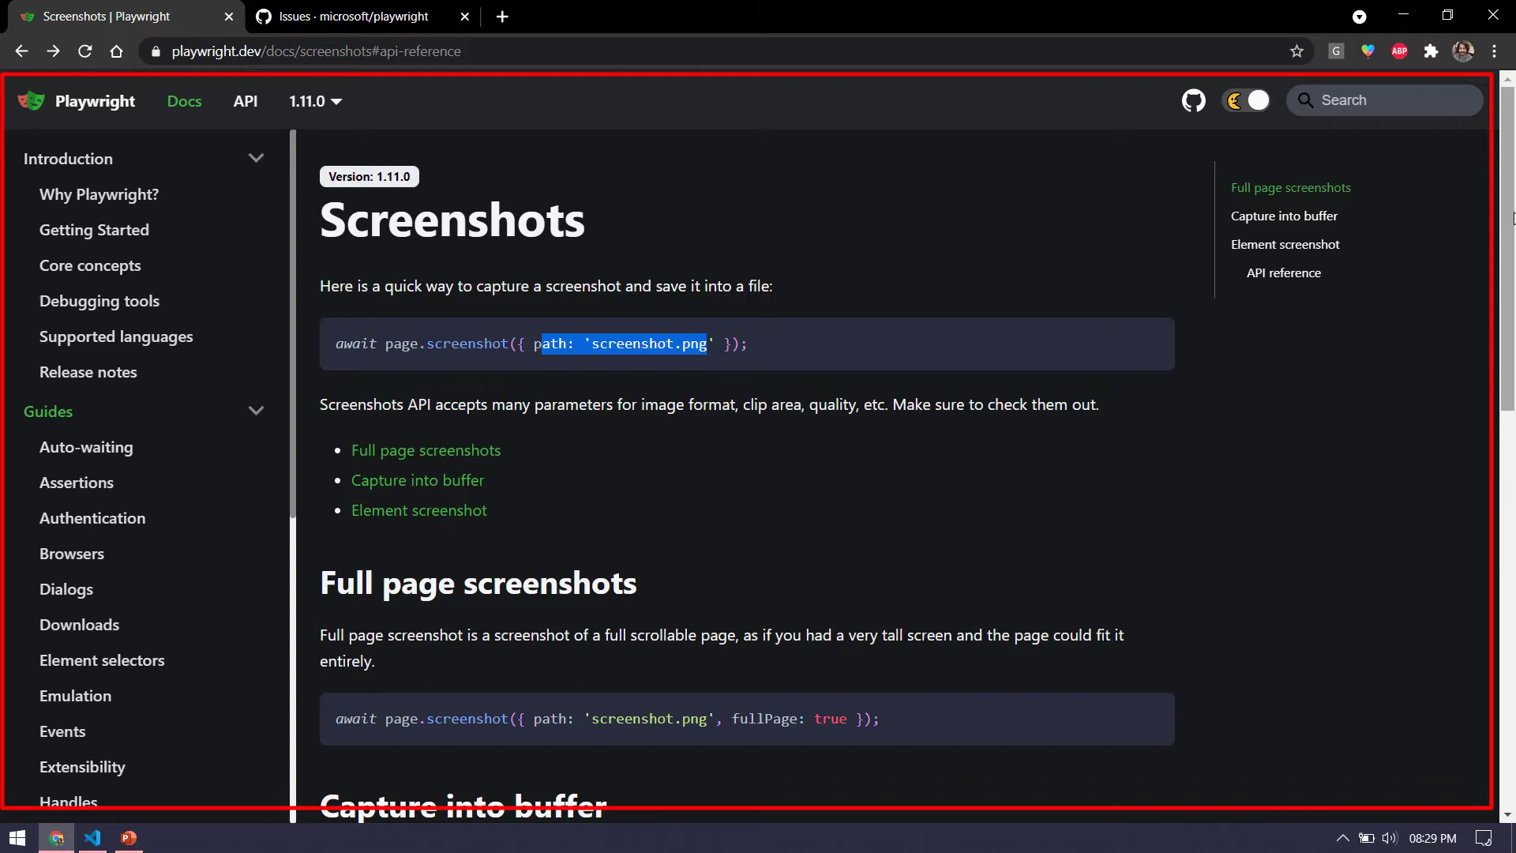
# - Add an async afterEach hook after the last test in the search test file
pyautogui.scroll(-3)
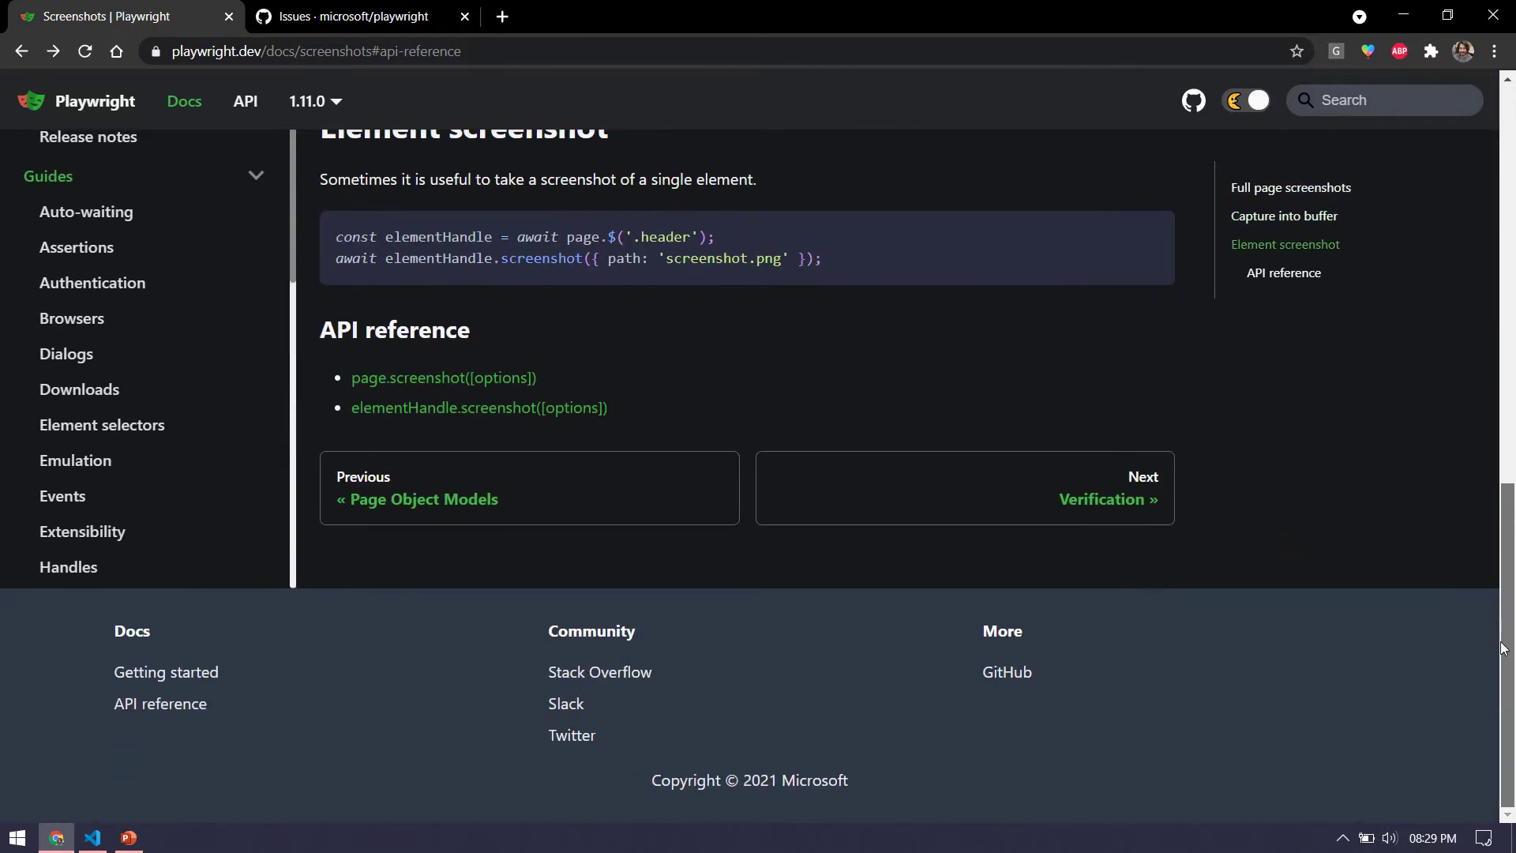
pyautogui.scroll(3)
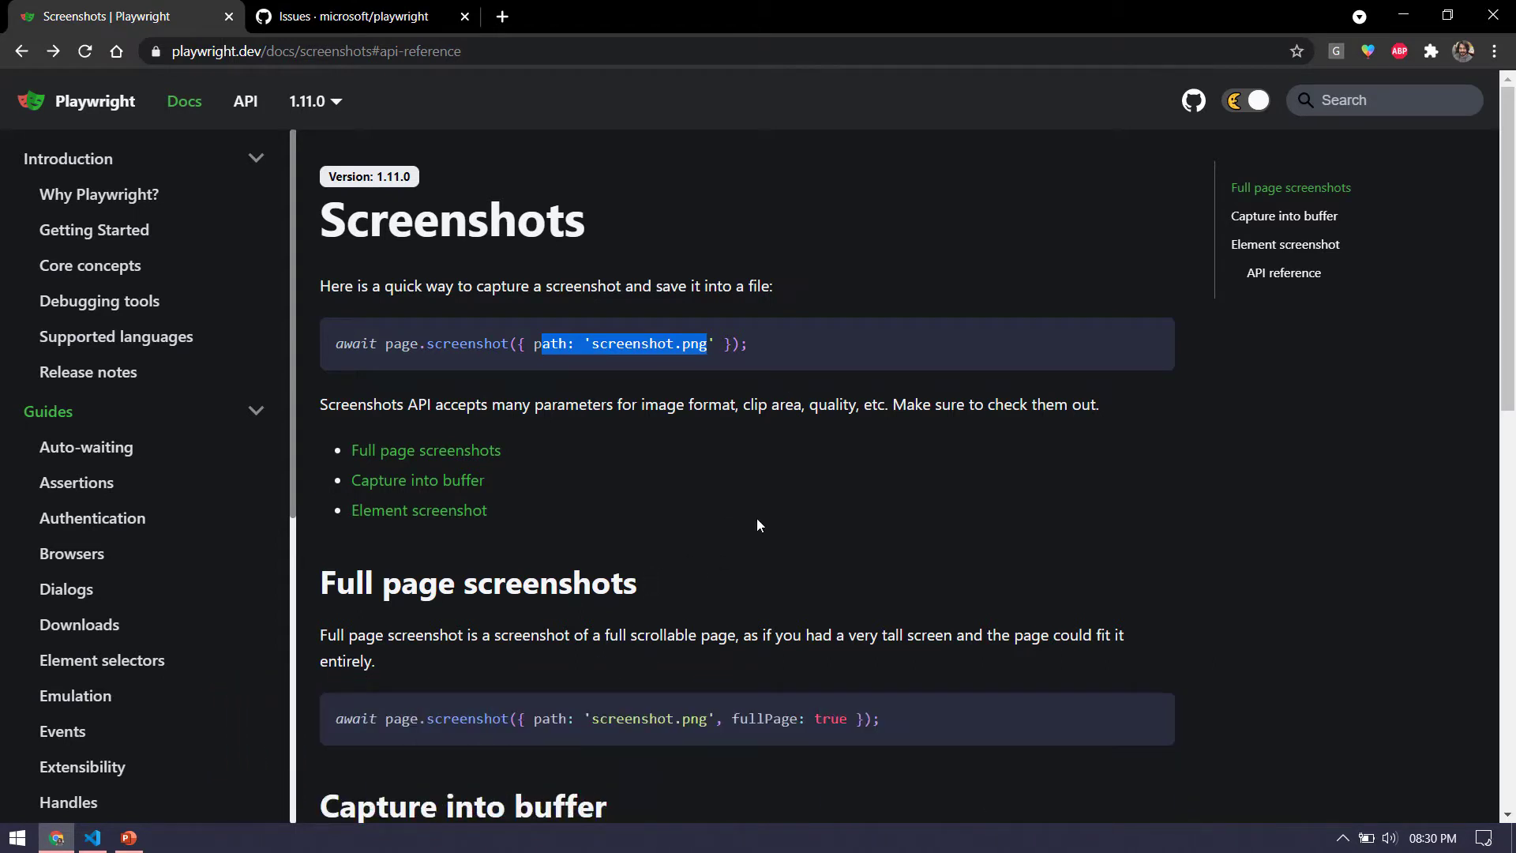
pyautogui.moveTo(1110, 496)
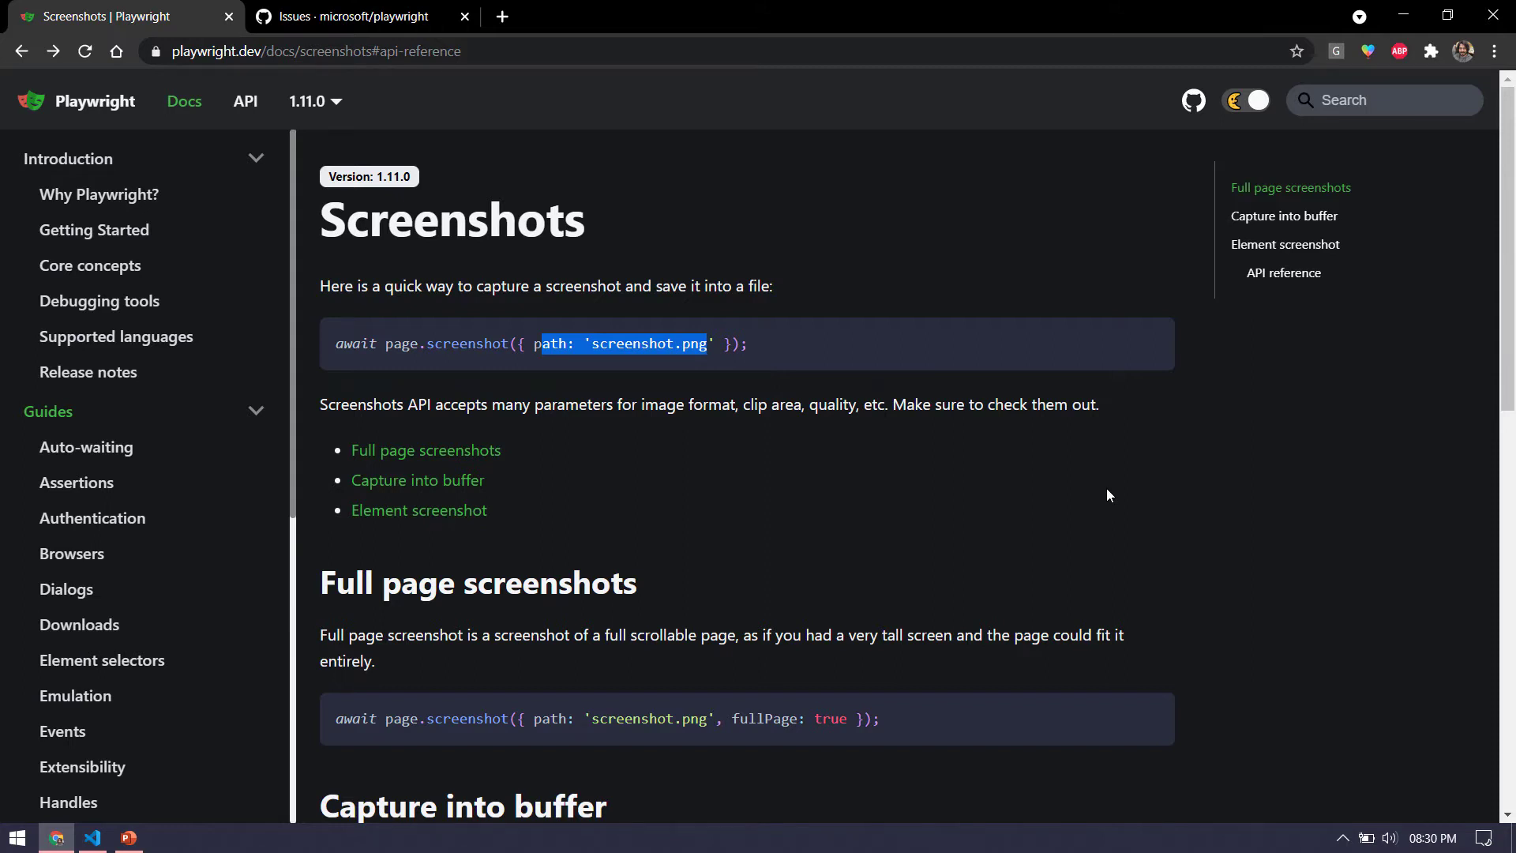
pyautogui.click(94, 837)
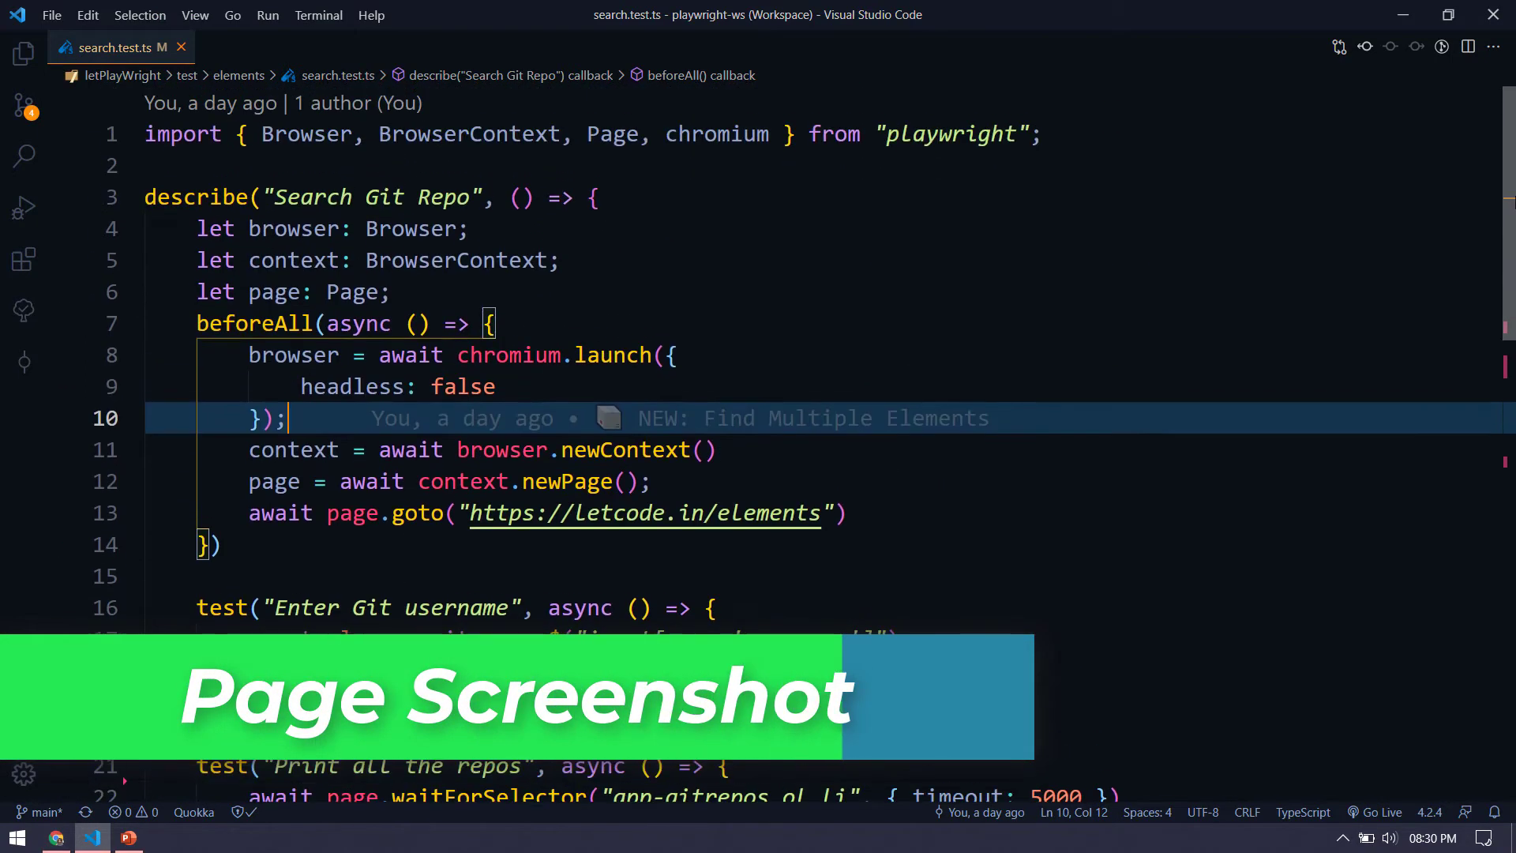
pyautogui.scroll(-3)
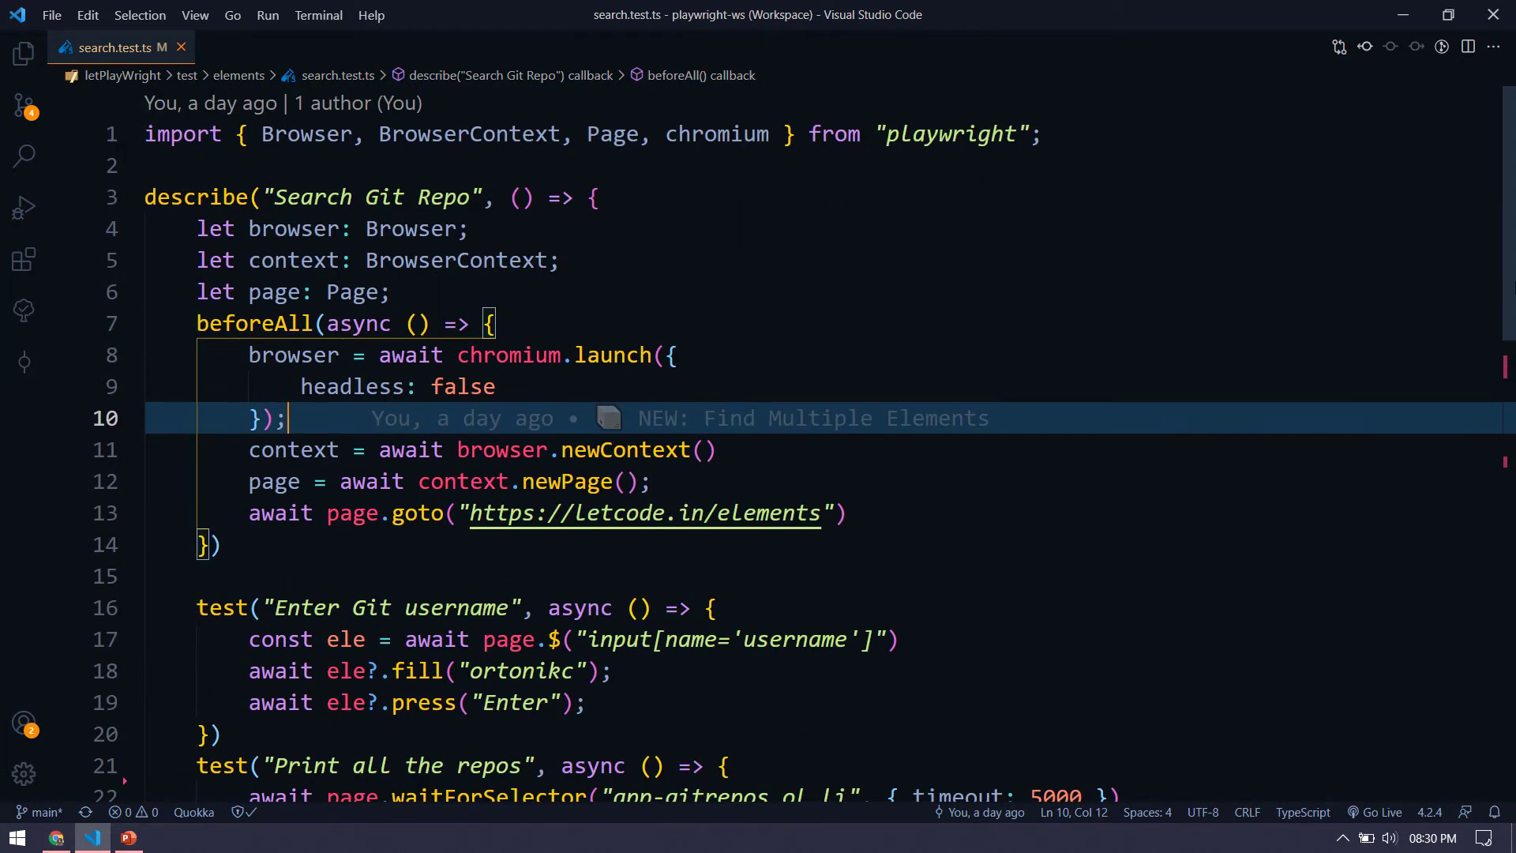
pyautogui.scroll(-3)
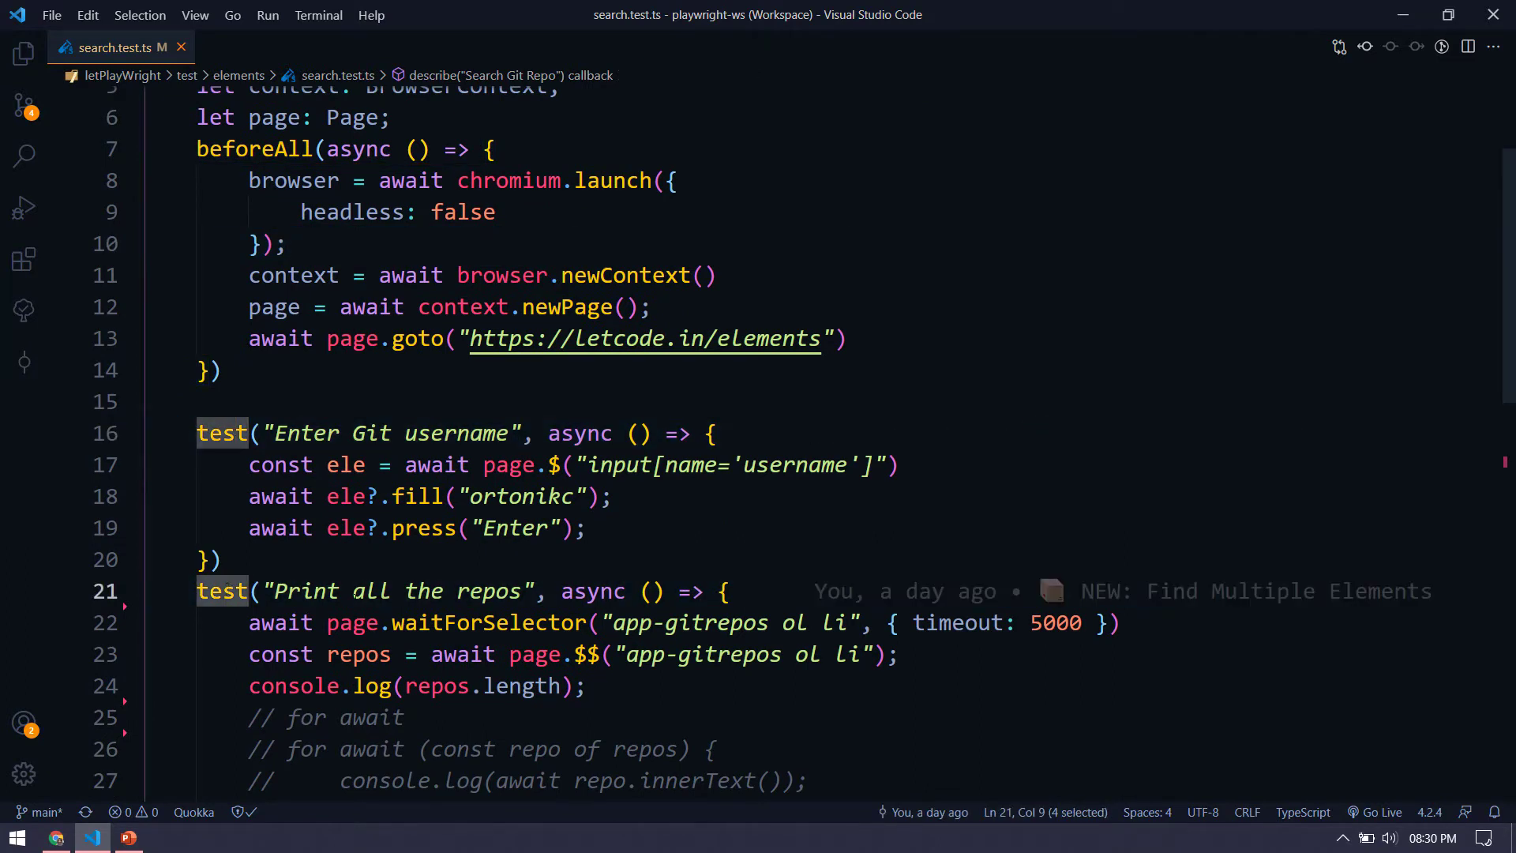
pyautogui.click(135, 433)
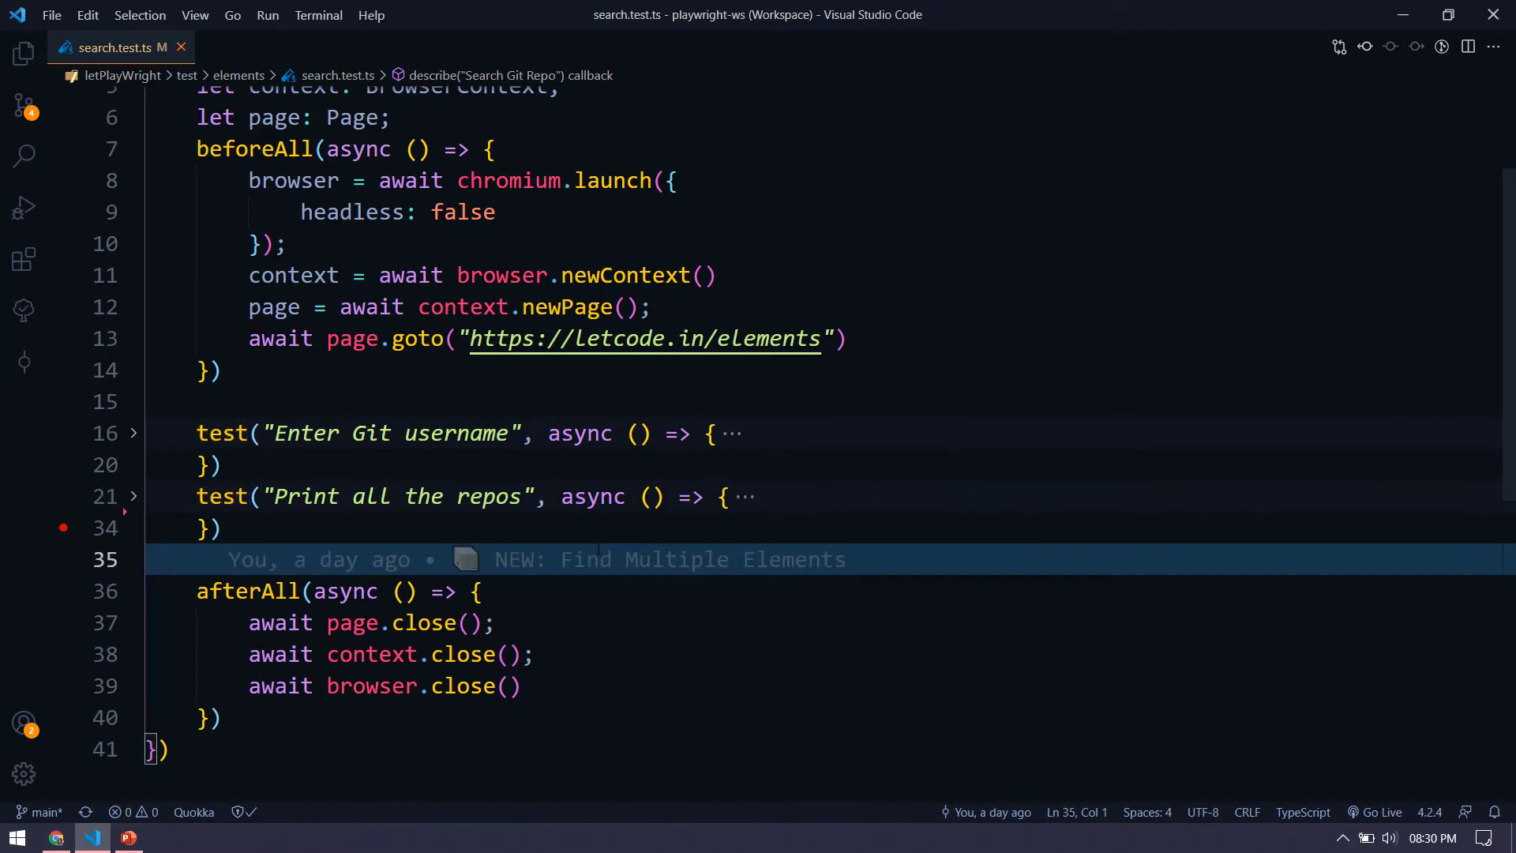
pyautogui.write('afterEach(() => {')
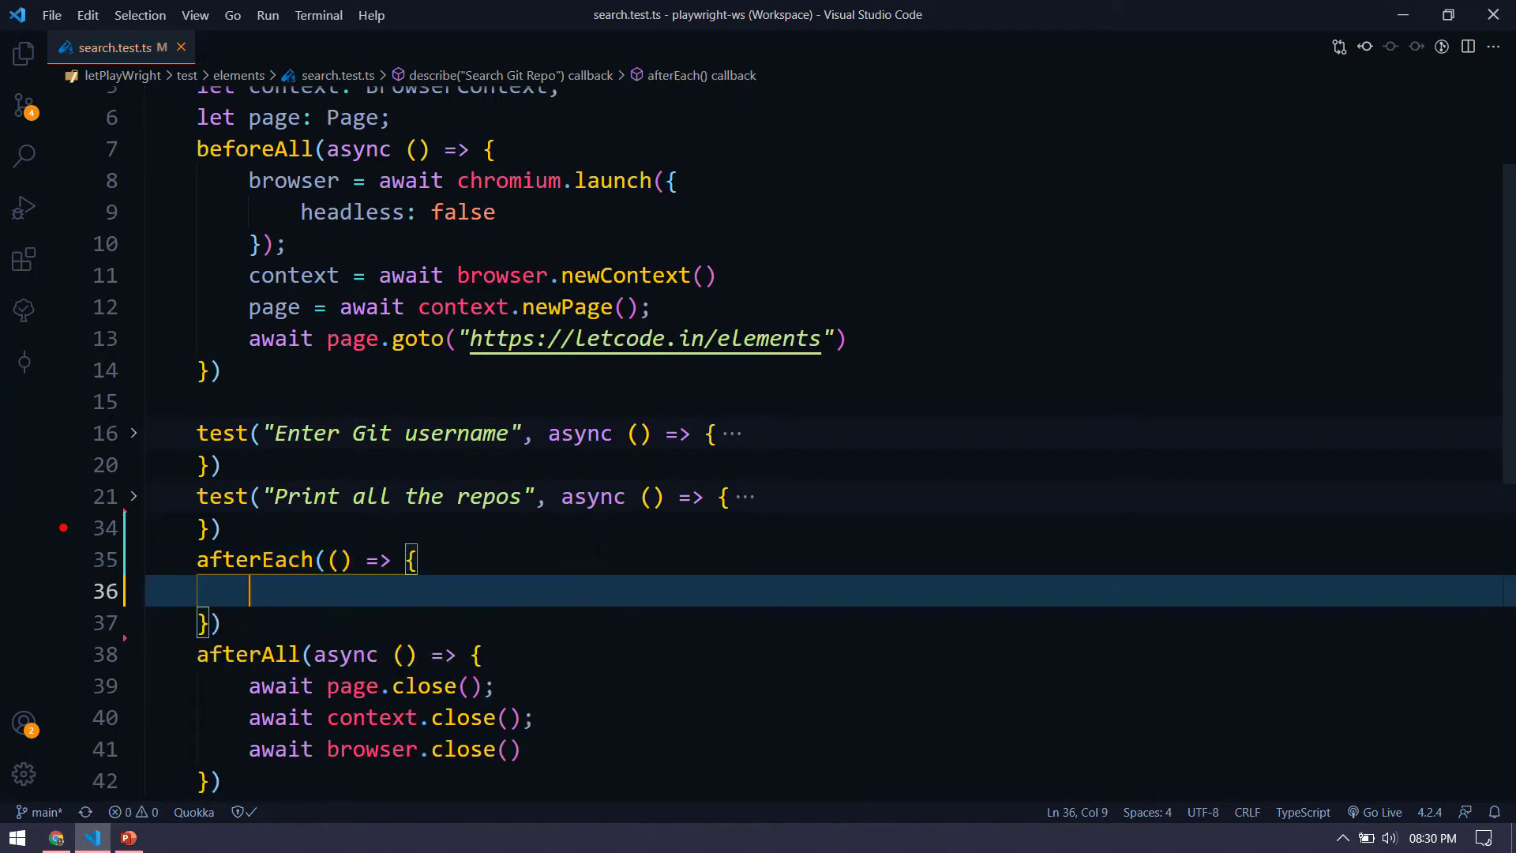
pyautogui.write('await page.screenshot("')
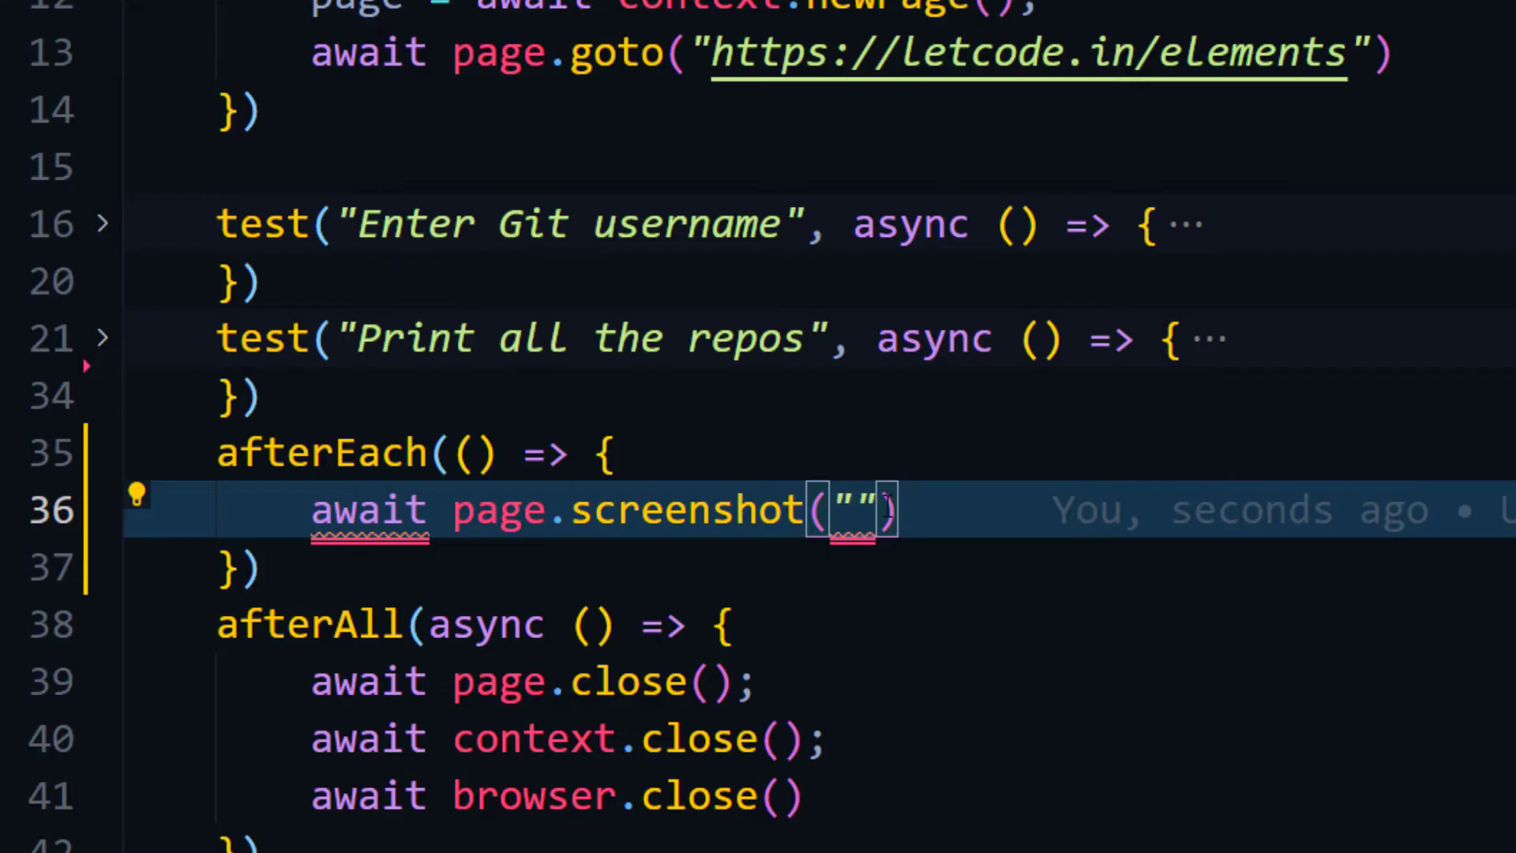
# - Have the hook save page.screenshot with path Date.now() + 'screenshot1.png'
pyautogui.write("{ path: 'screenshot.png' }")
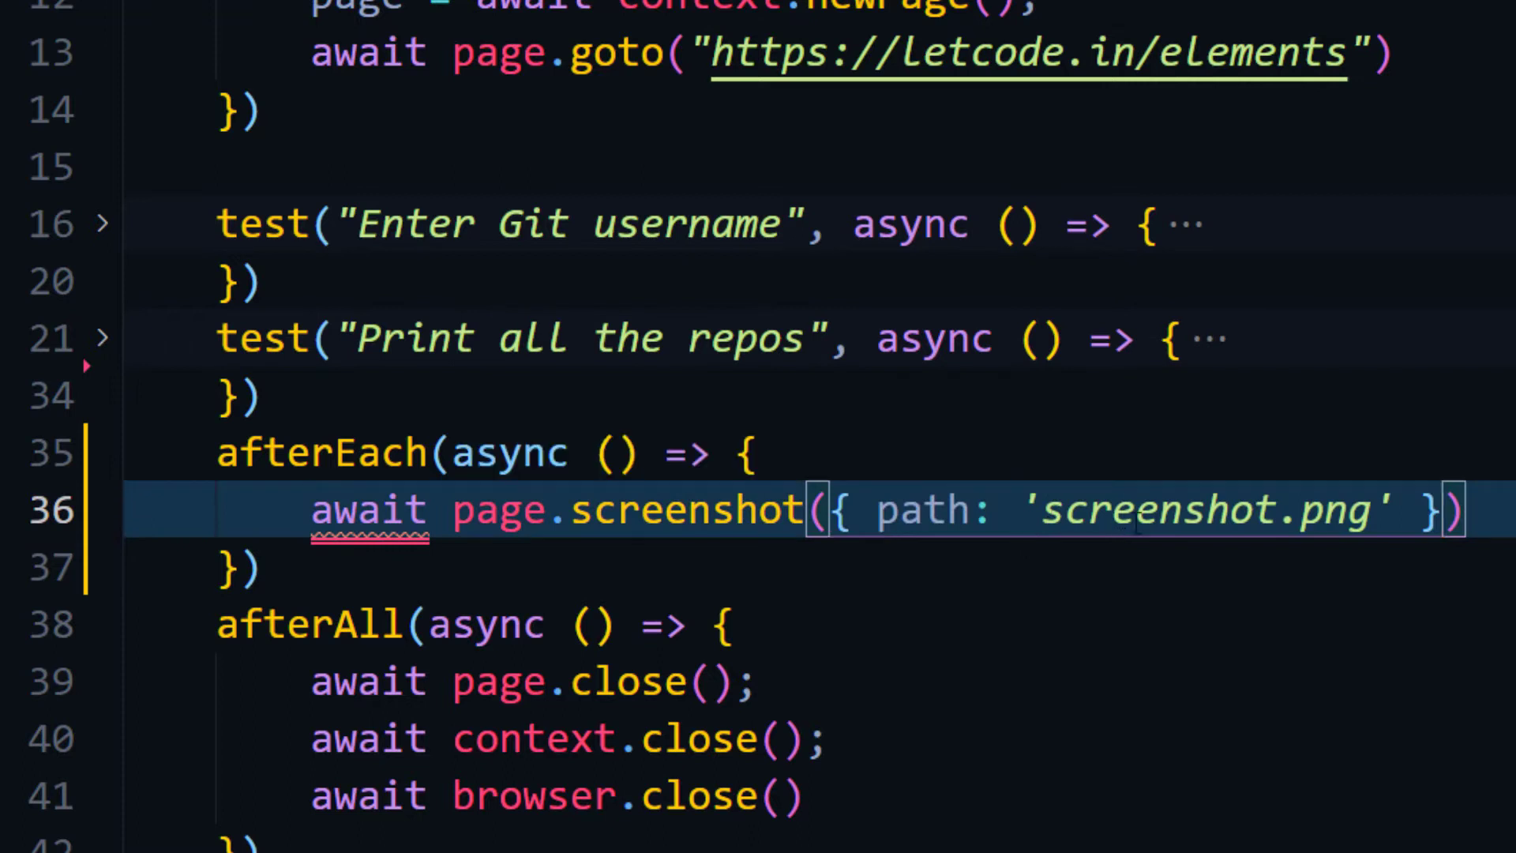
pyautogui.doubleClick(1203, 509)
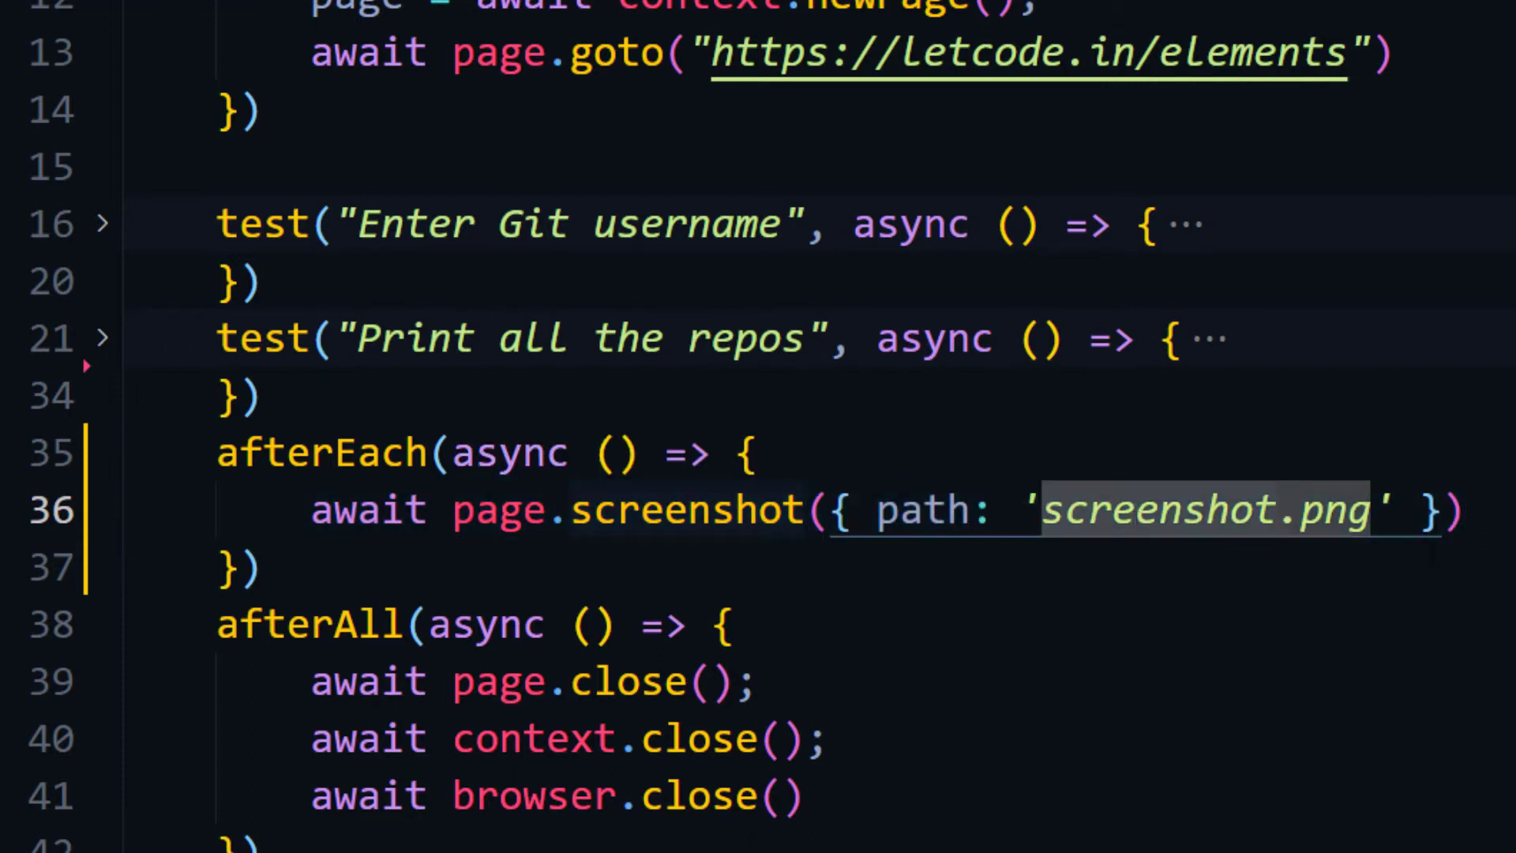
pyautogui.write('screenshot1')
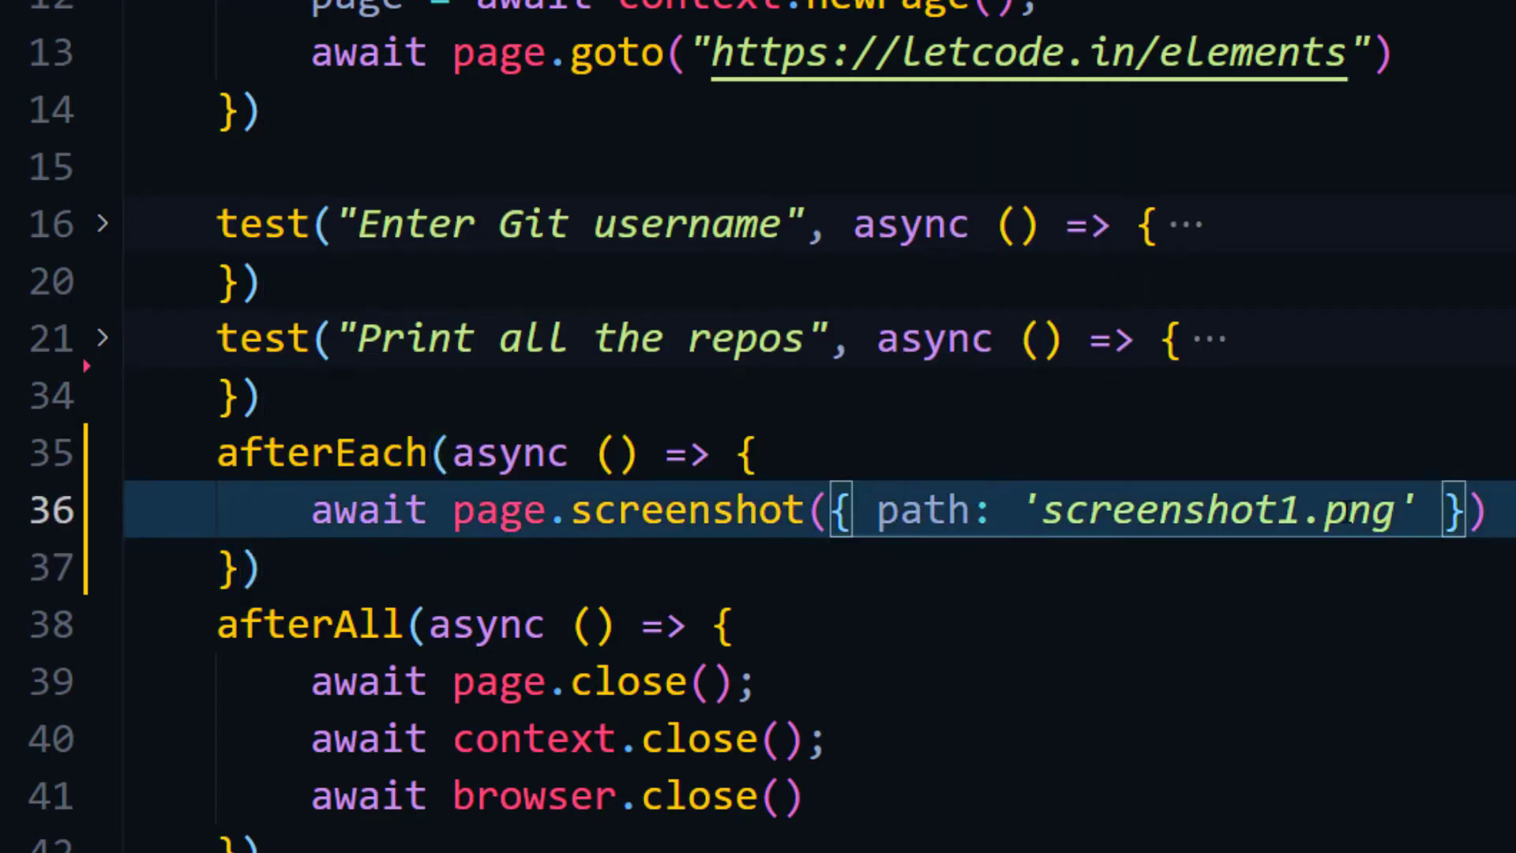
pyautogui.write('Date,')
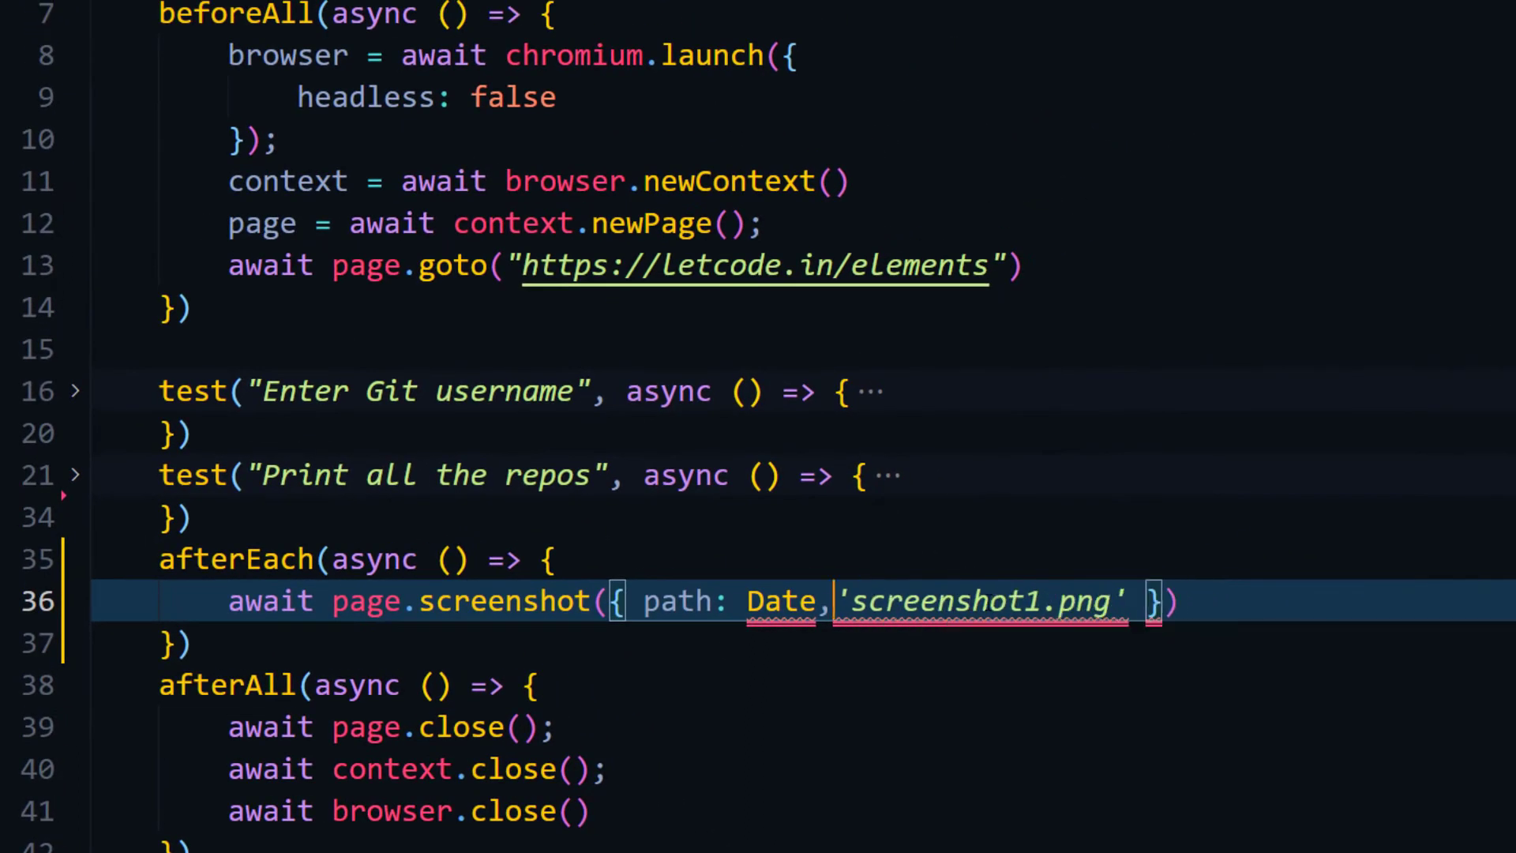
pyautogui.write('.now')
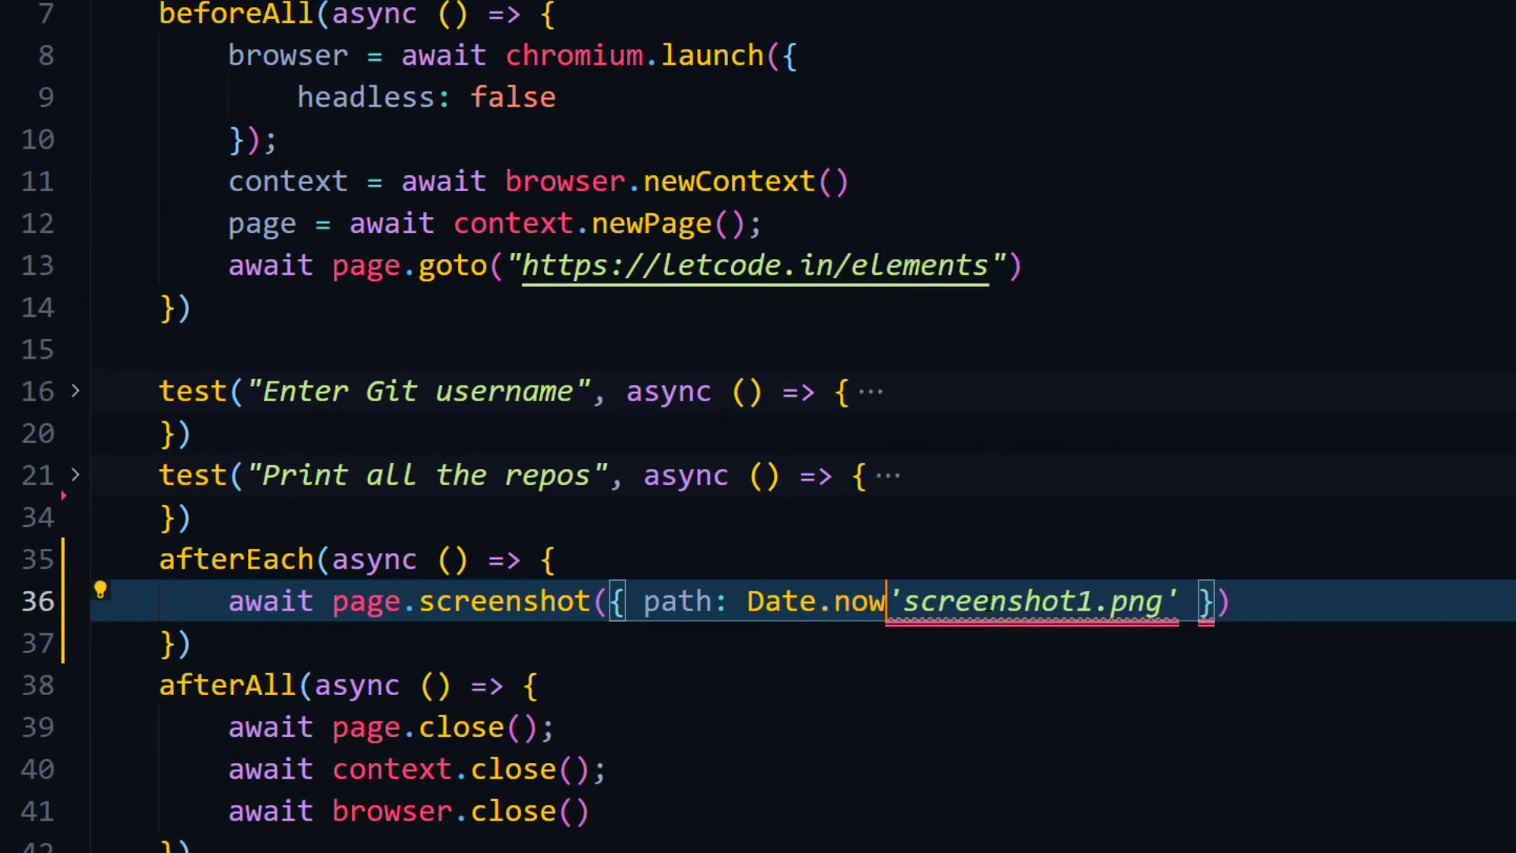
pyautogui.write('() +')
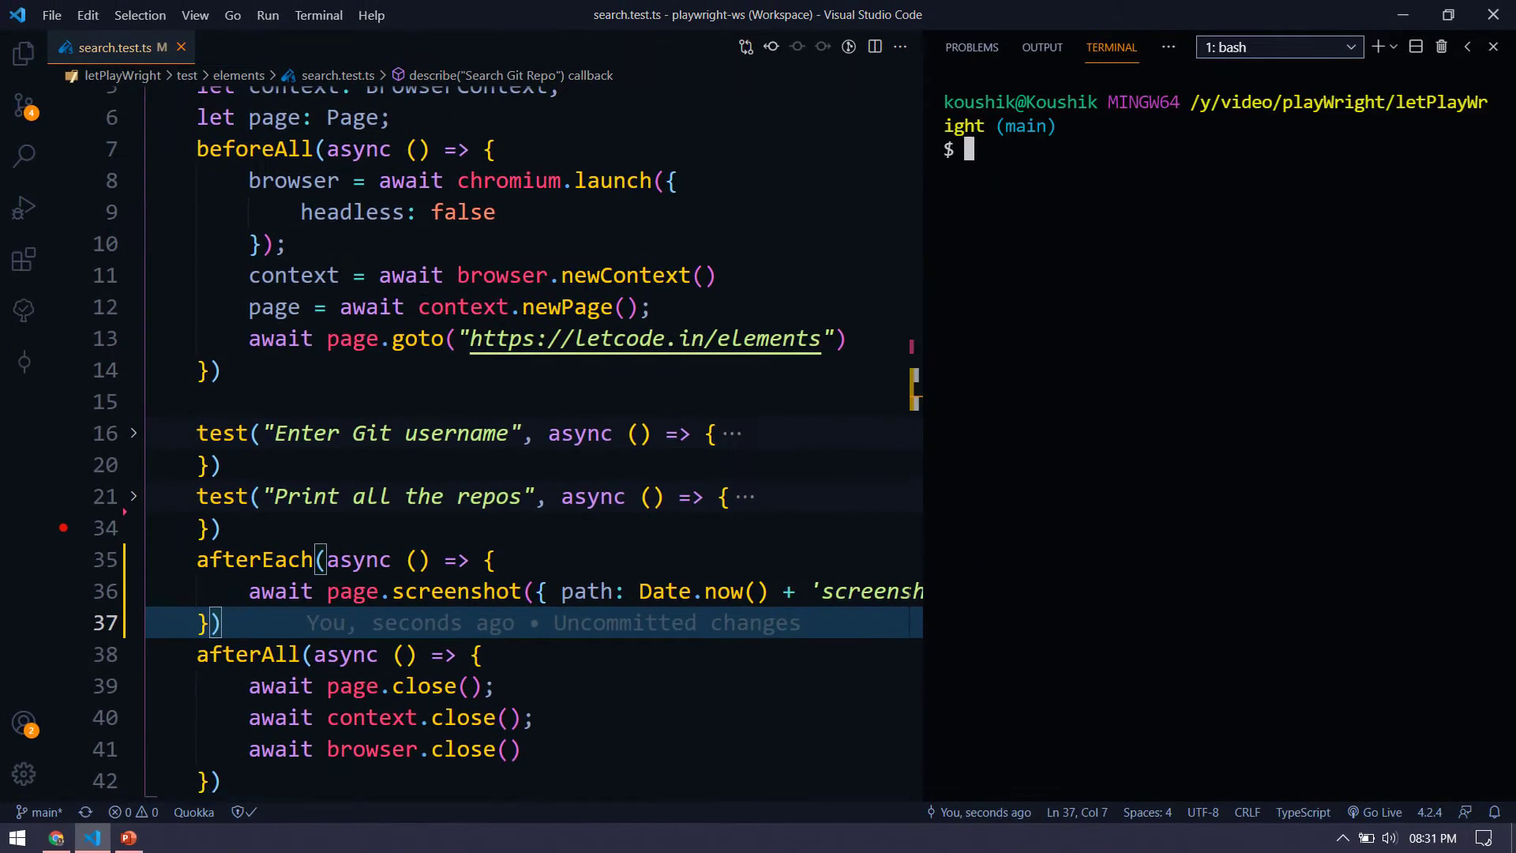
# - Run a misspelled jest command for the search test file, which finds no tests
pyautogui.write('jest')
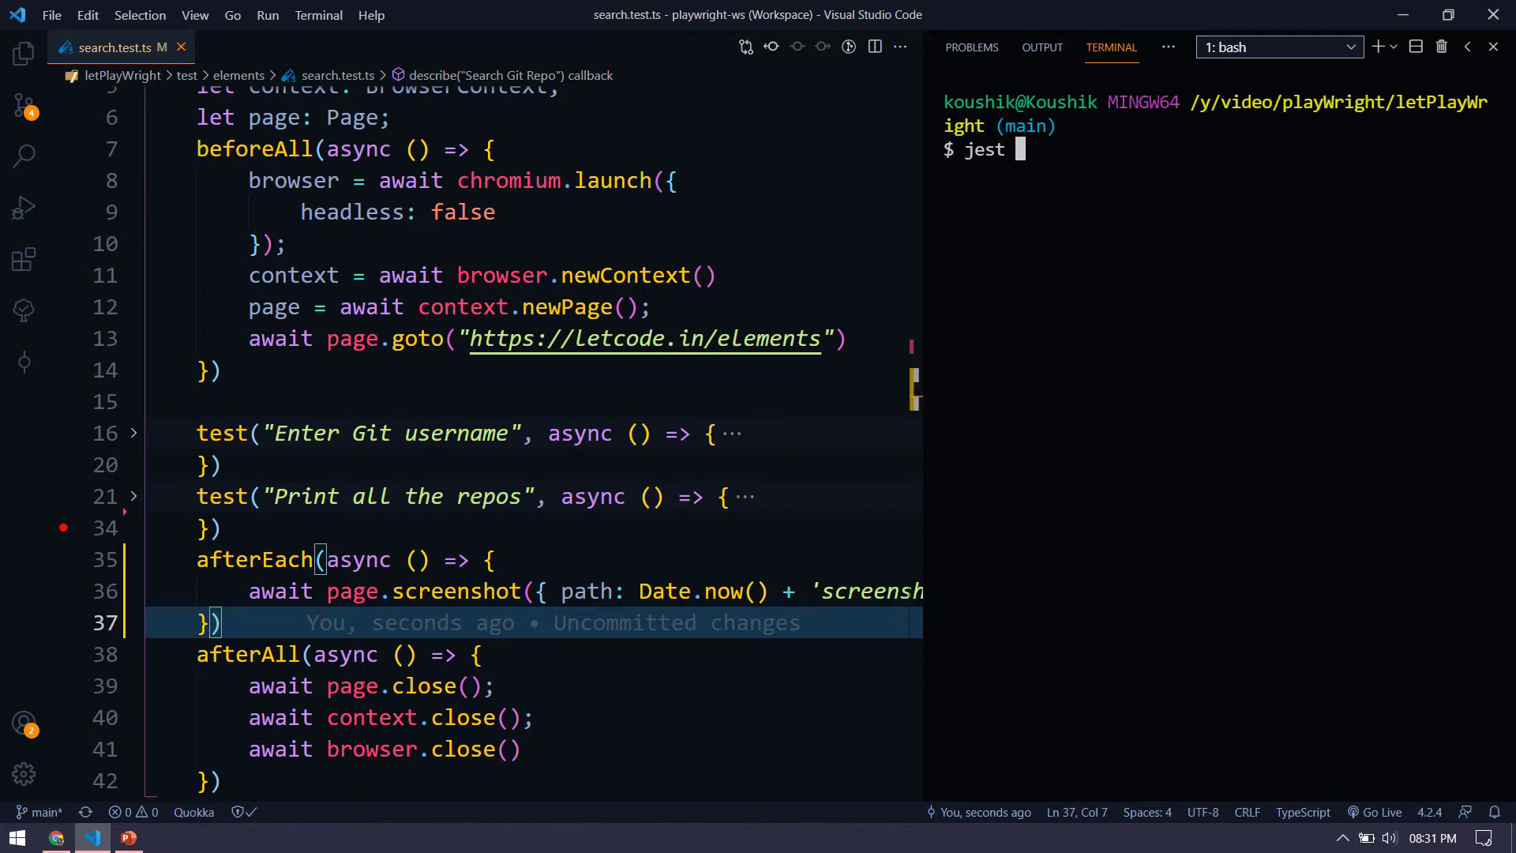
pyautogui.write('seracg')
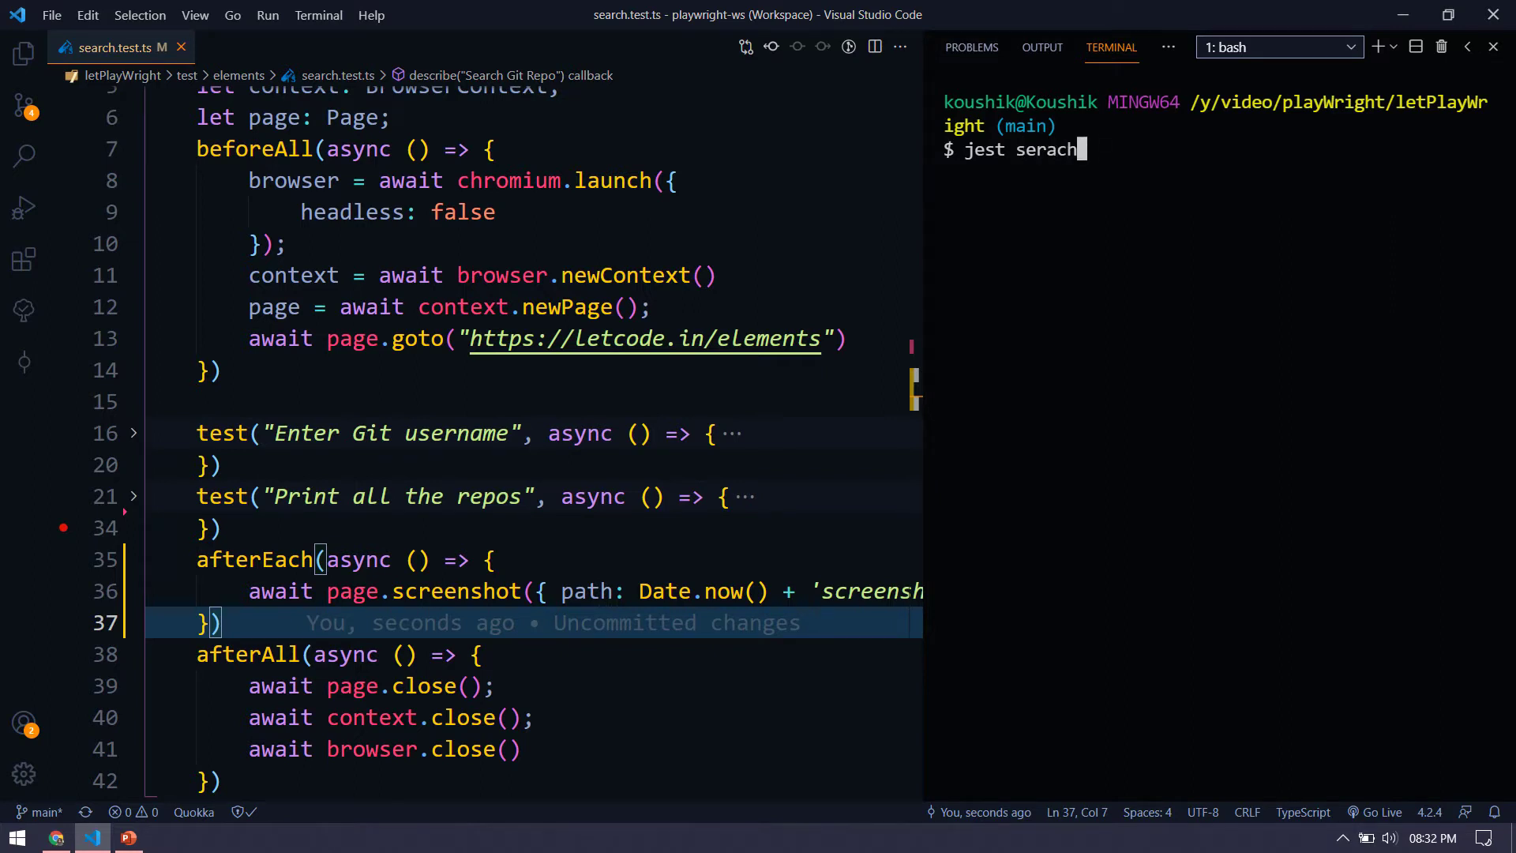
pyautogui.write('.test.ts')
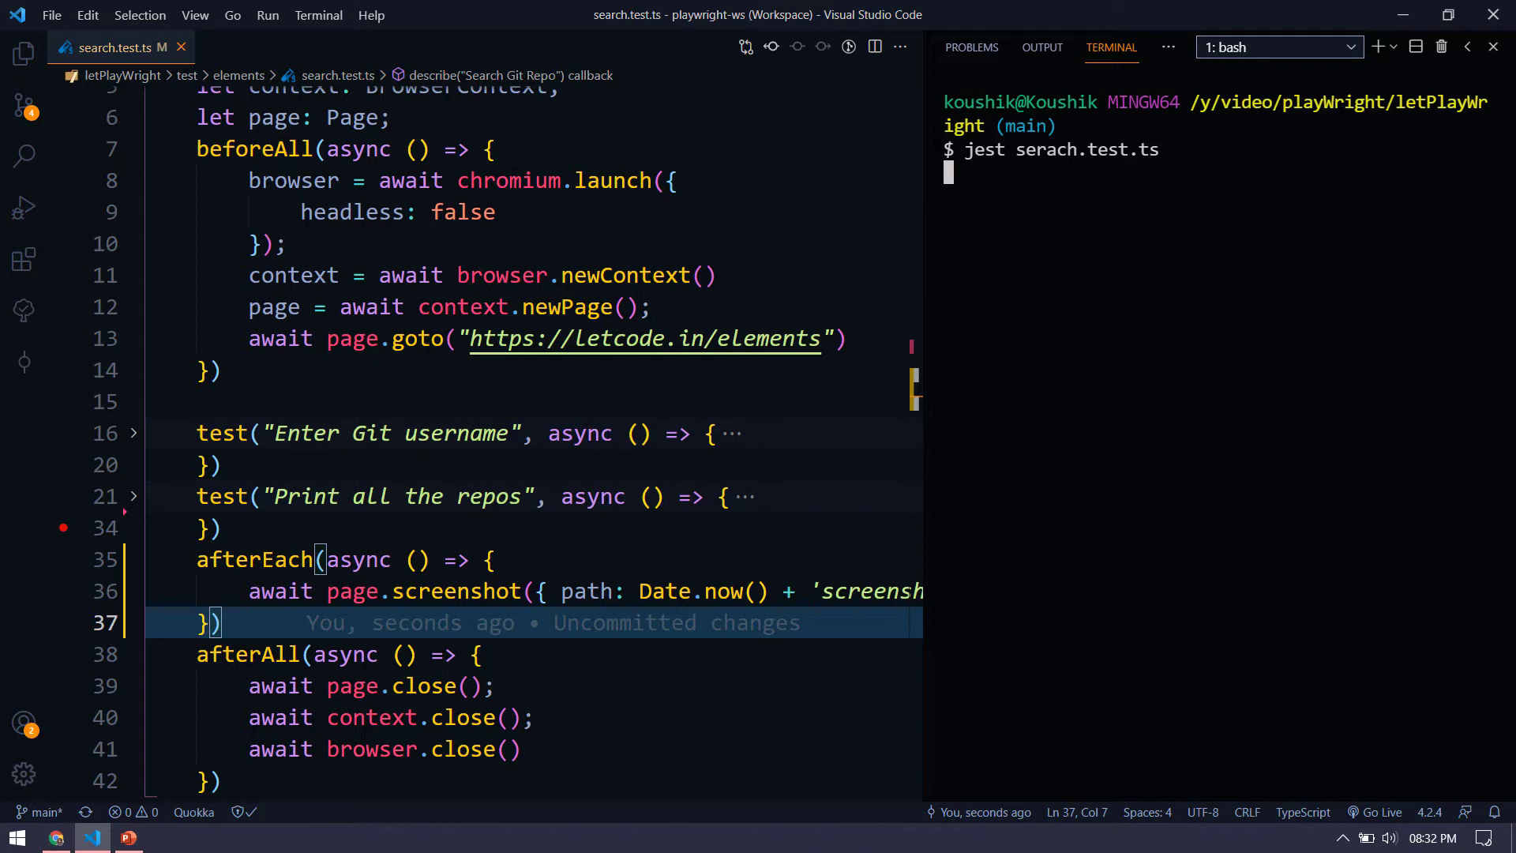
pyautogui.press('Enter')
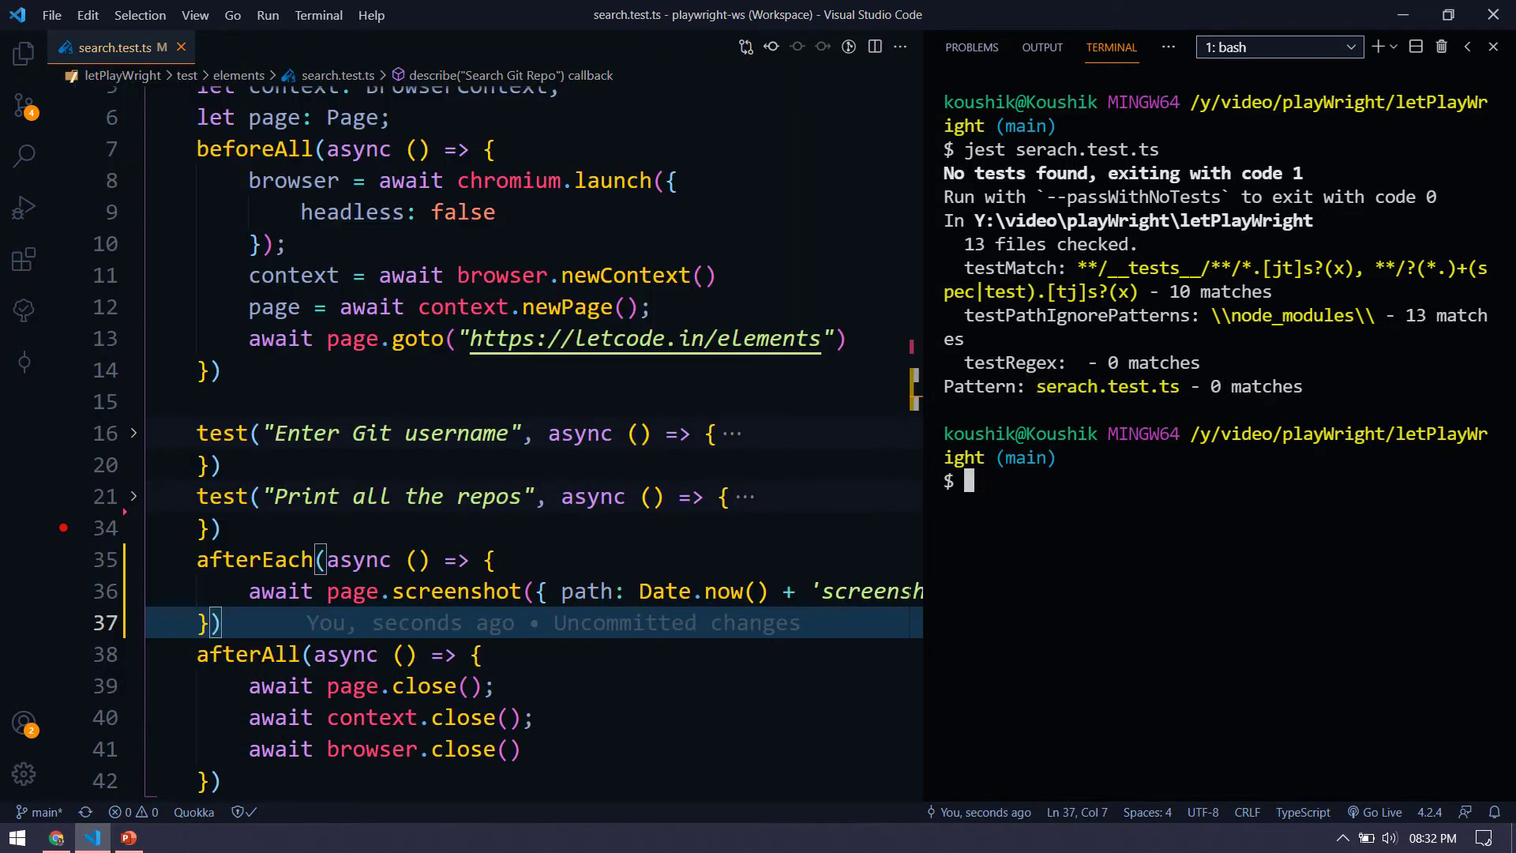
# - Rerun Jest with 'jest serach.test.ts' and show the project file tree
pyautogui.write('jest serach.test.ts')
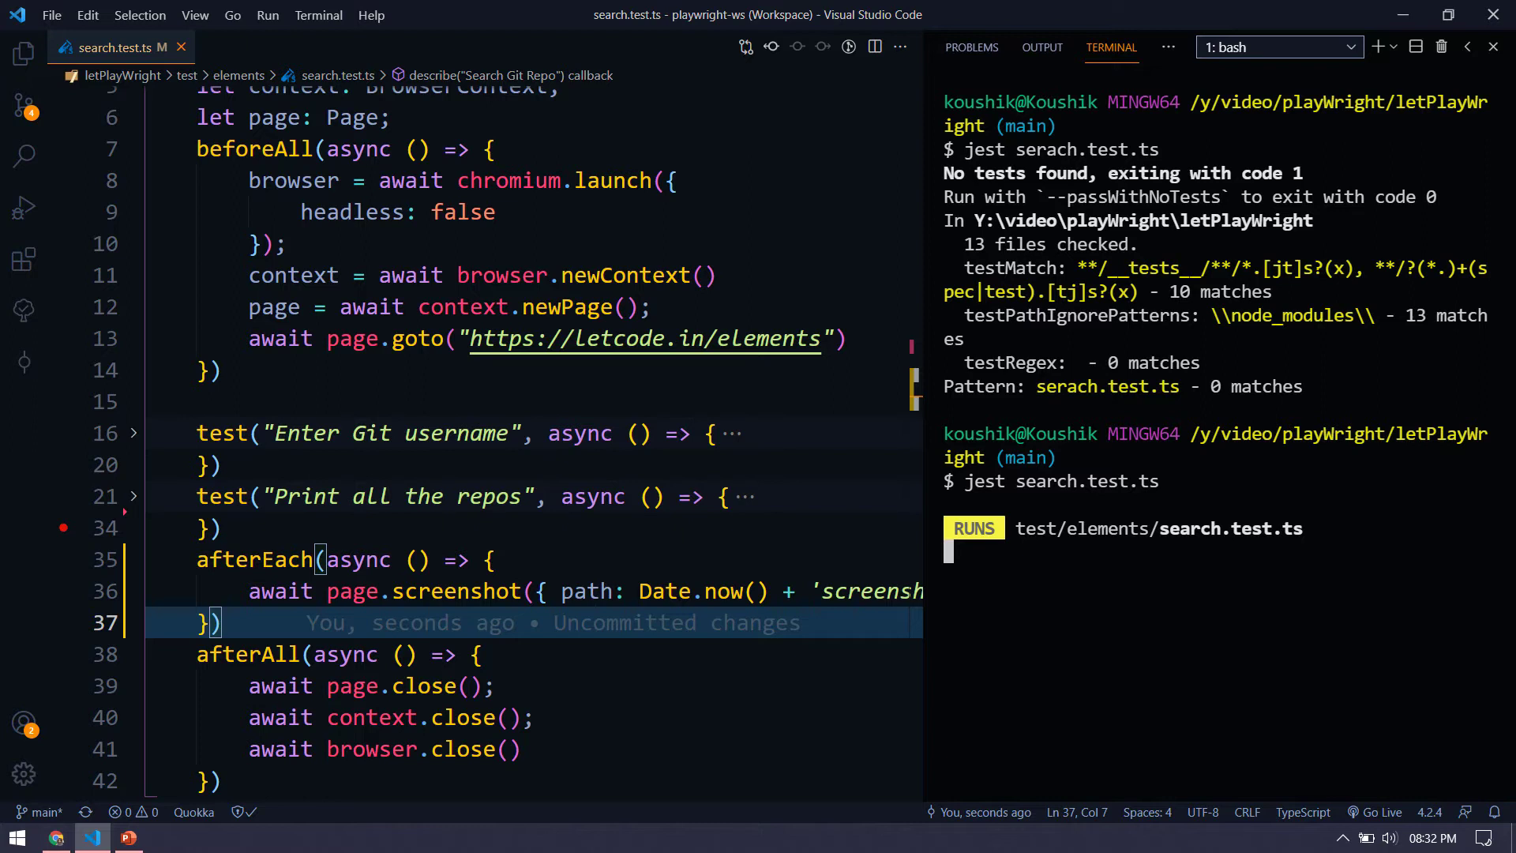
pyautogui.click(17, 71)
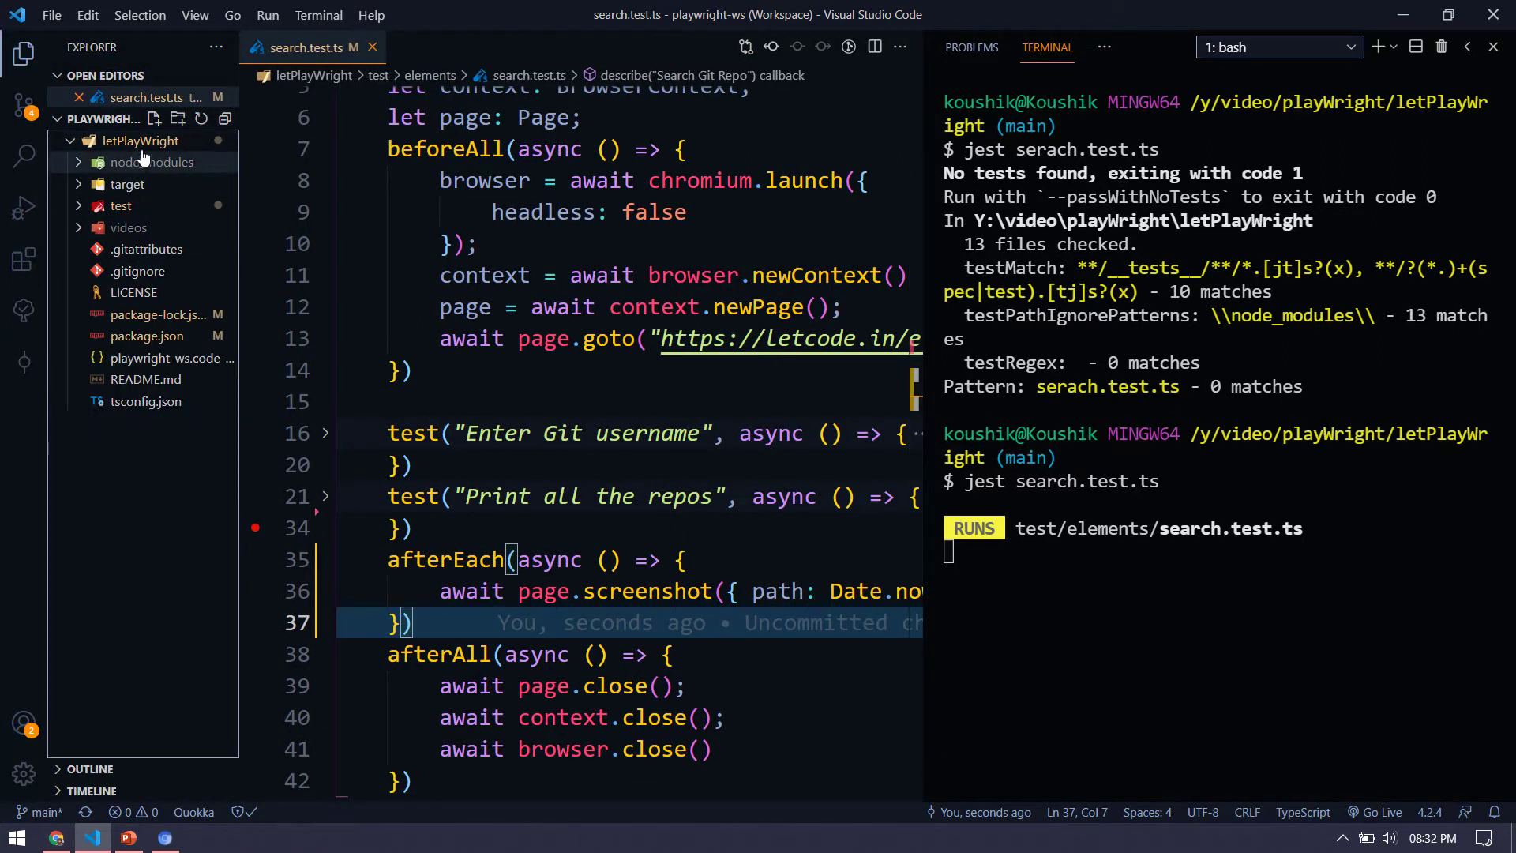
pyautogui.moveTo(152, 463)
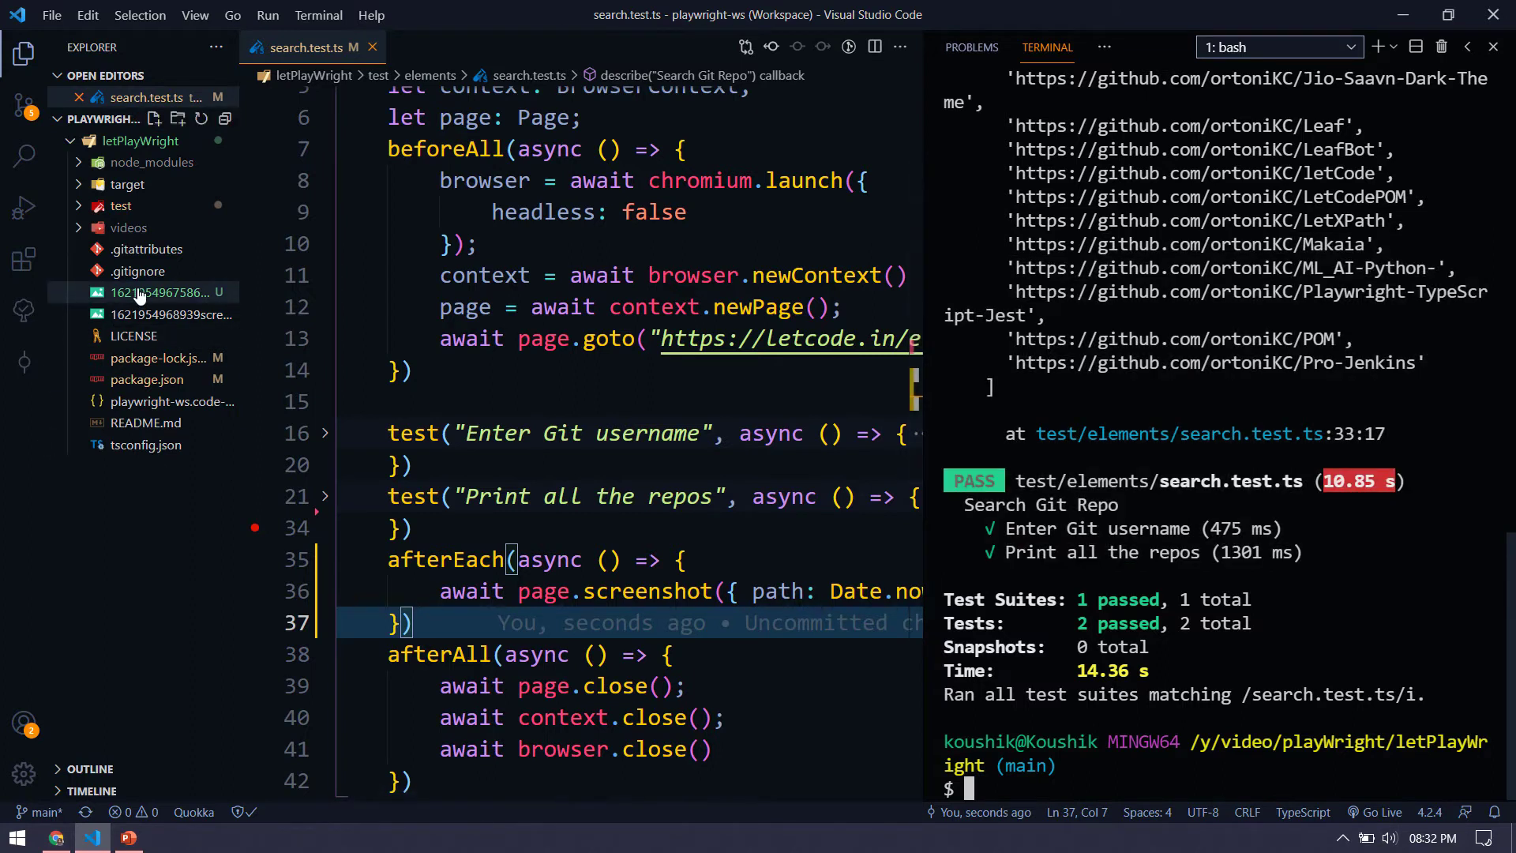
pyautogui.moveTo(154, 305)
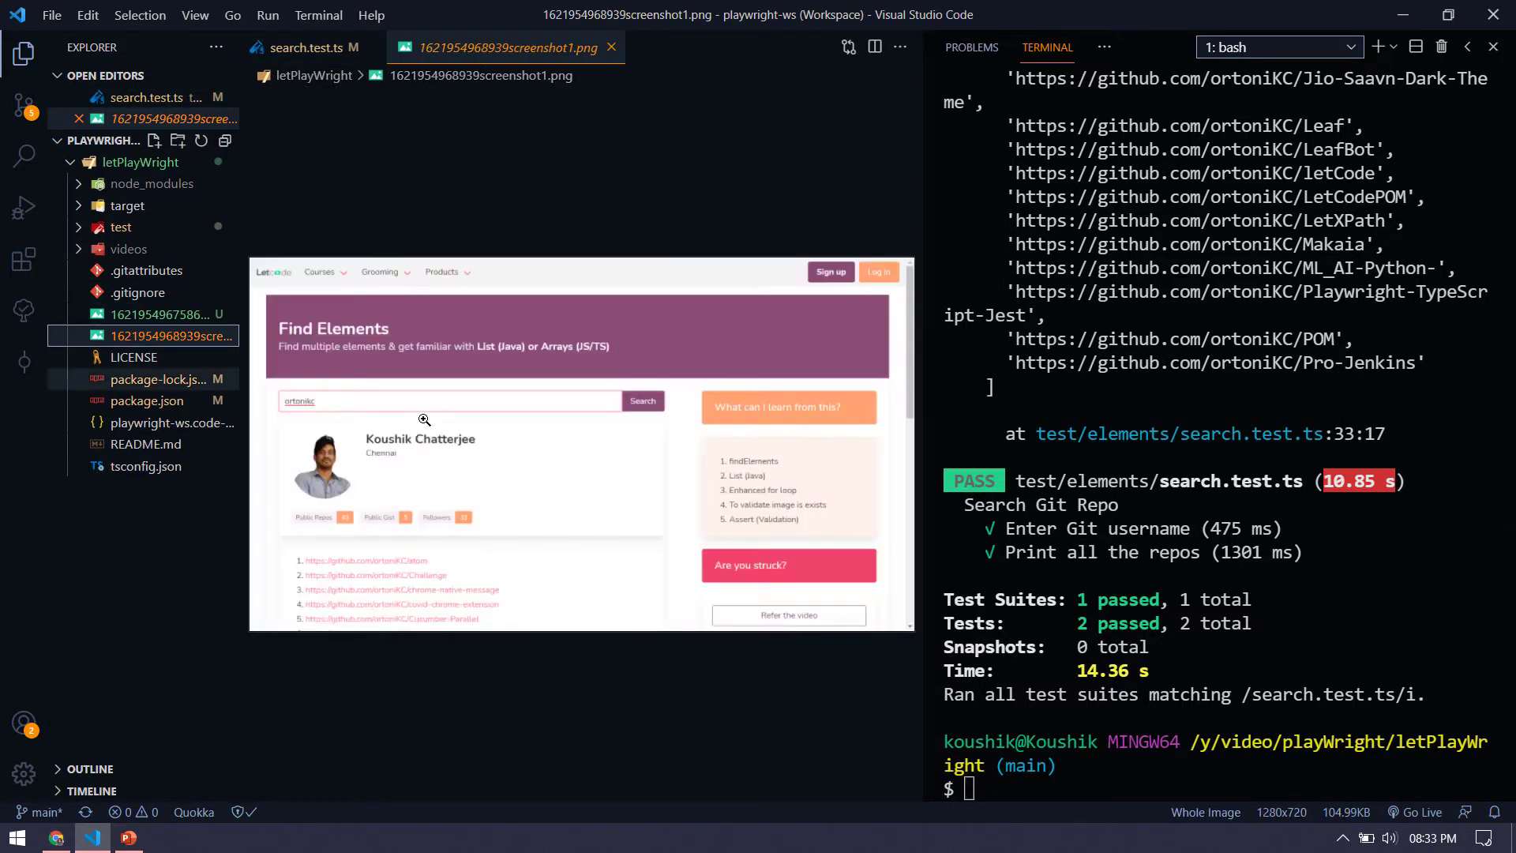
# - Preview both timestamped screenshot1.png images of the Letcode search page, then close them
pyautogui.click(158, 314)
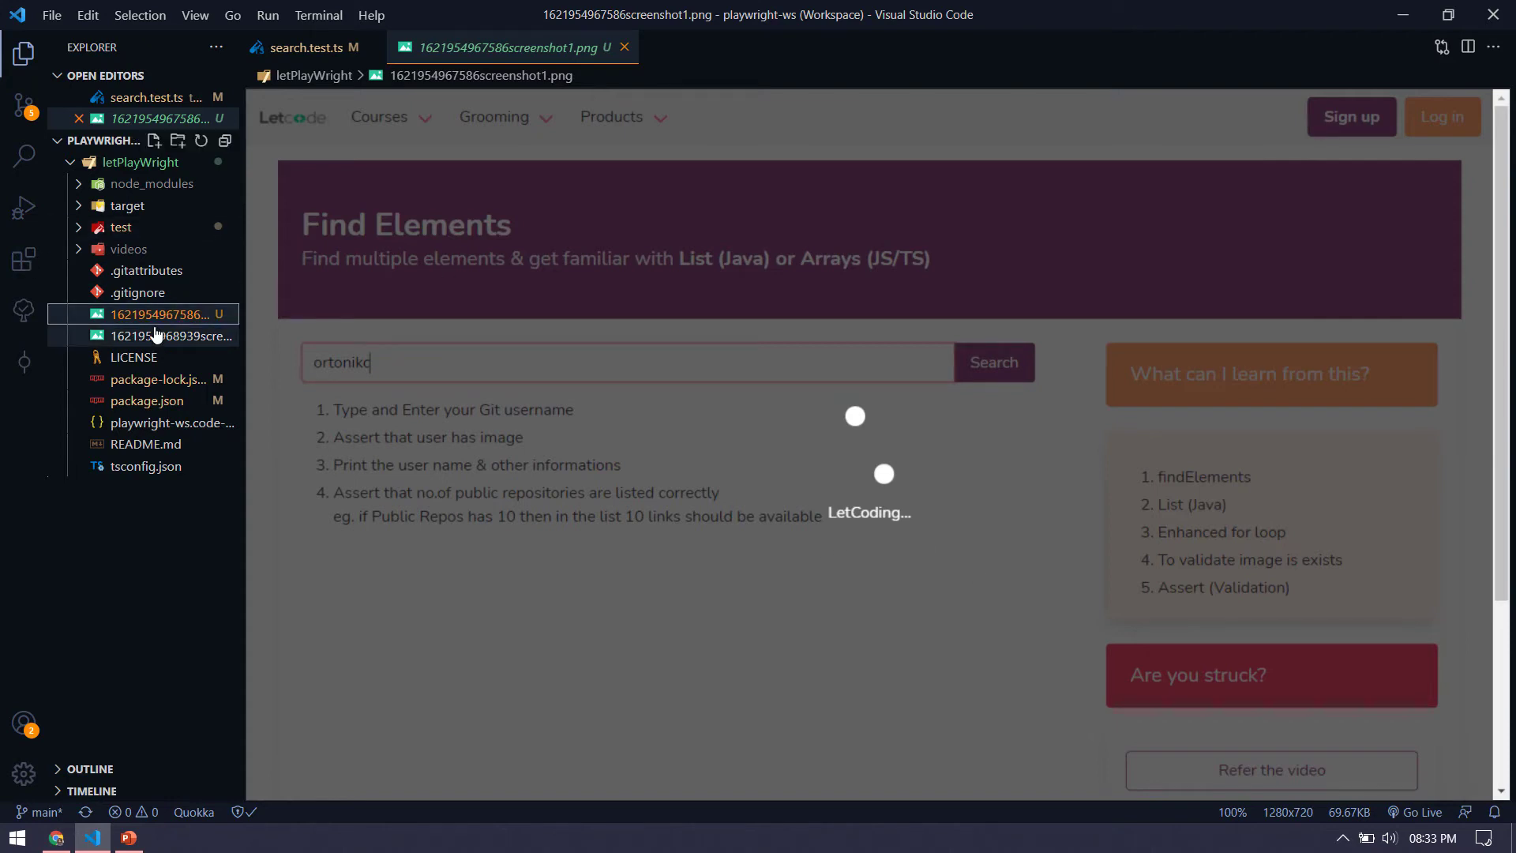
pyautogui.click(161, 334)
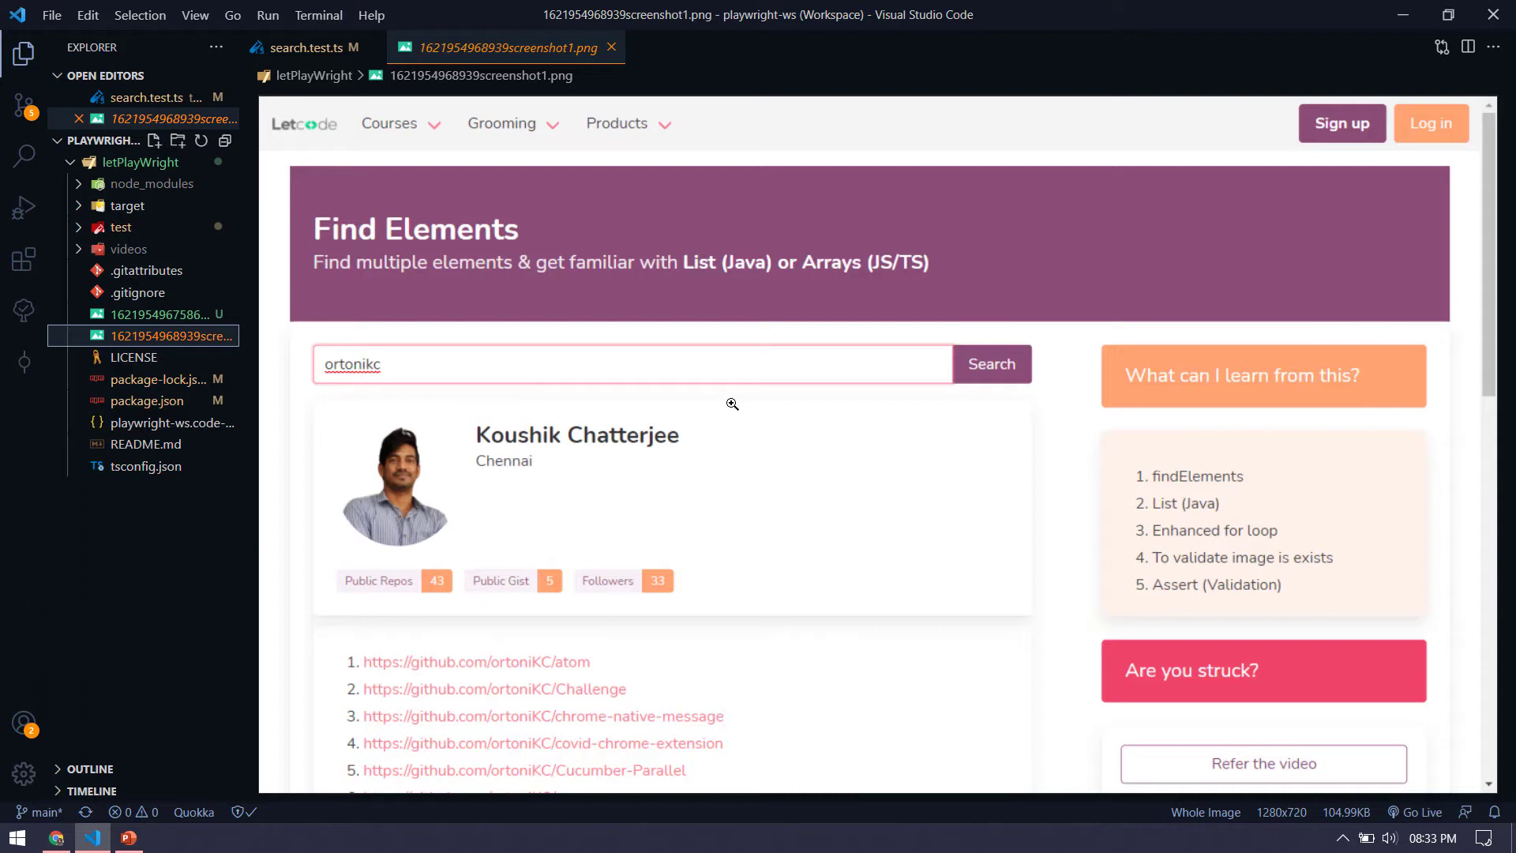
pyautogui.moveTo(499, 584)
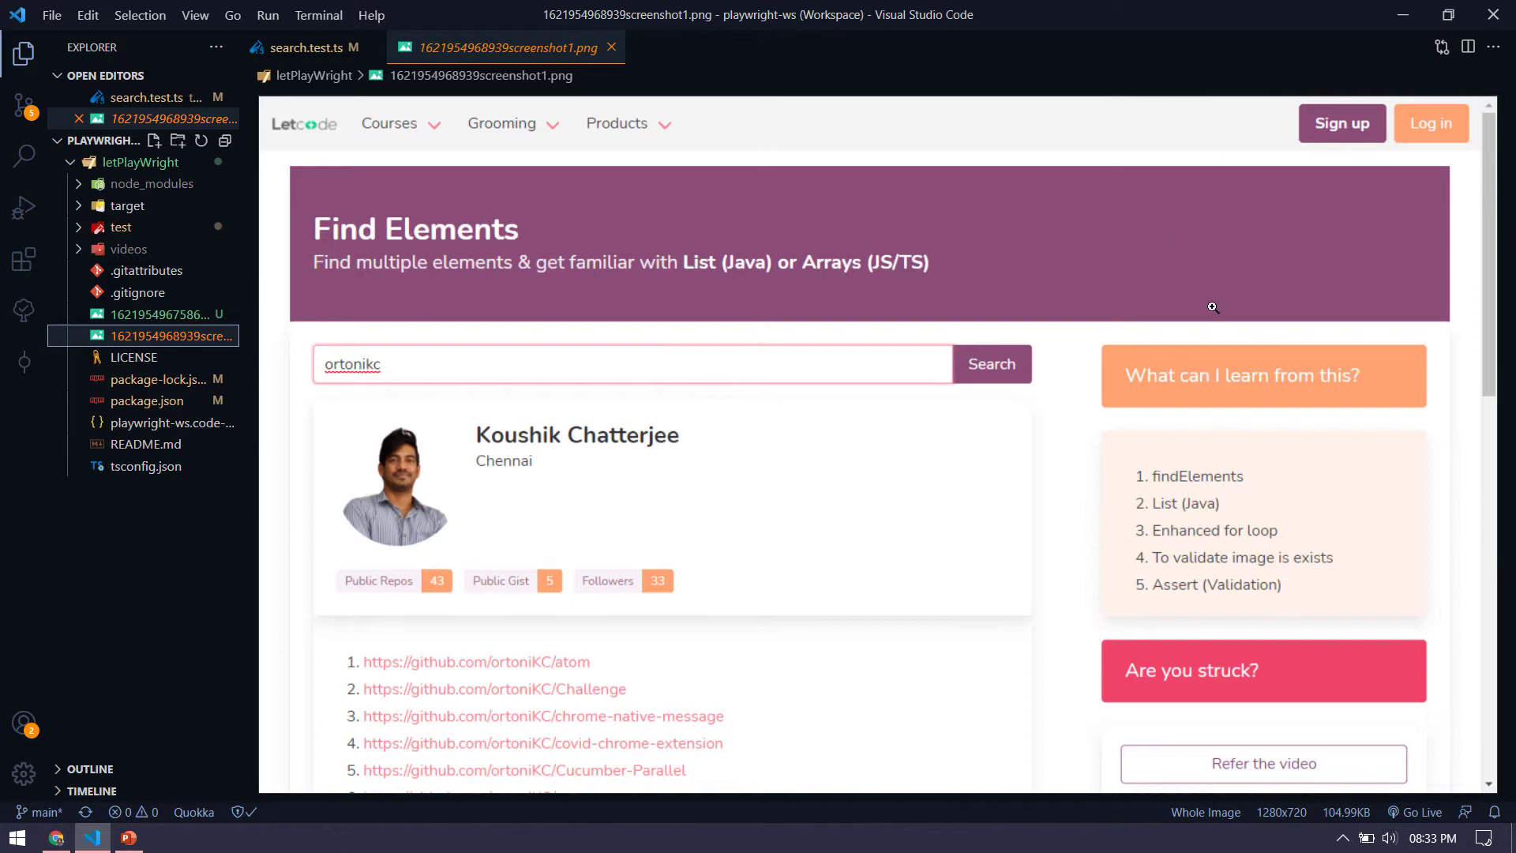
pyautogui.moveTo(606, 60)
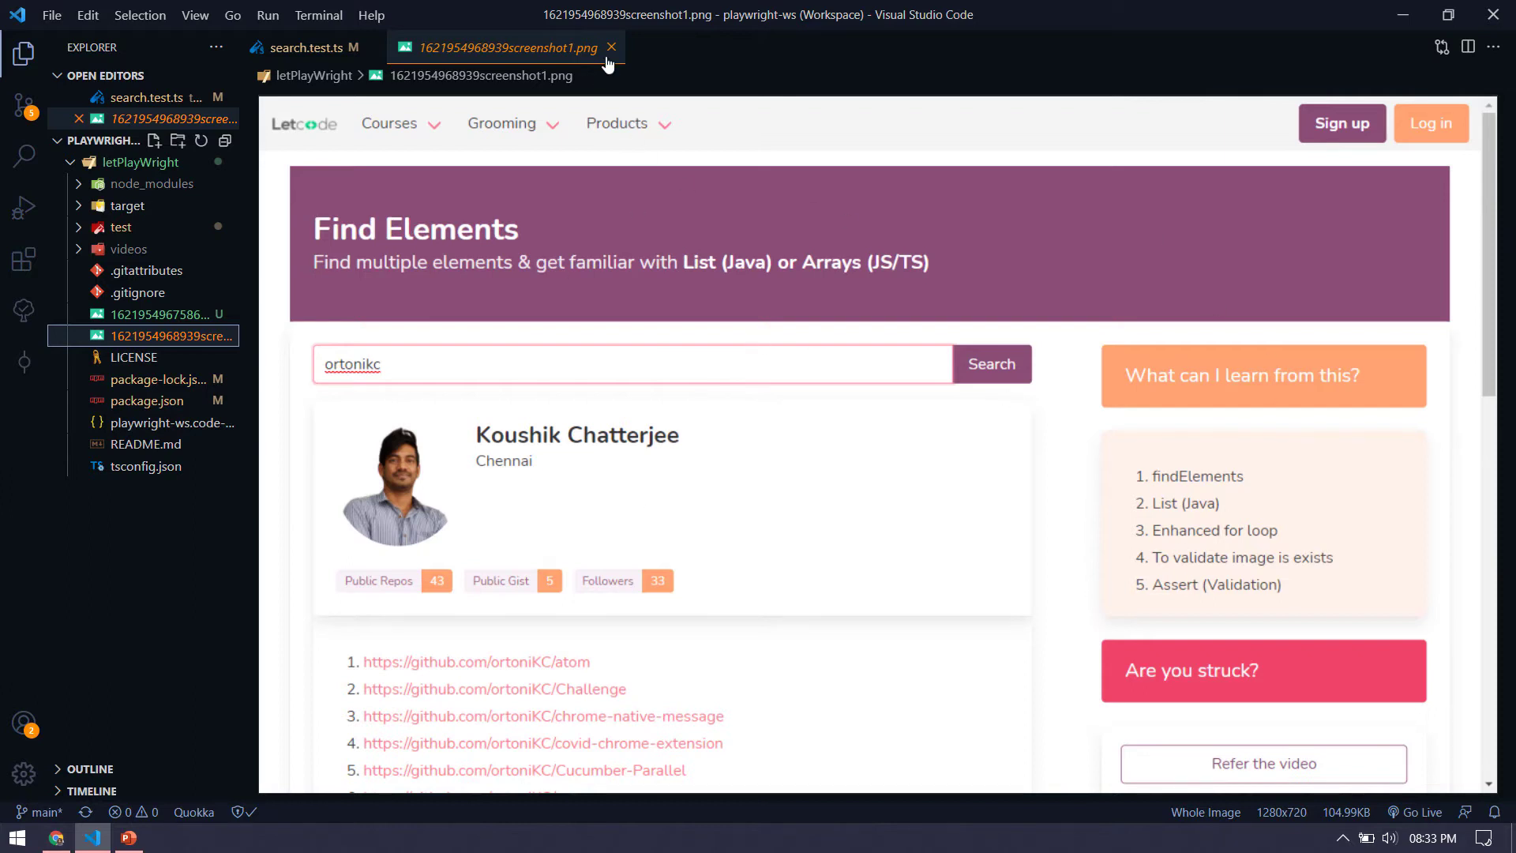
pyautogui.click(609, 46)
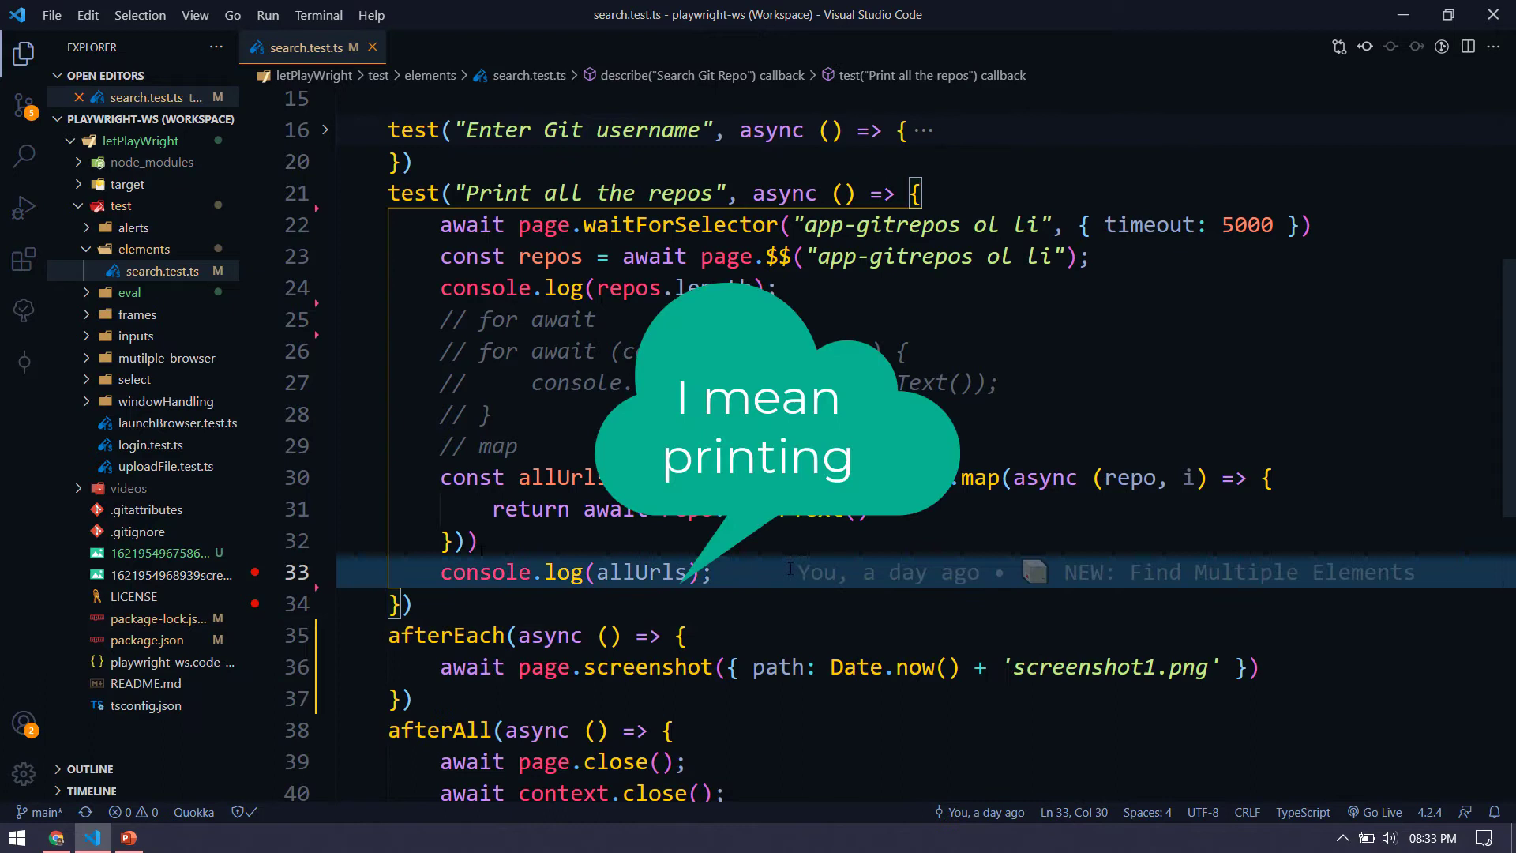
# - Add await page.screenshot({path:"fs.png", fullPage: true}) to the repos test
pyautogui.write('a')
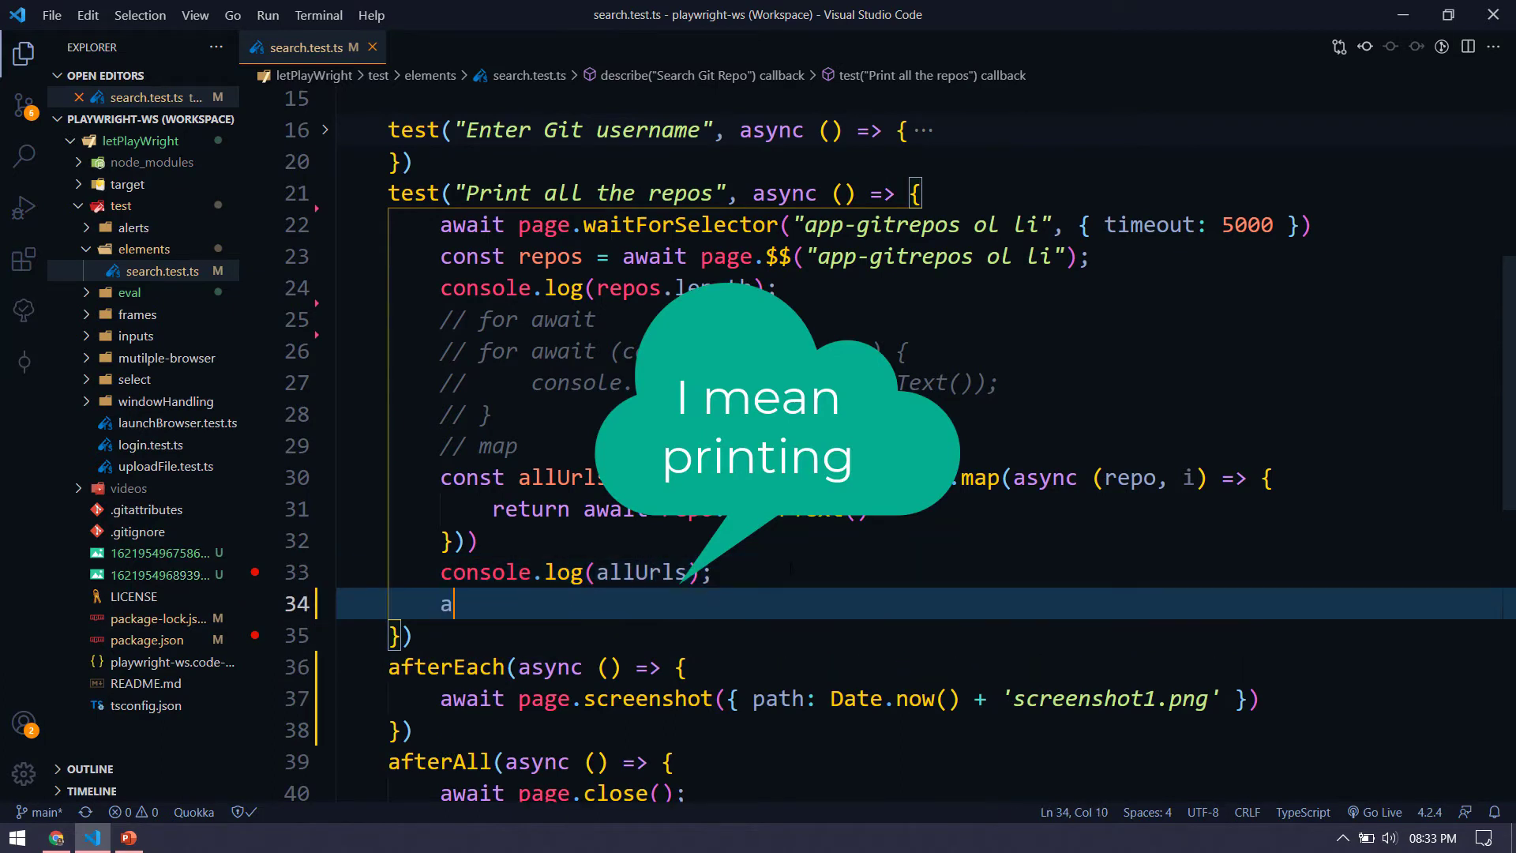
pyautogui.write('wait')
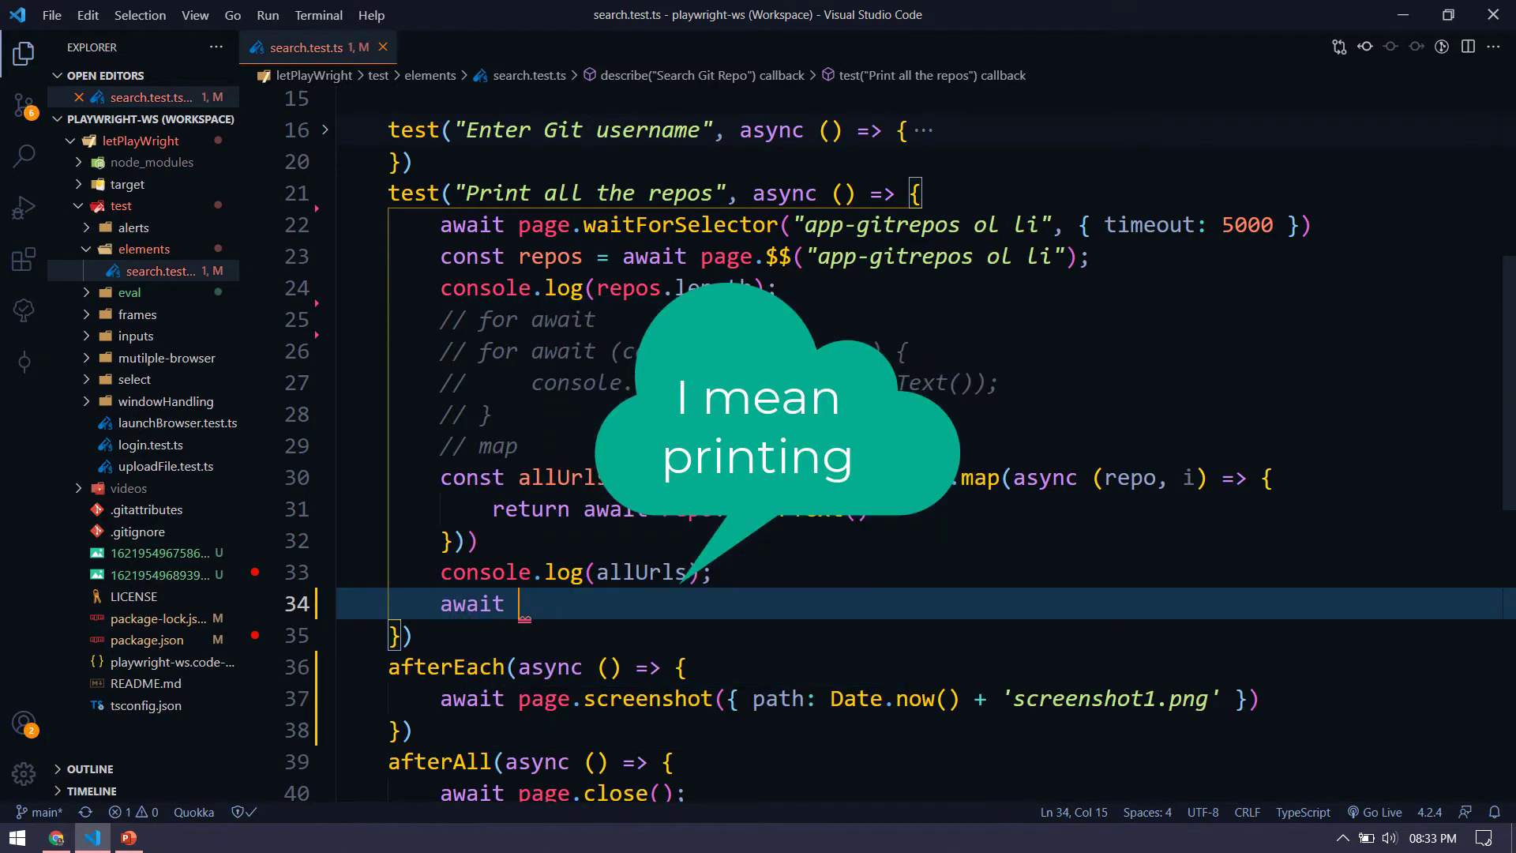
pyautogui.write('page.screenshot({')
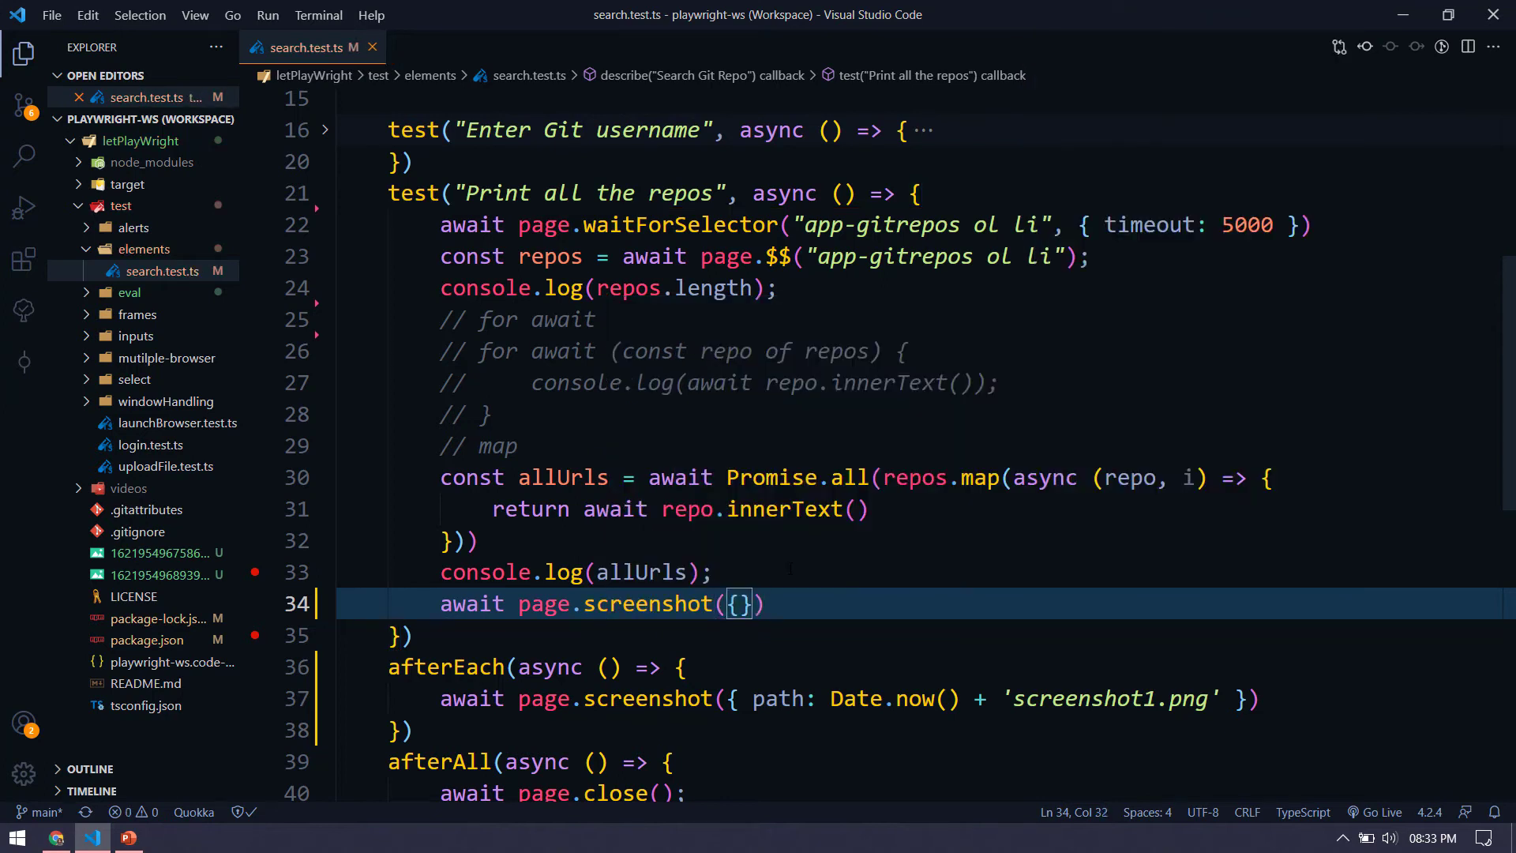
pyautogui.write('path:')
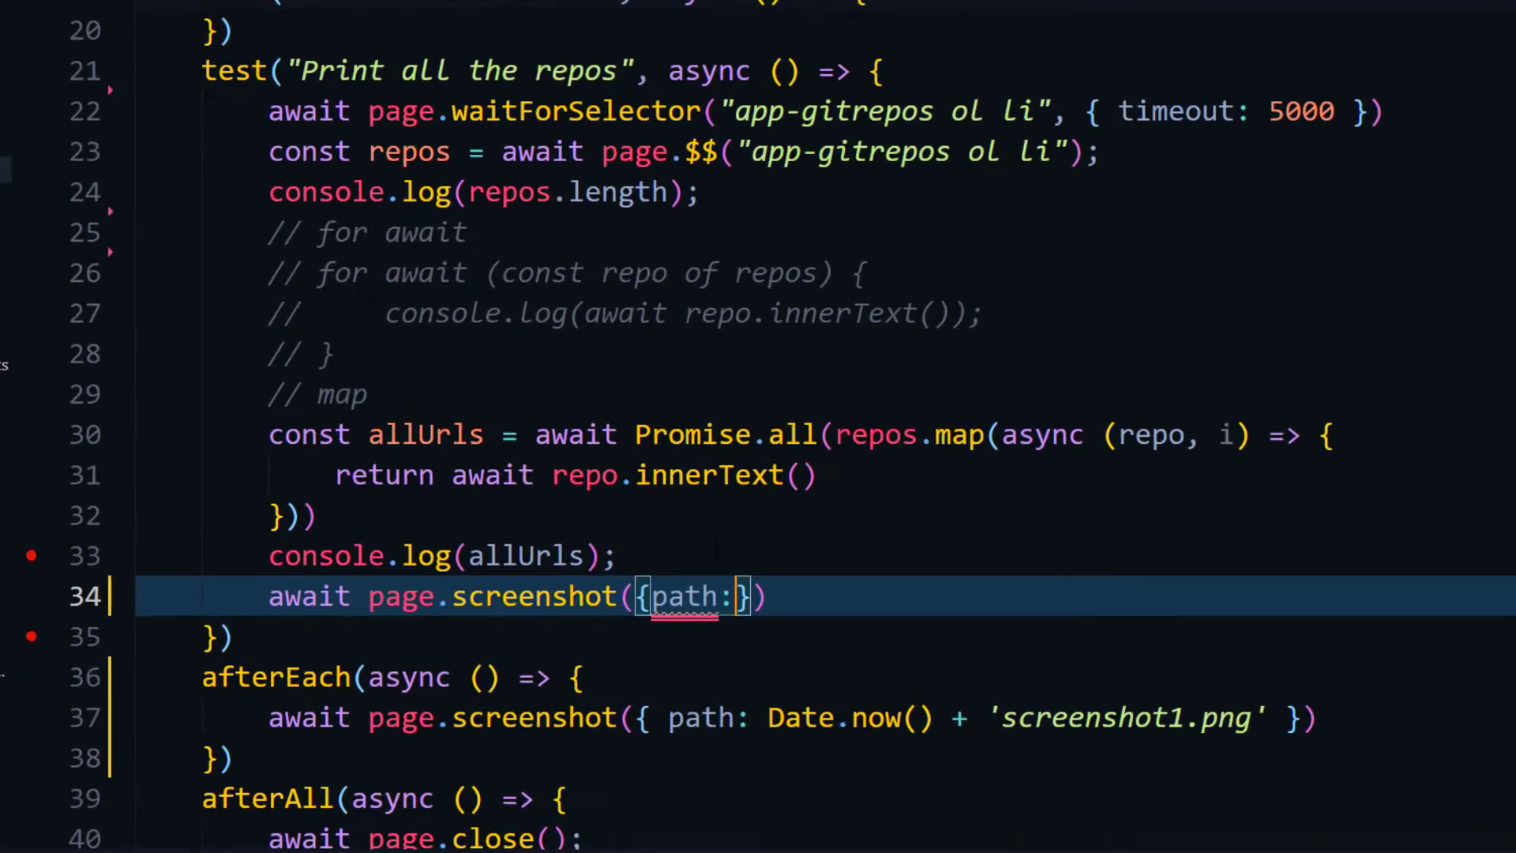
pyautogui.write('""')
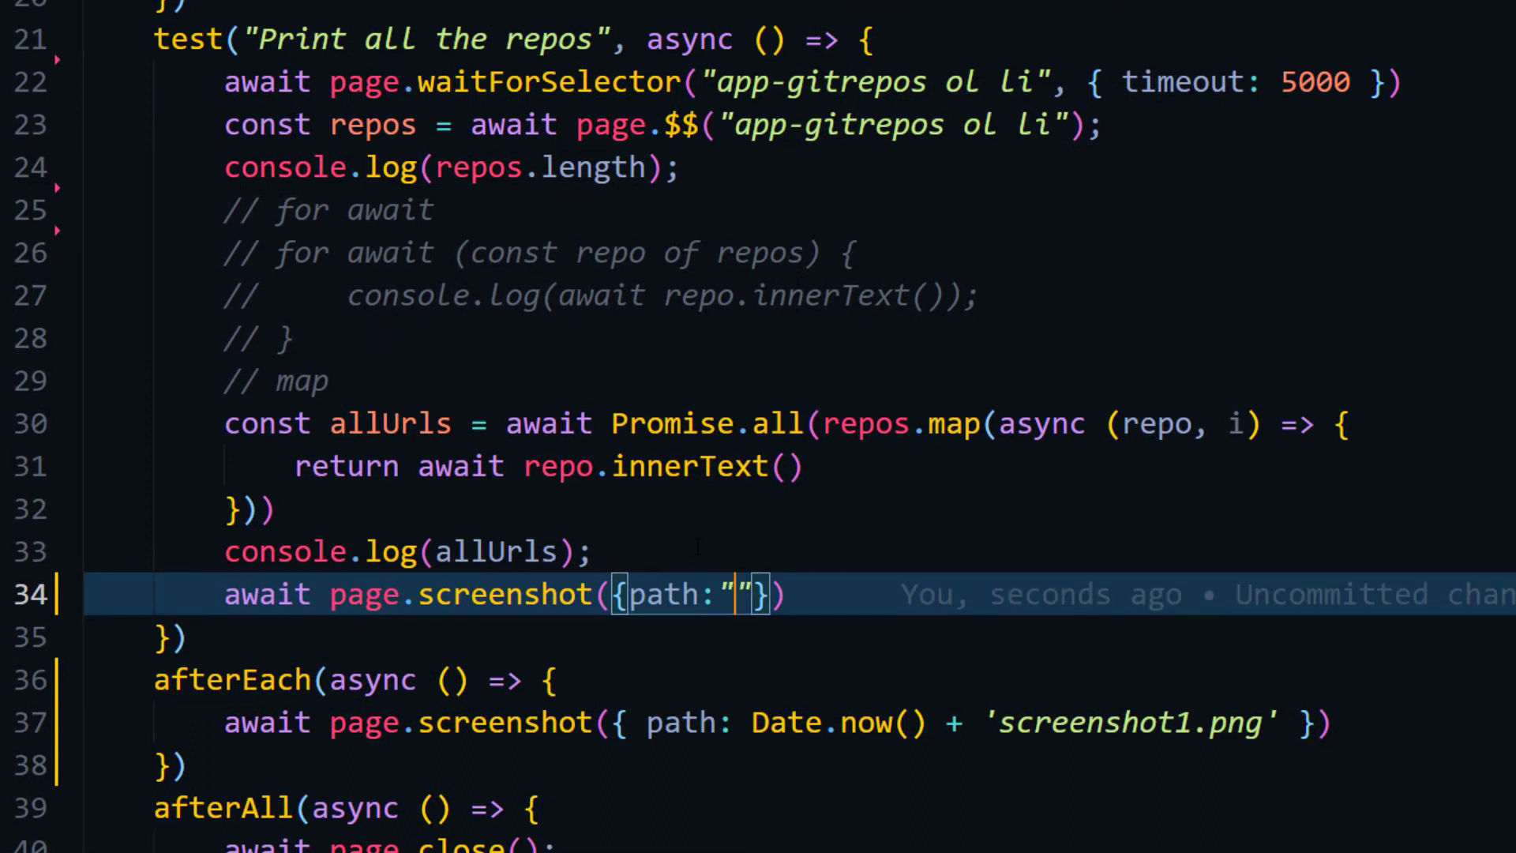
pyautogui.write('fs')
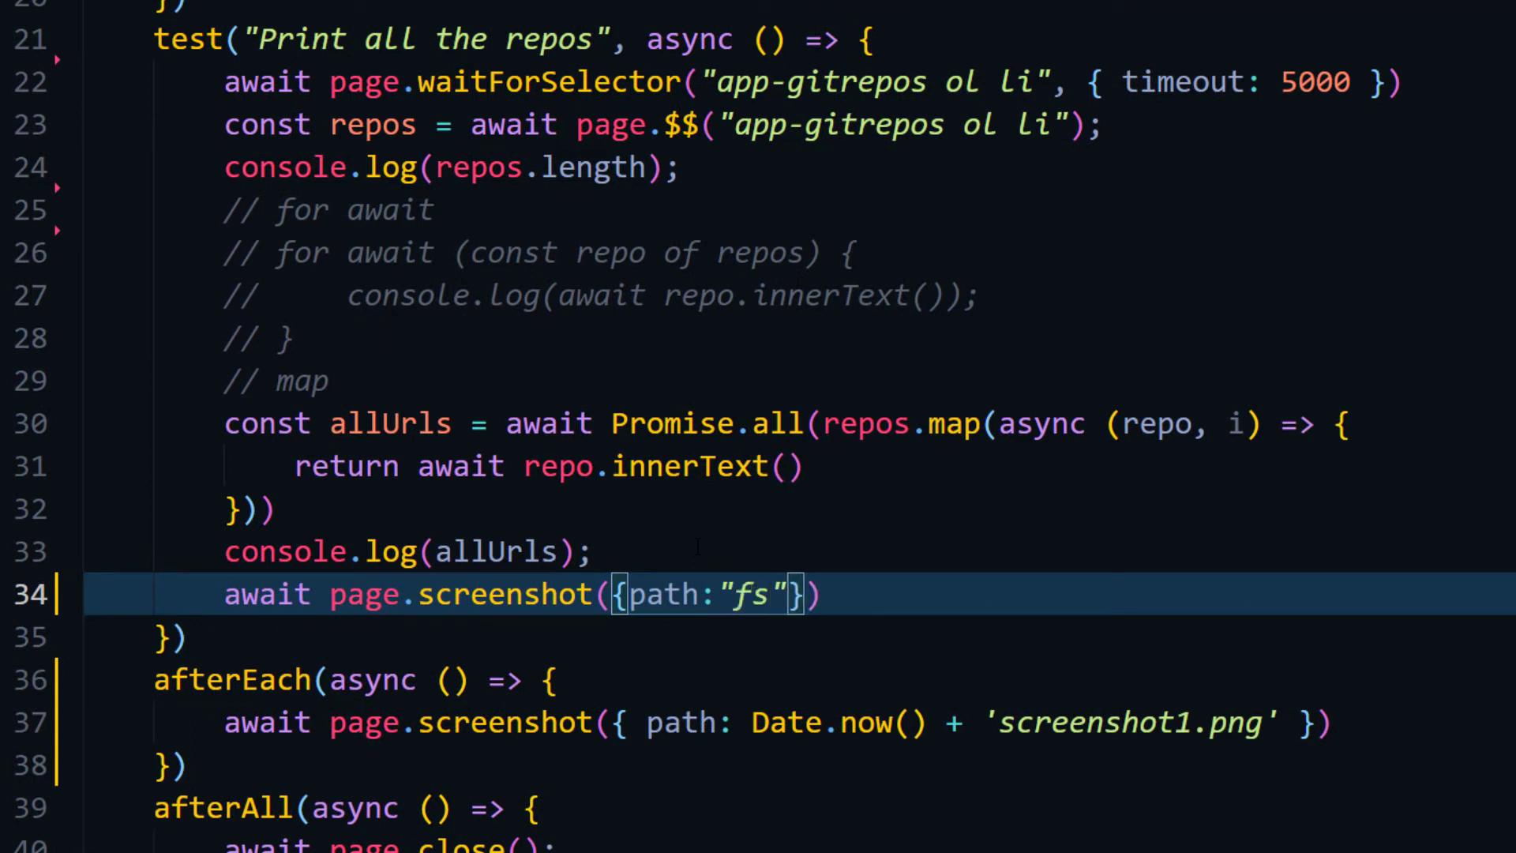
pyautogui.write('.png')
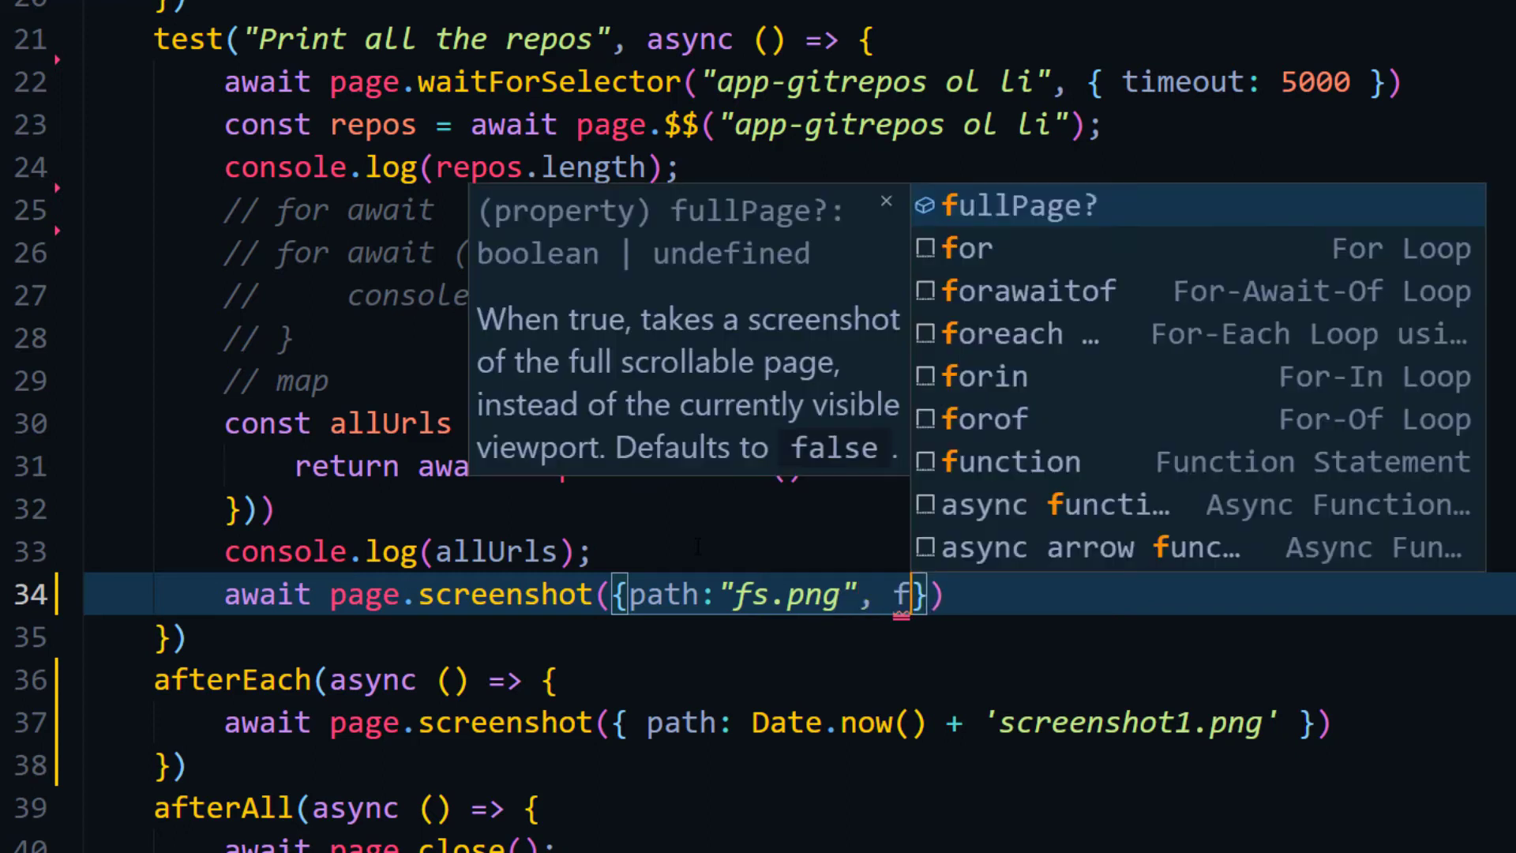
pyautogui.write('ullPage: tr')
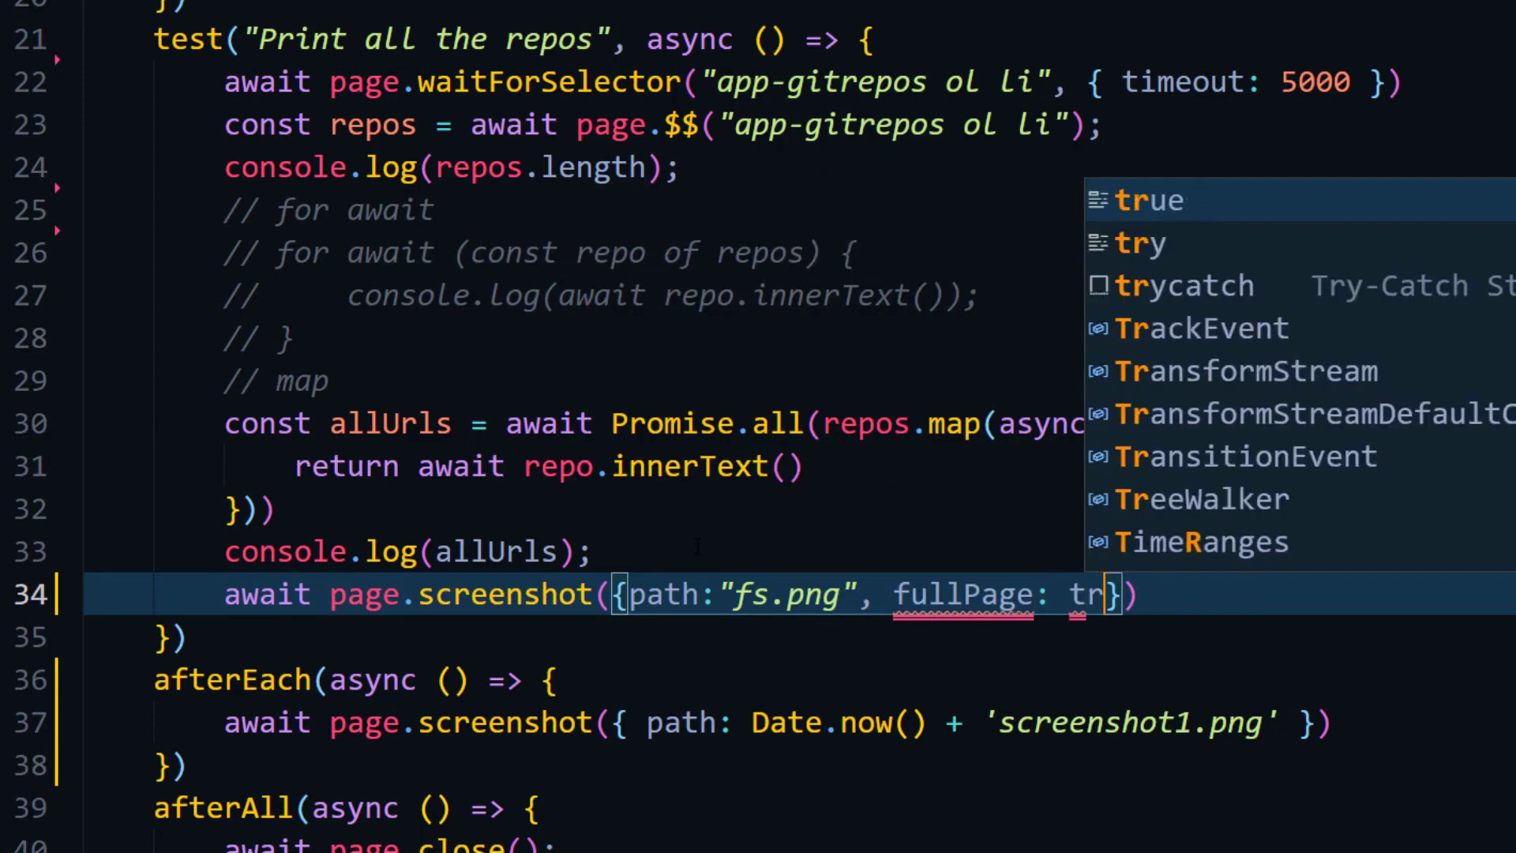
pyautogui.press('Tab')
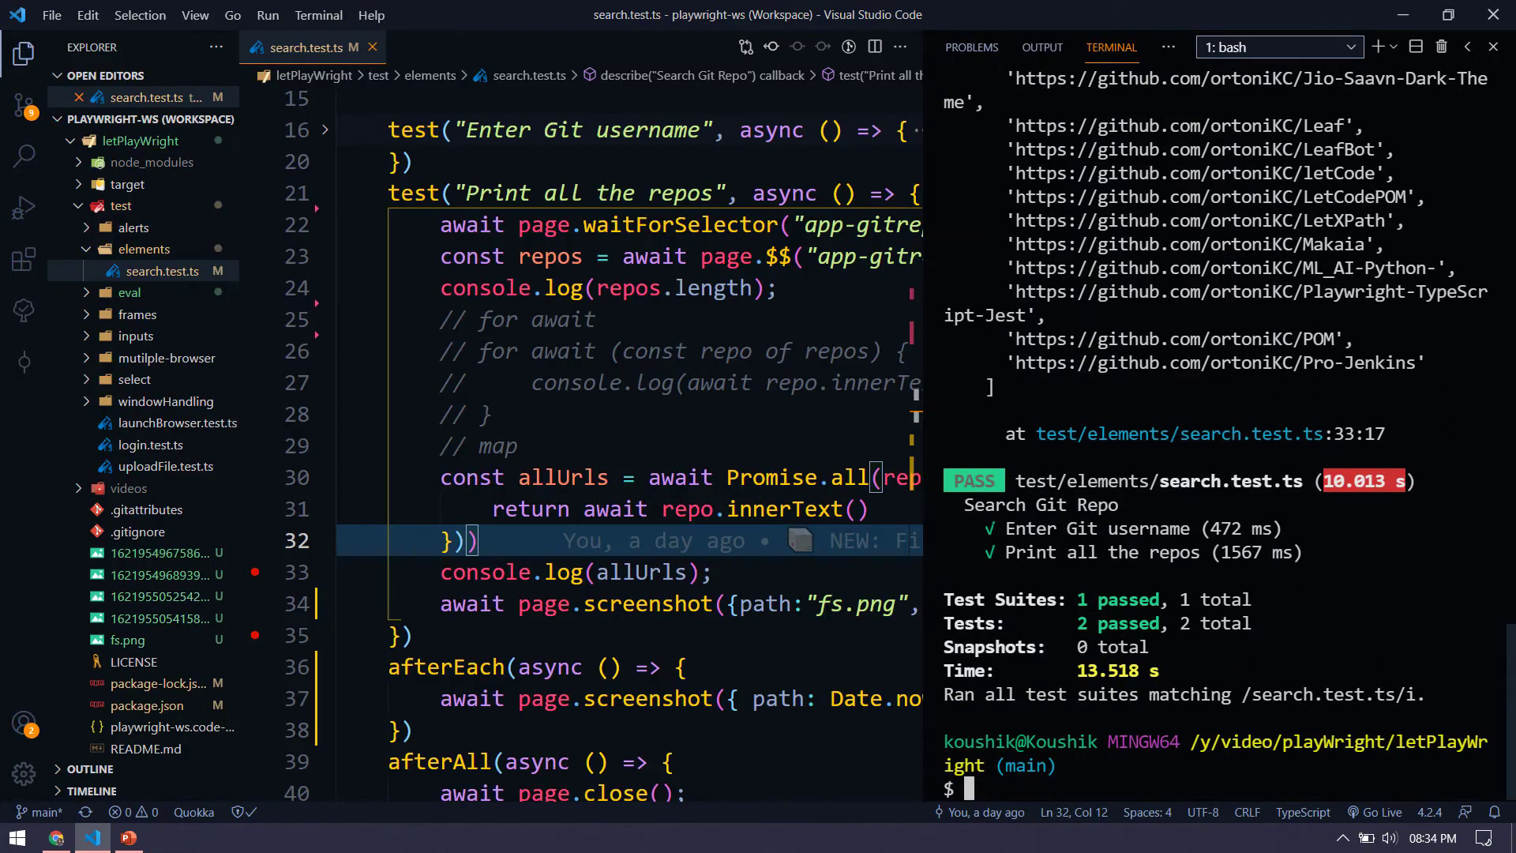
# - Preview the generated fs.png full-page capture, then switch to the browser
pyautogui.click(128, 640)
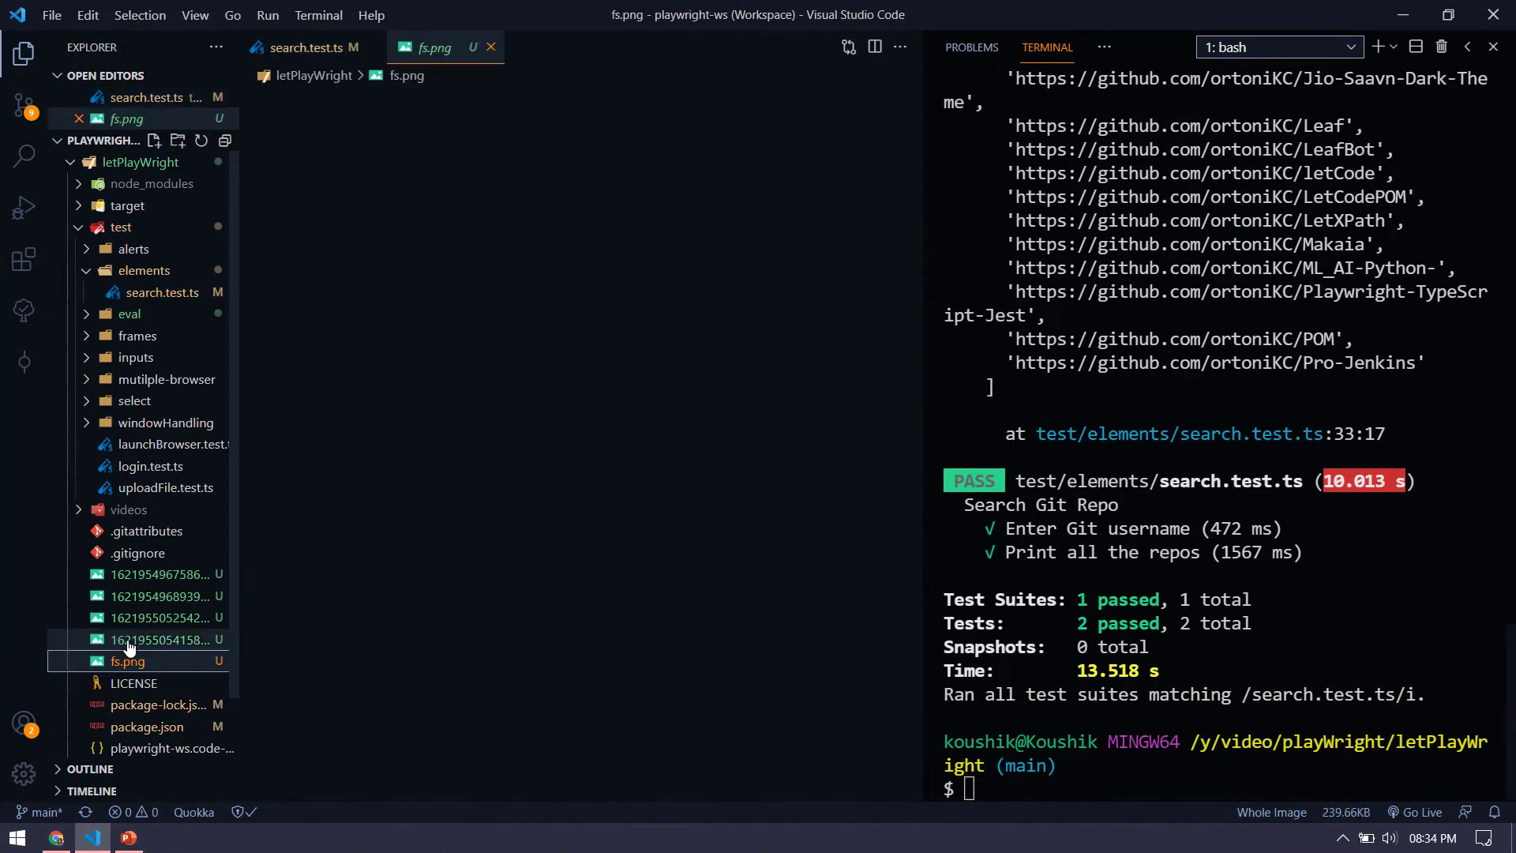
pyautogui.click(126, 662)
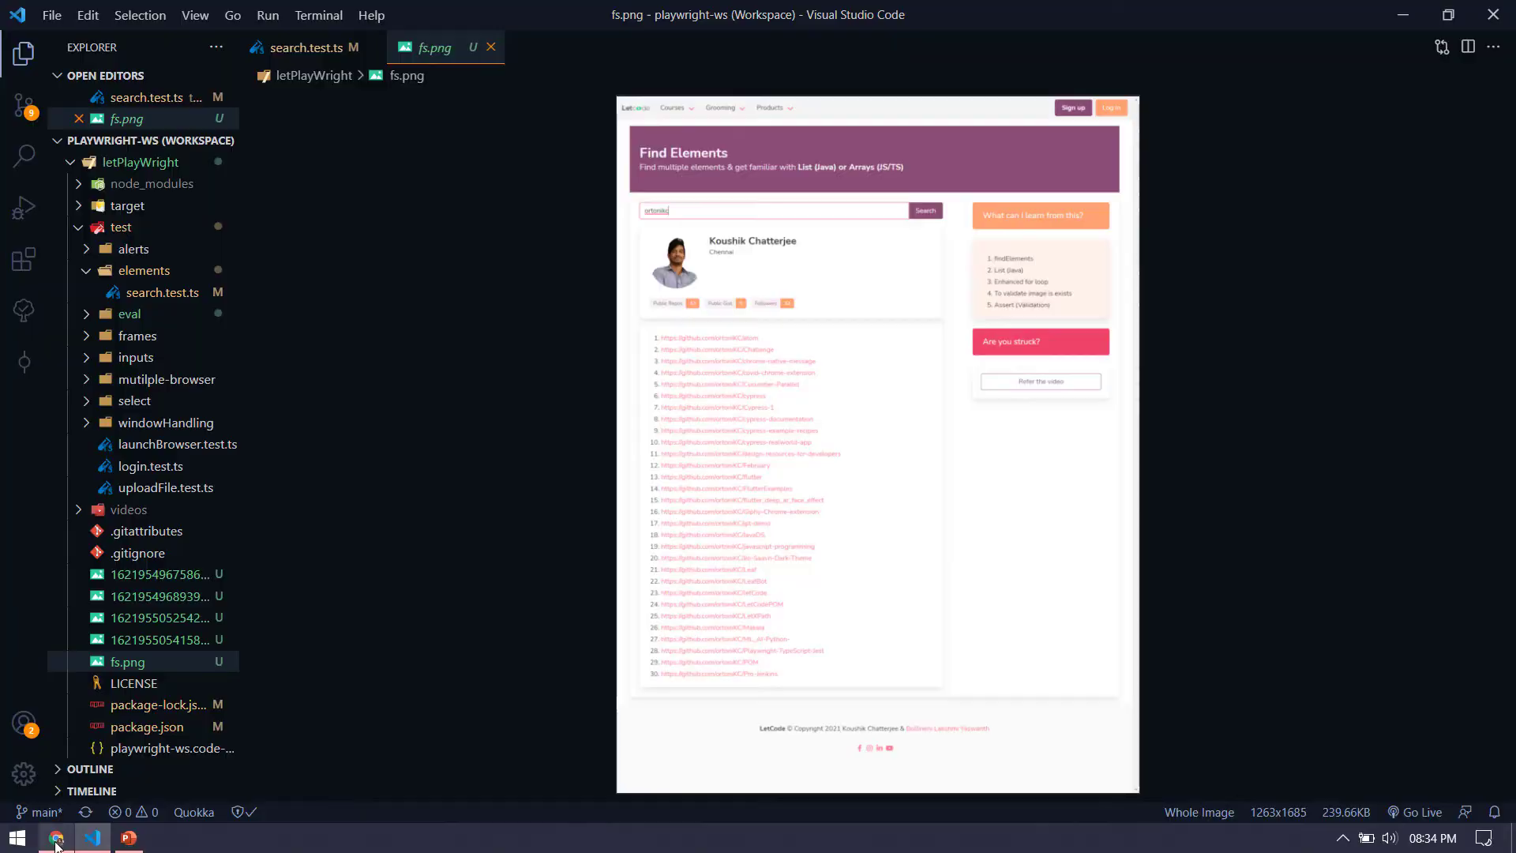
pyautogui.click(55, 837)
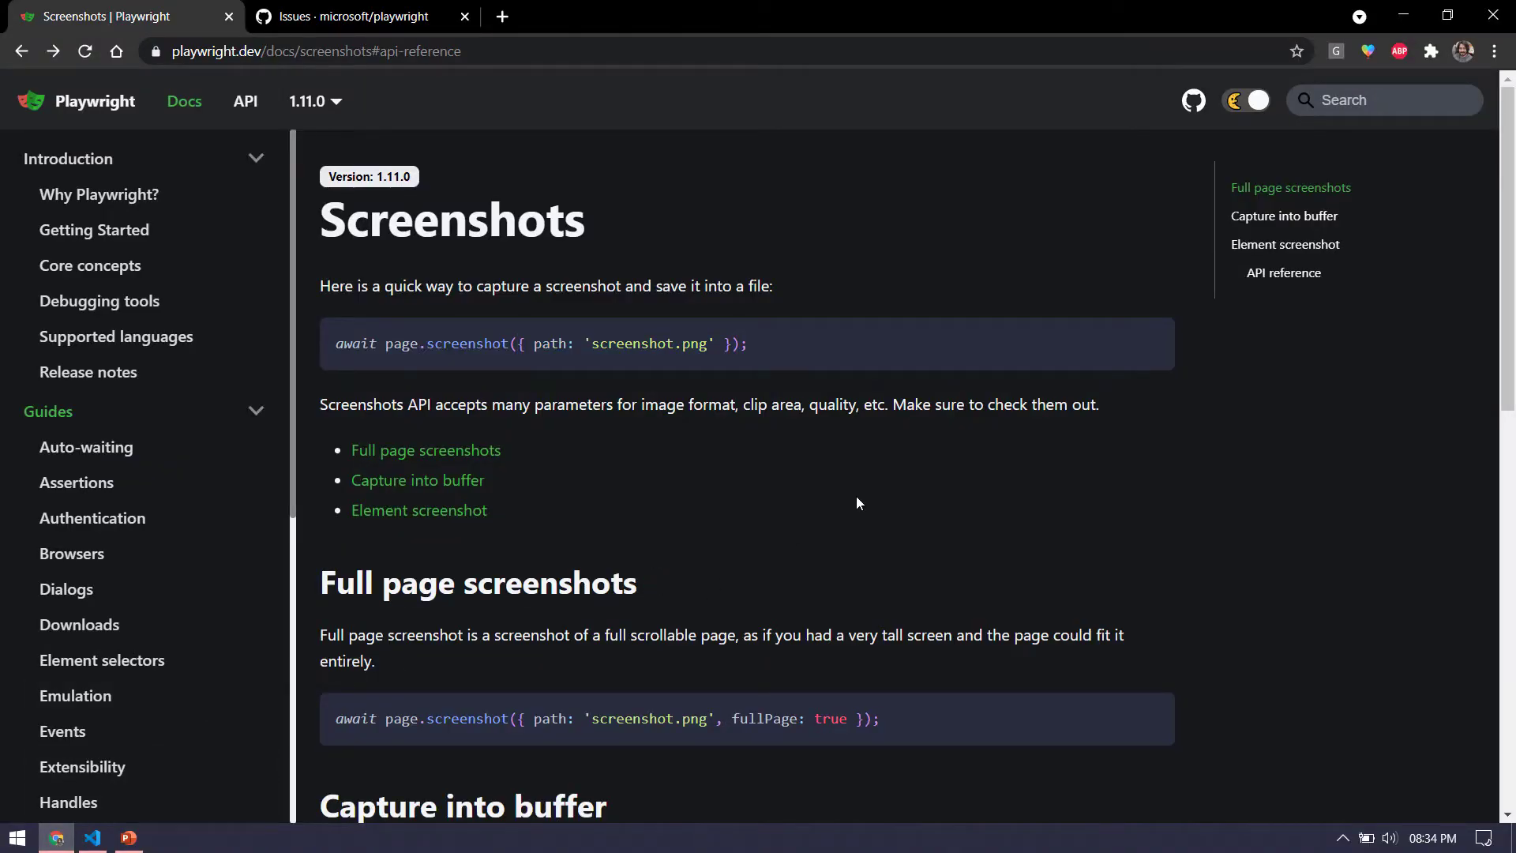
# - Use DevTools' command menu to capture a full-size screenshot of the Playwright docs page
pyautogui.press('F12')
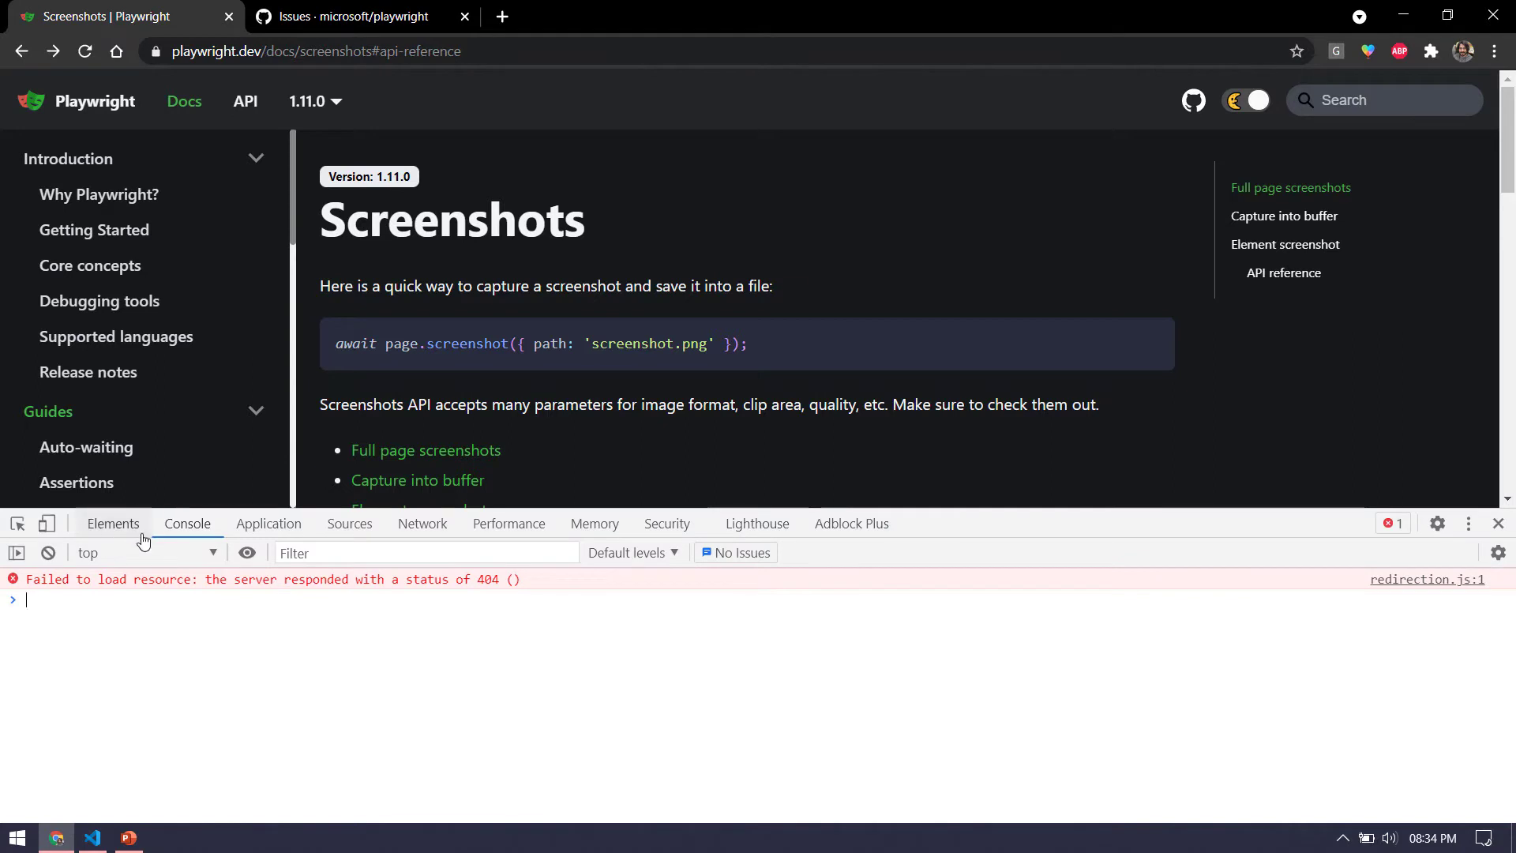
pyautogui.click(114, 522)
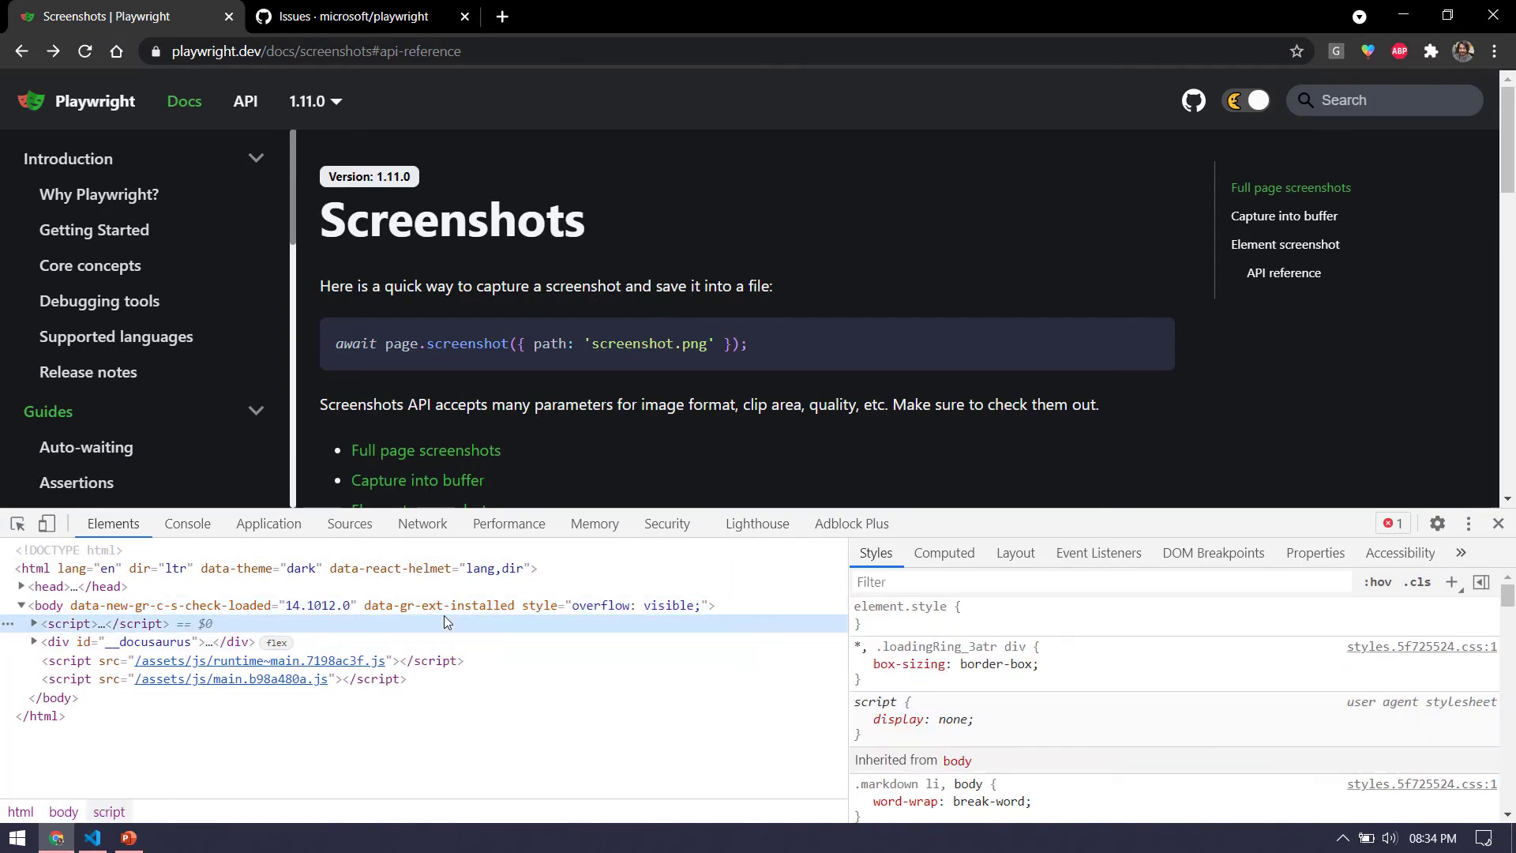
pyautogui.press('Ctrl+Shift+P')
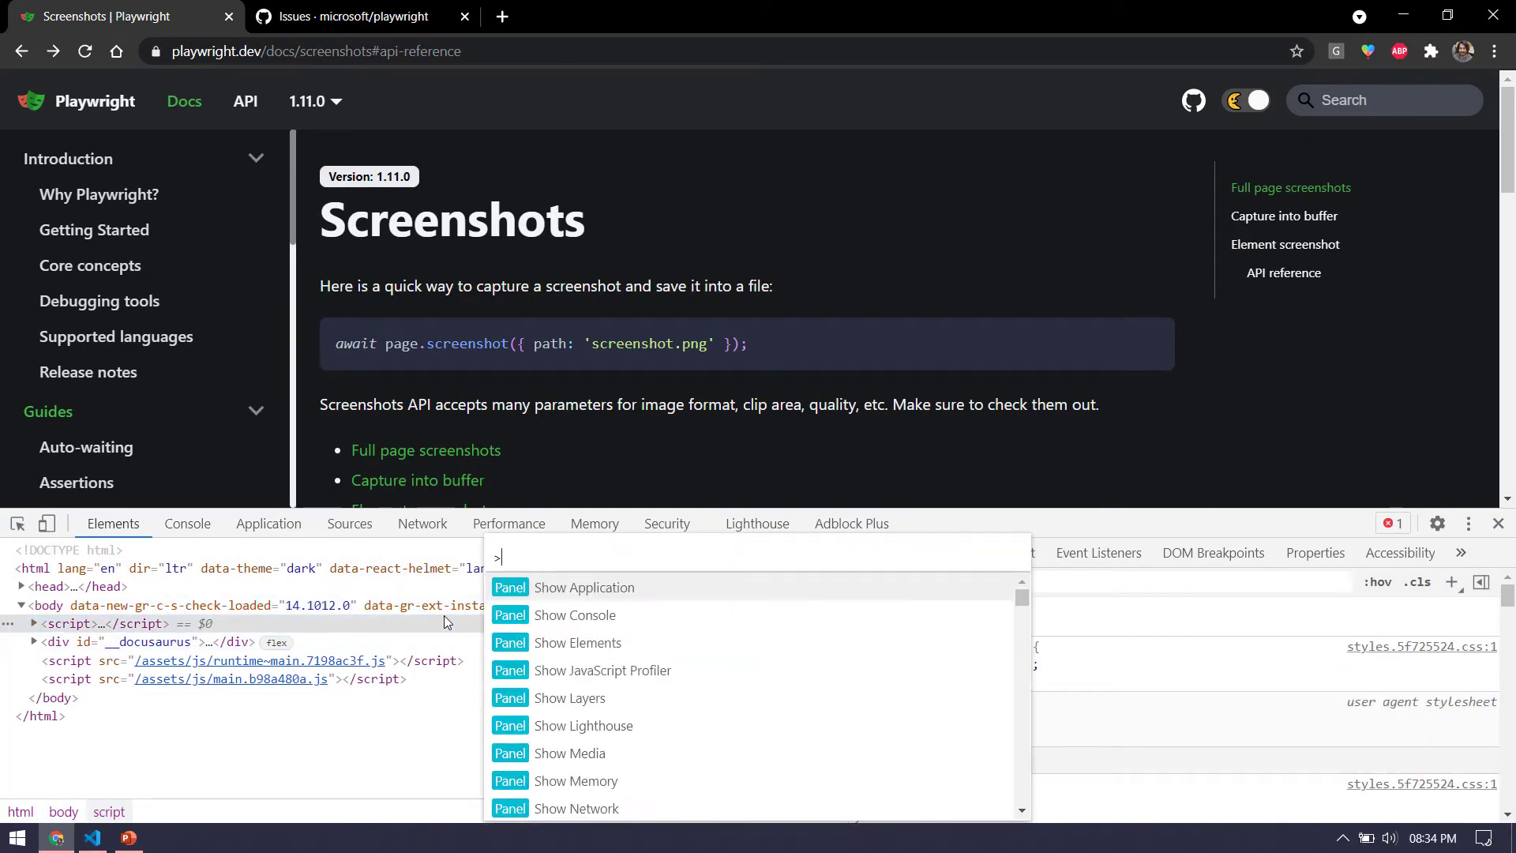
pyautogui.write('full')
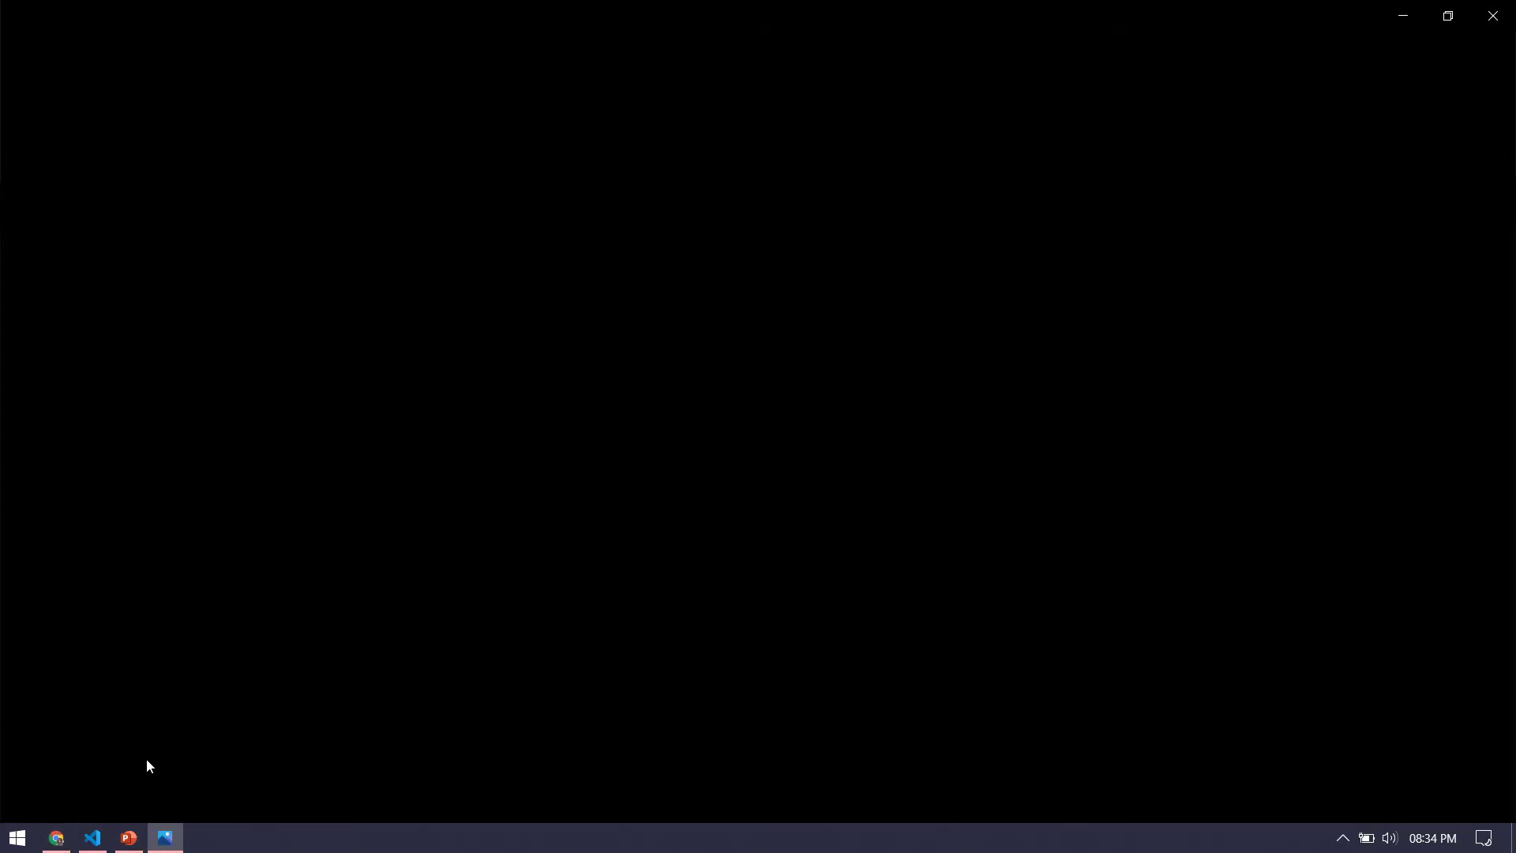
# - View playwright.dev_docs_screenshots.png in Windows Photos
pyautogui.click(164, 837)
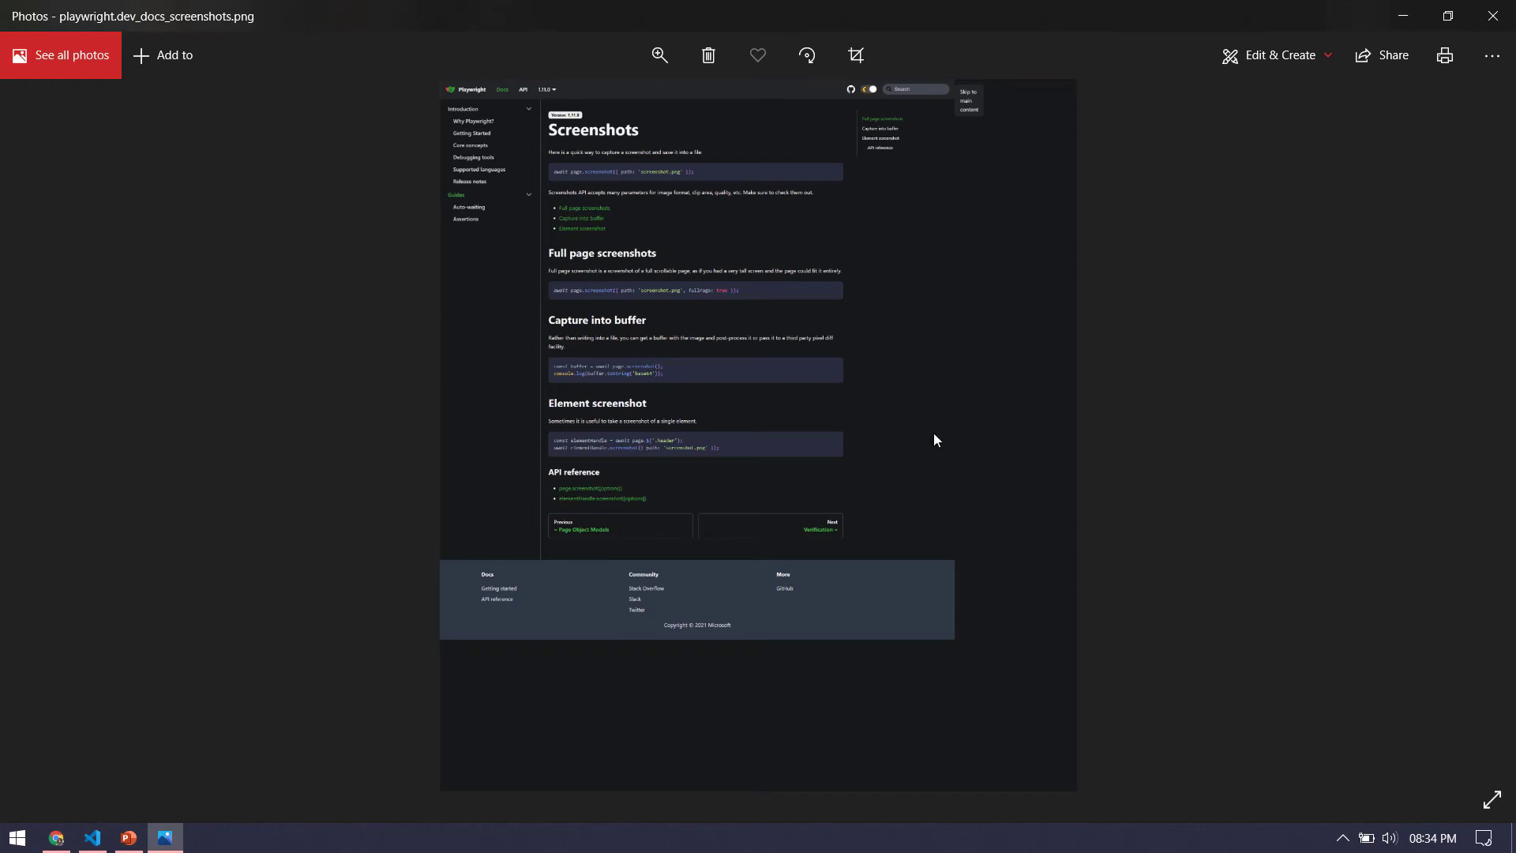
pyautogui.moveTo(1436, 120)
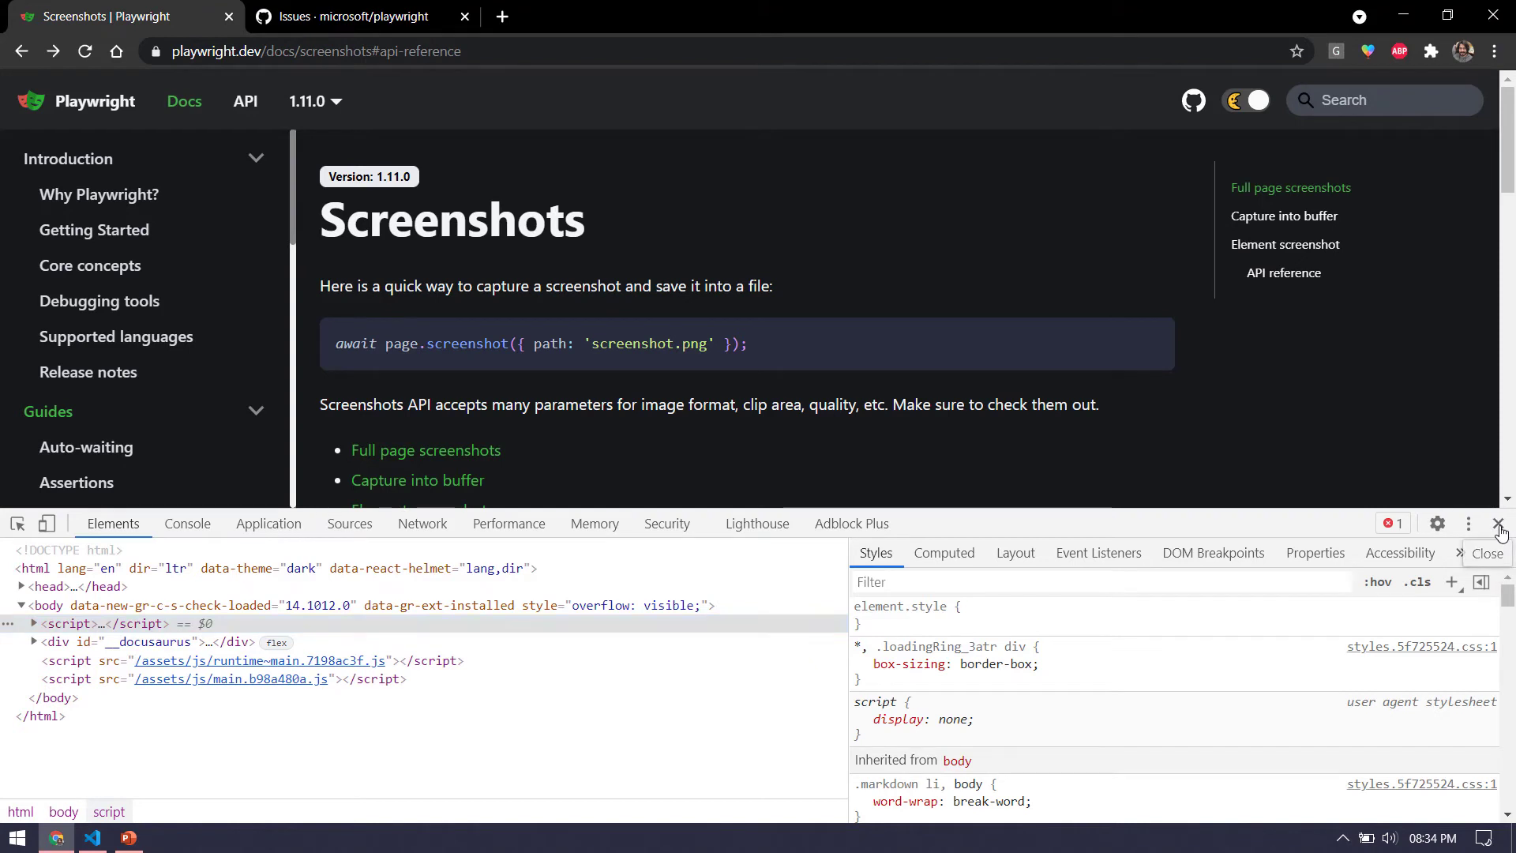
# - Close DevTools and the fs.png preview, then load letcode.in/test in a new tab
pyautogui.click(1498, 523)
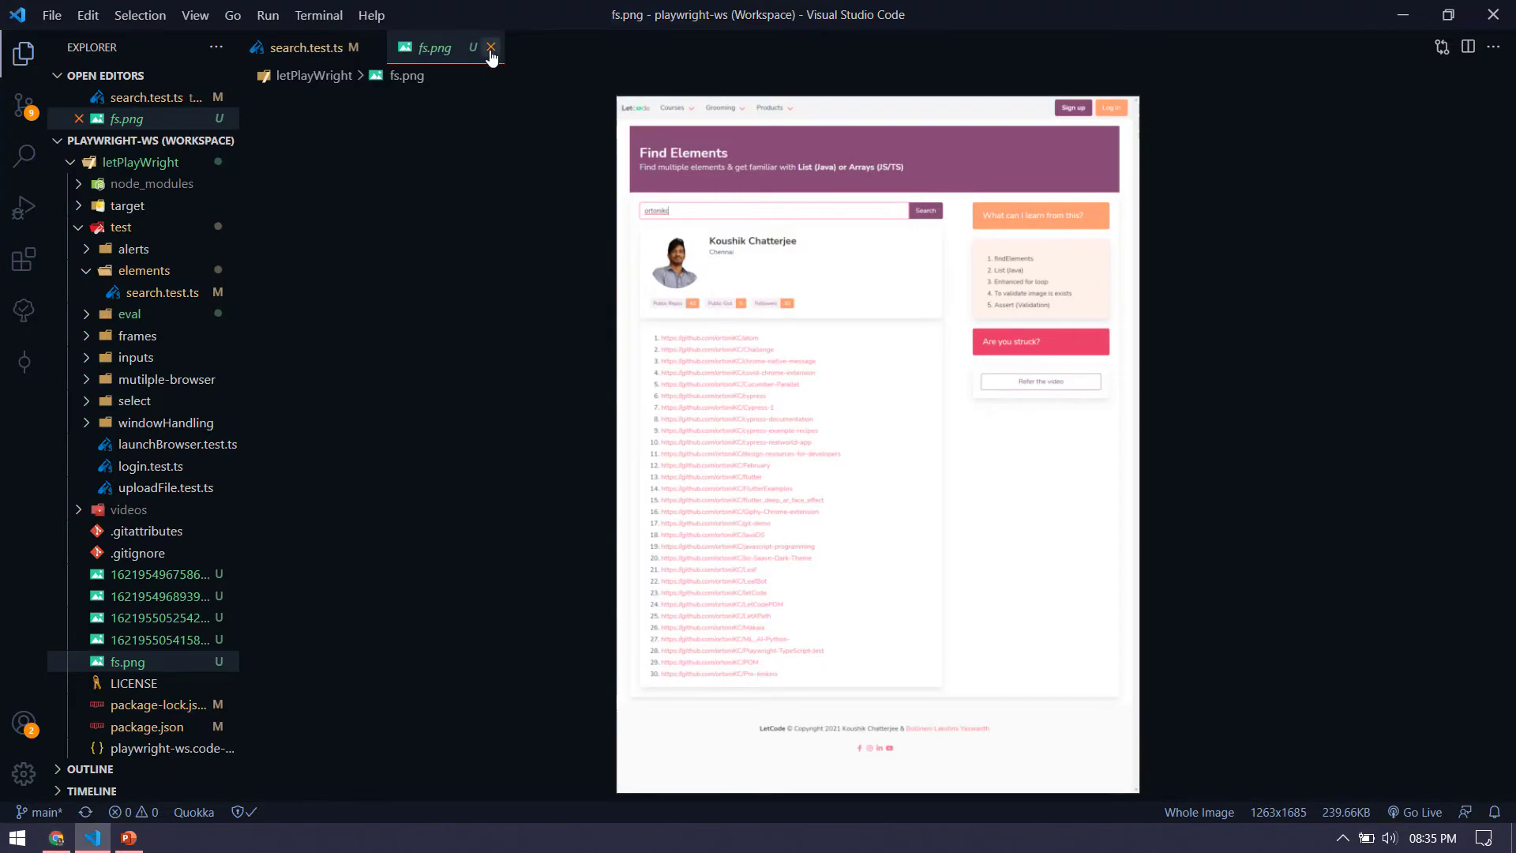
pyautogui.click(489, 48)
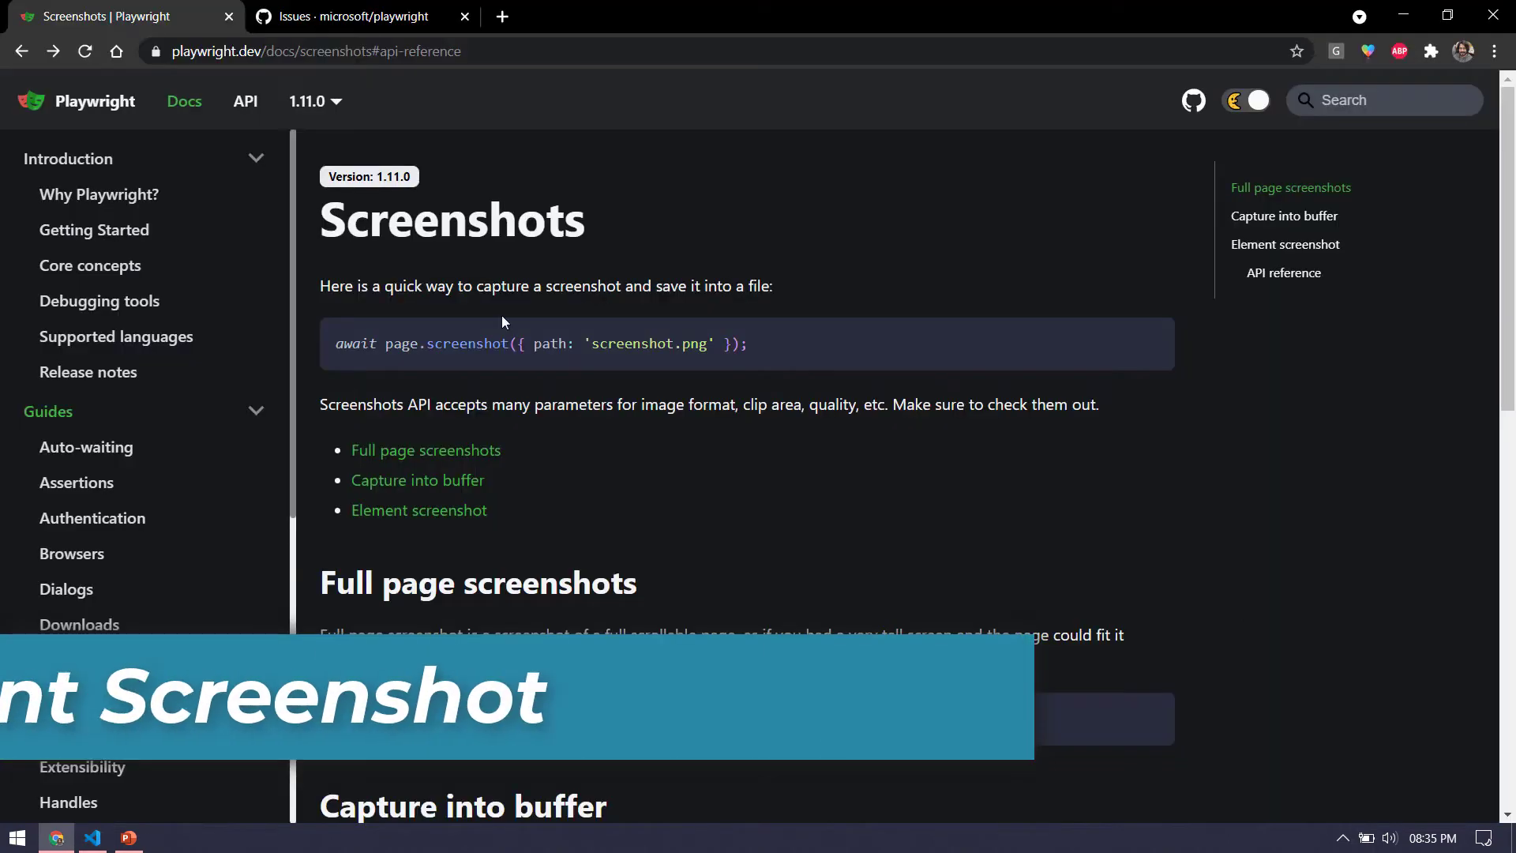
pyautogui.click(736, 16)
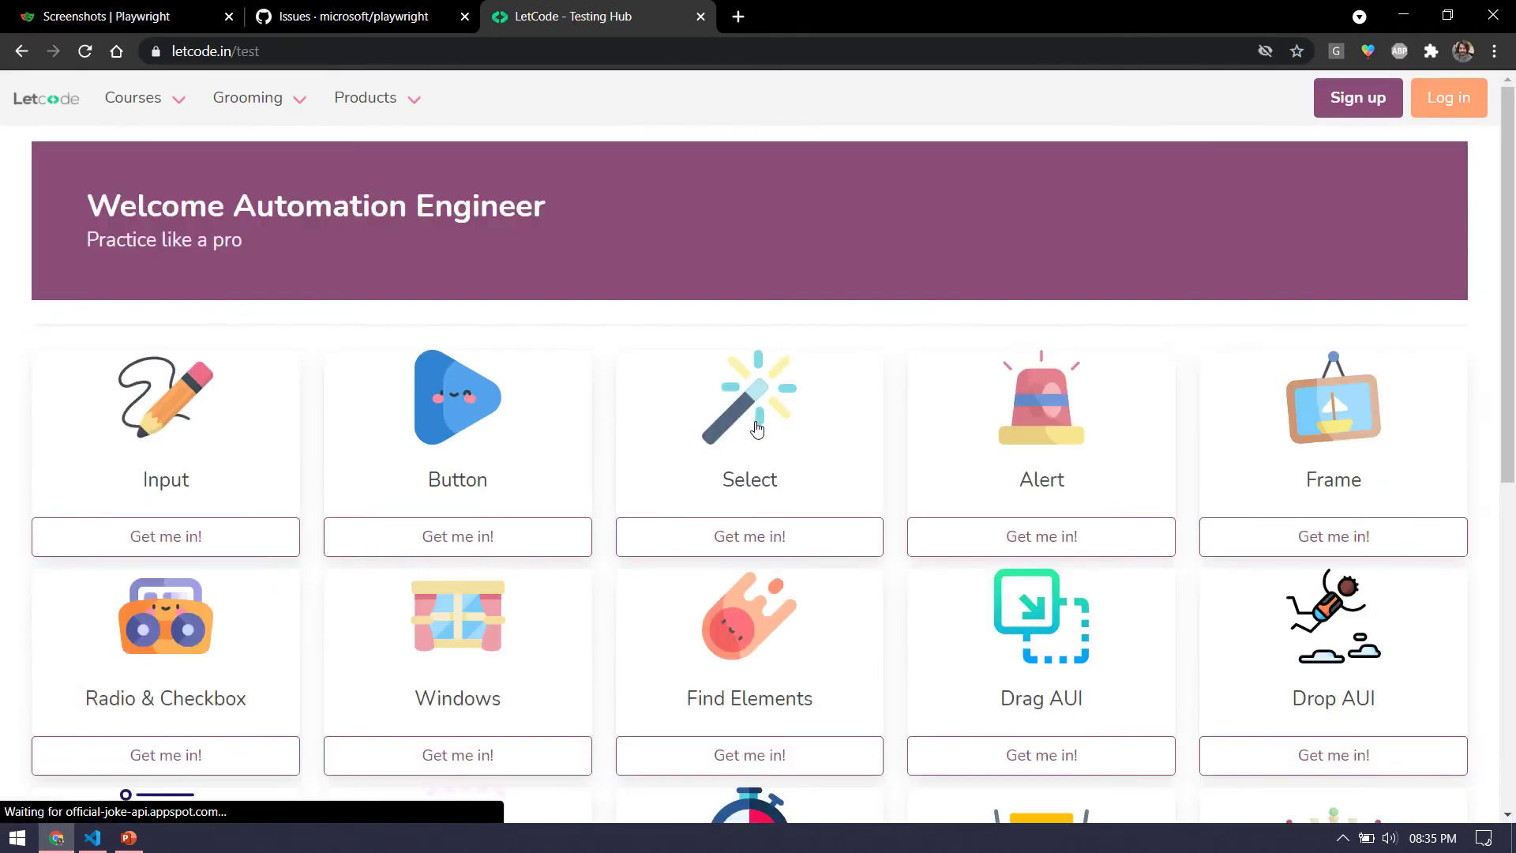
# - Inspect the Find Elements page header and select its nav element, then return to the test file
pyautogui.click(748, 755)
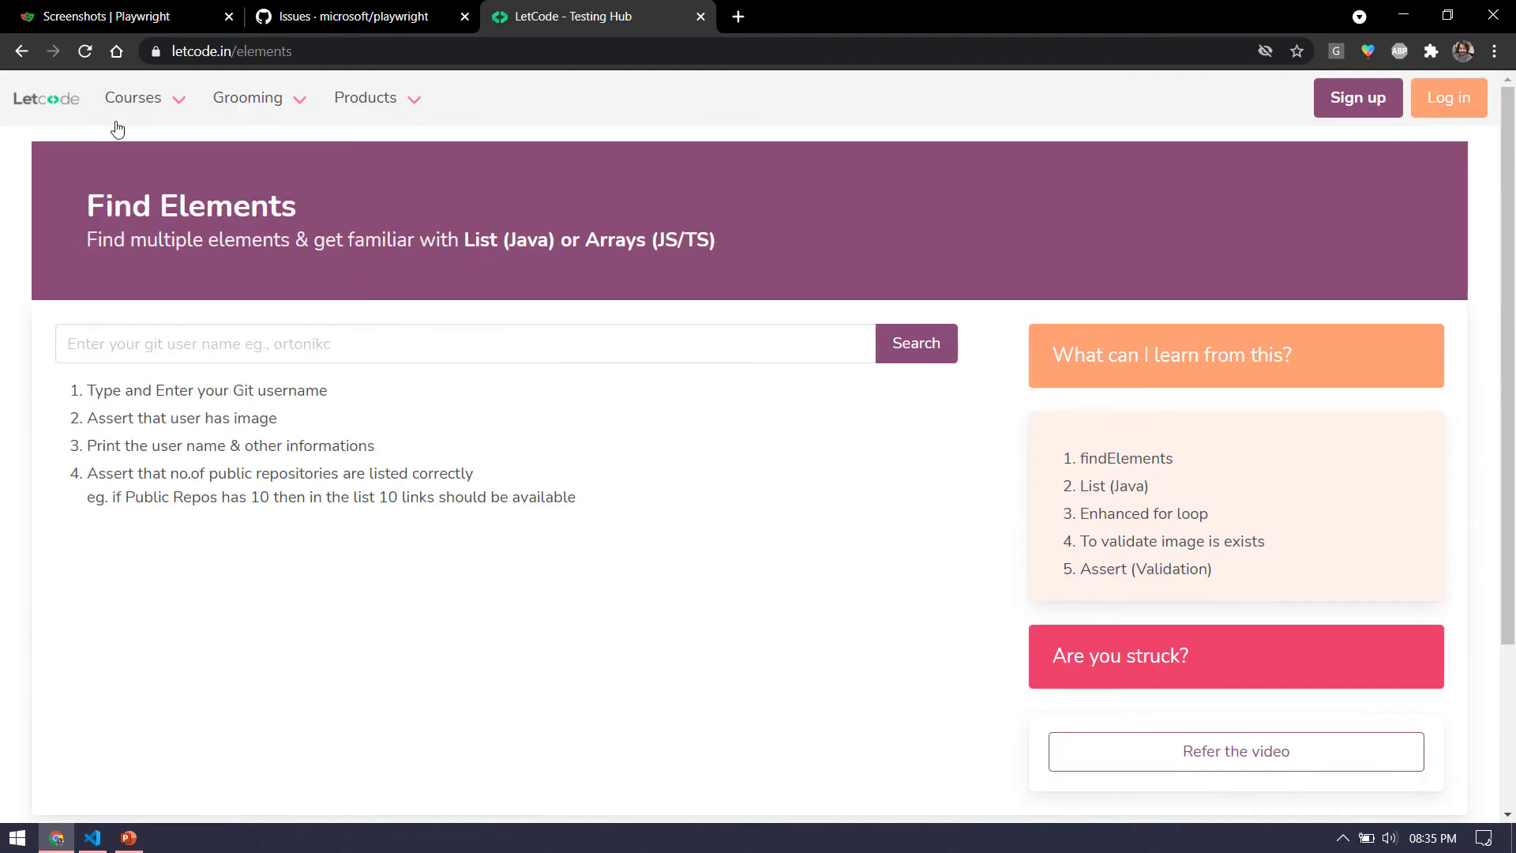
pyautogui.click(136, 98)
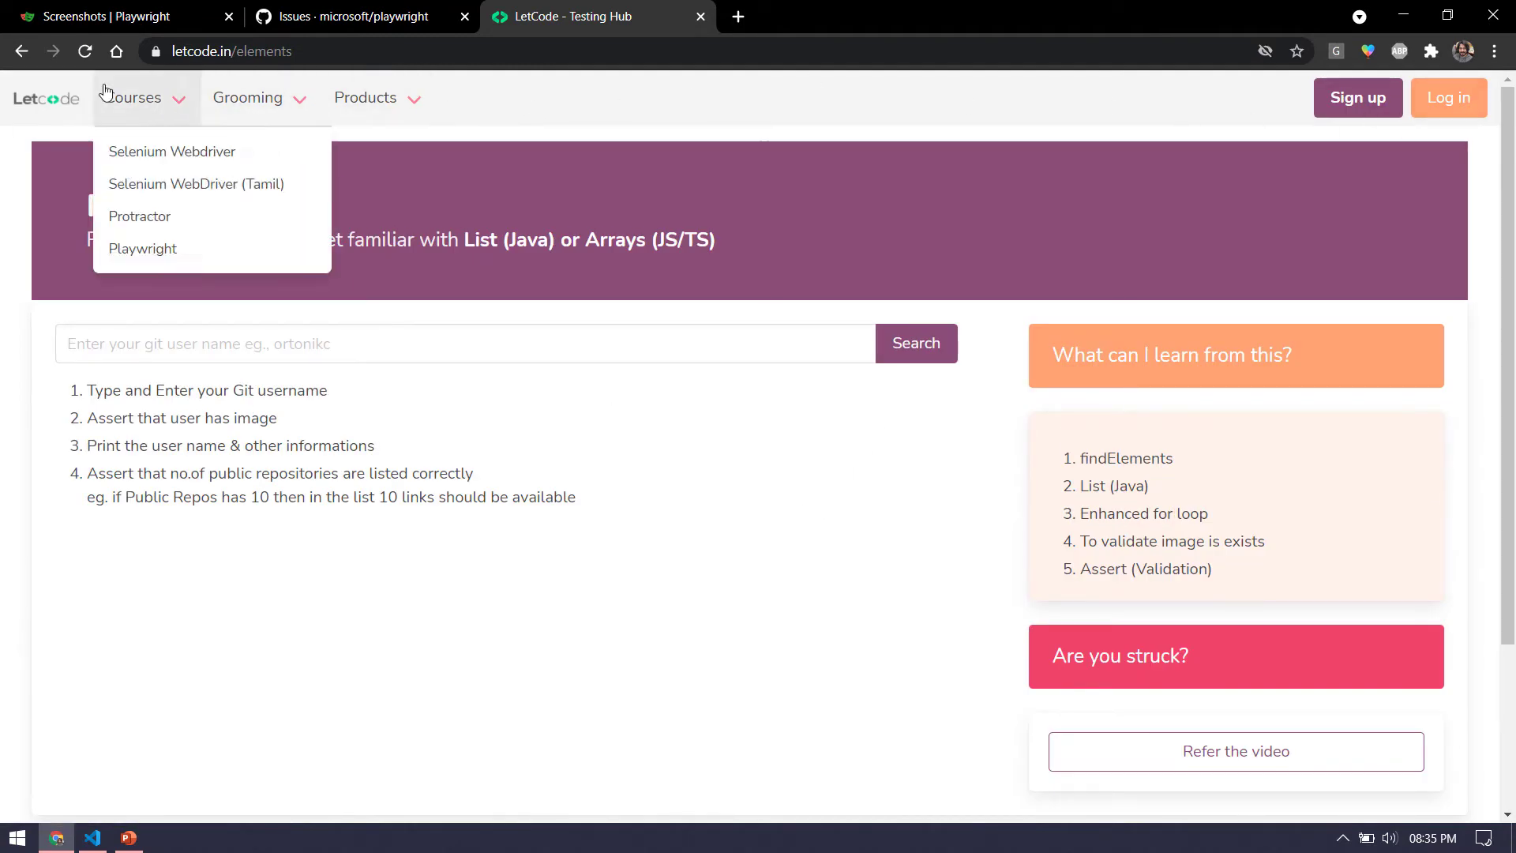
pyautogui.rightClick(575, 233)
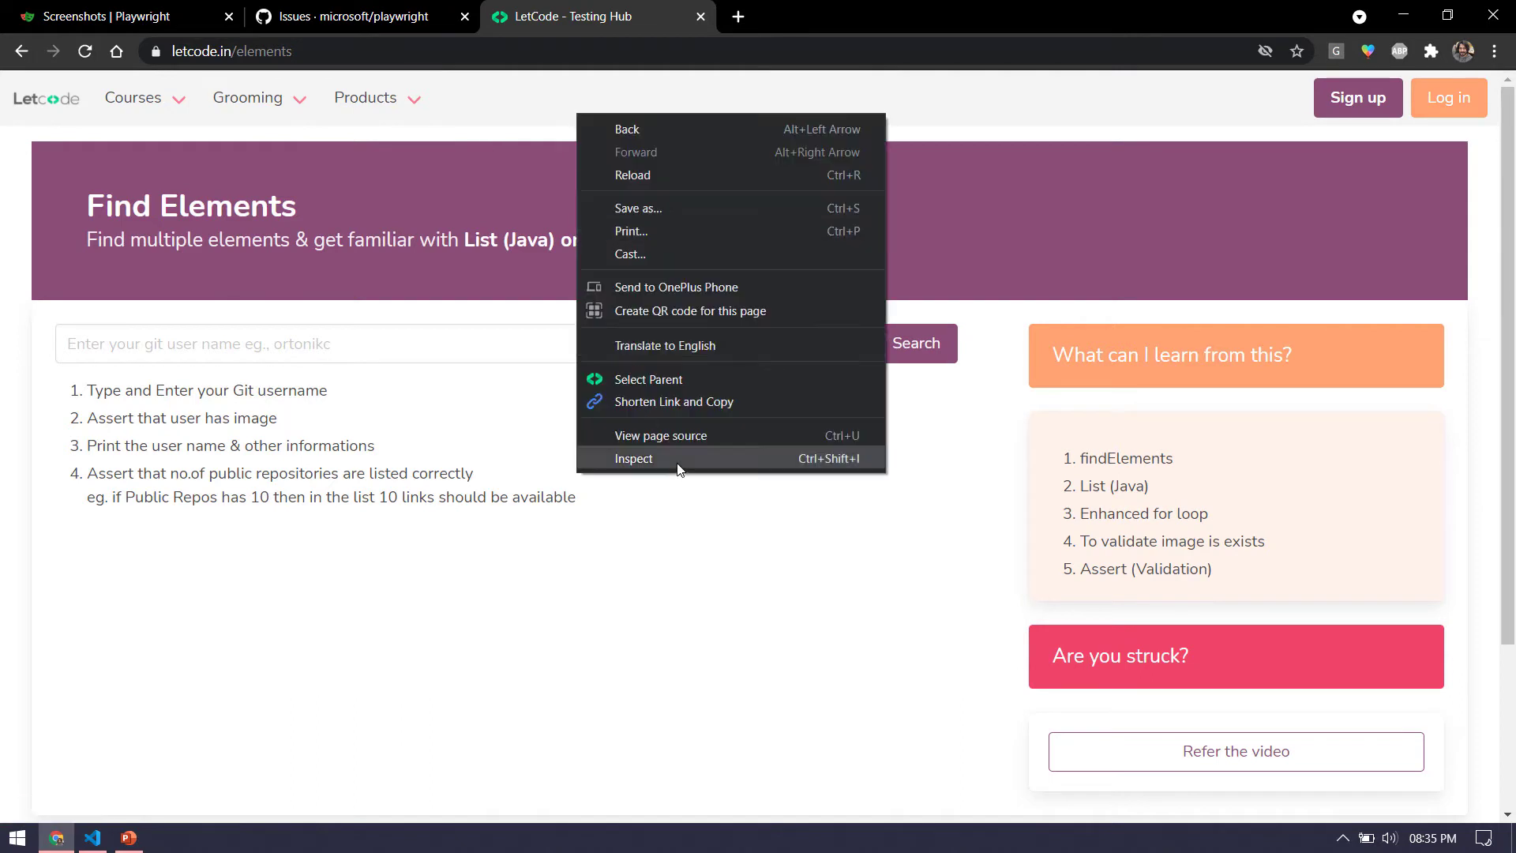
pyautogui.click(633, 458)
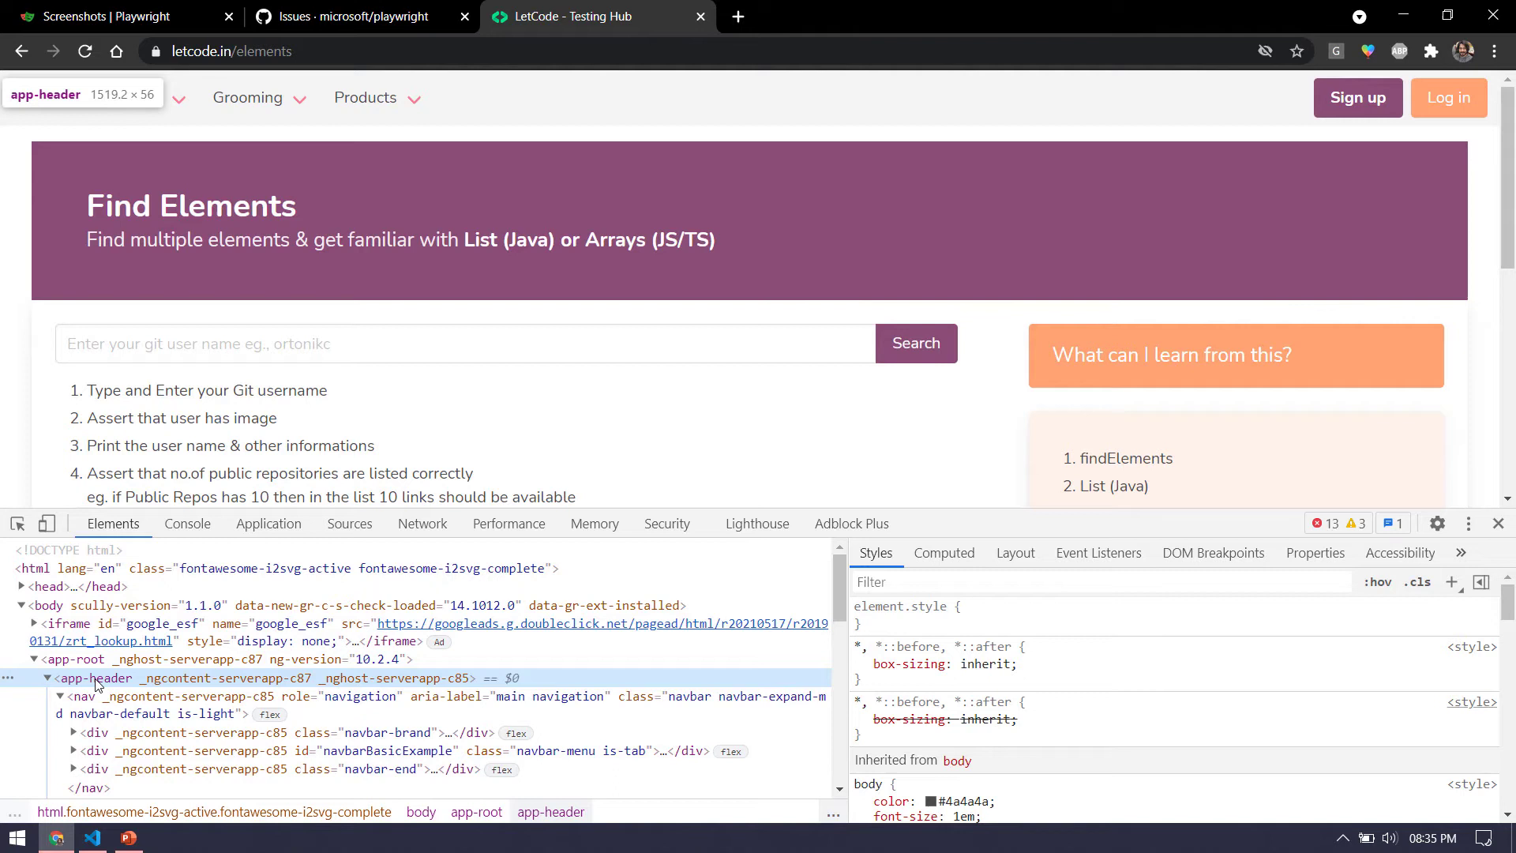
pyautogui.click(83, 695)
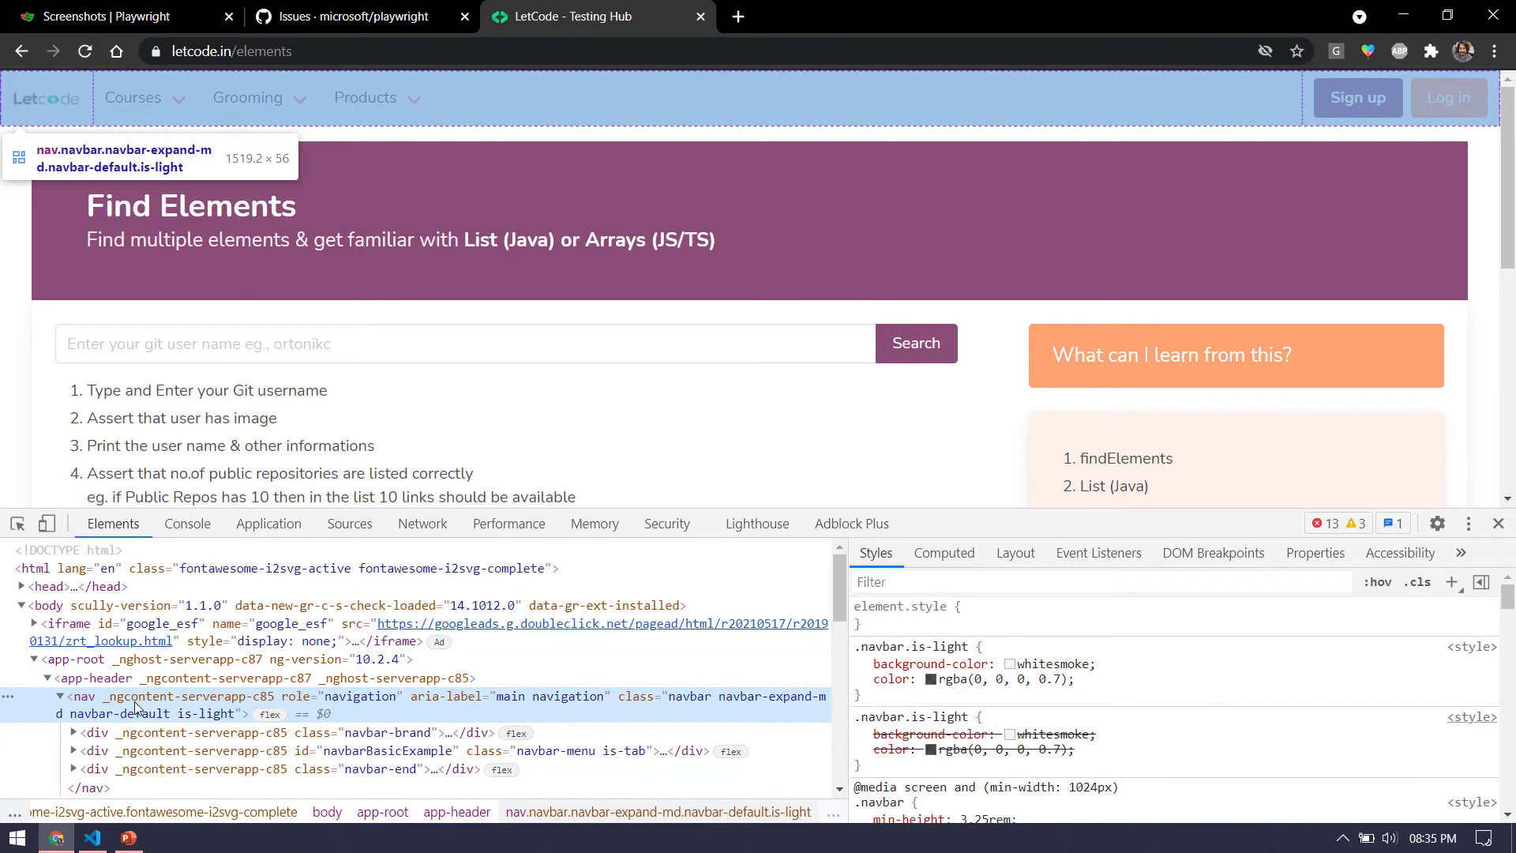
pyautogui.moveTo(1418, 595)
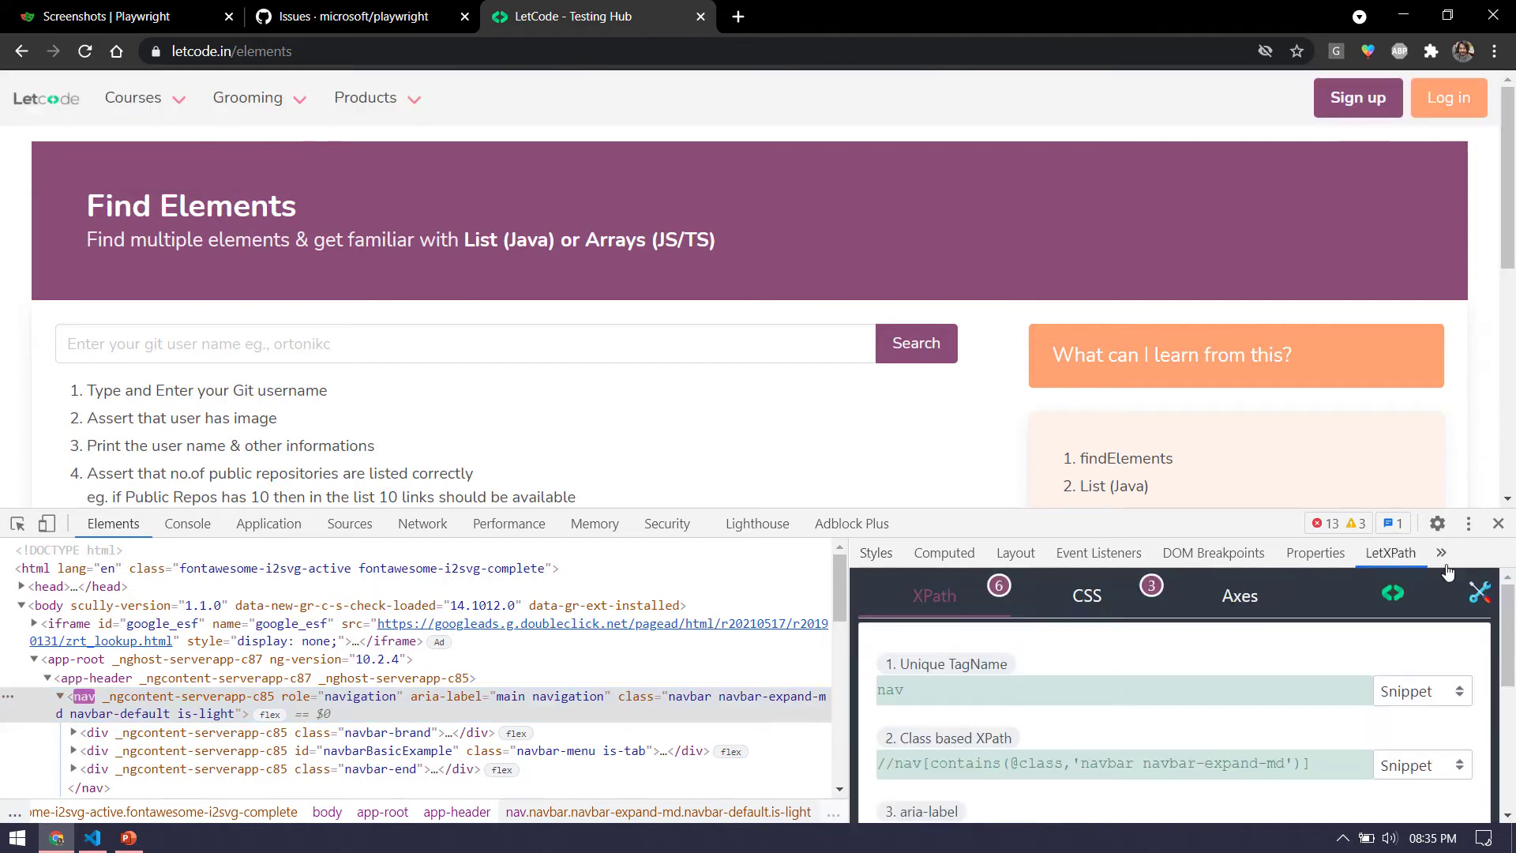
pyautogui.click(1087, 595)
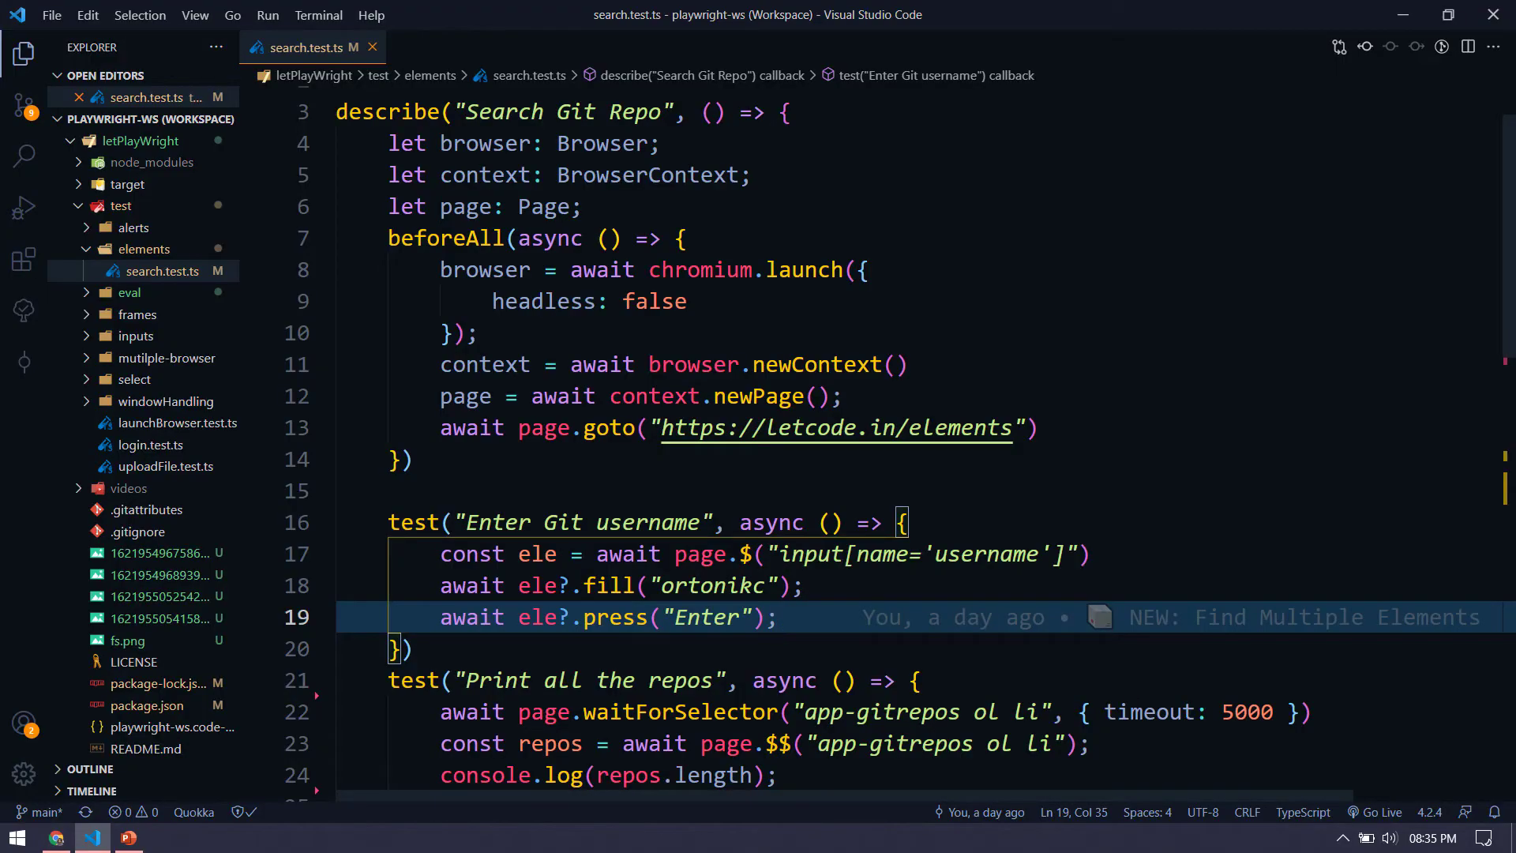
# - Declare a header constant selecting the nav element in the Git username test
pyautogui.scroll(-3)
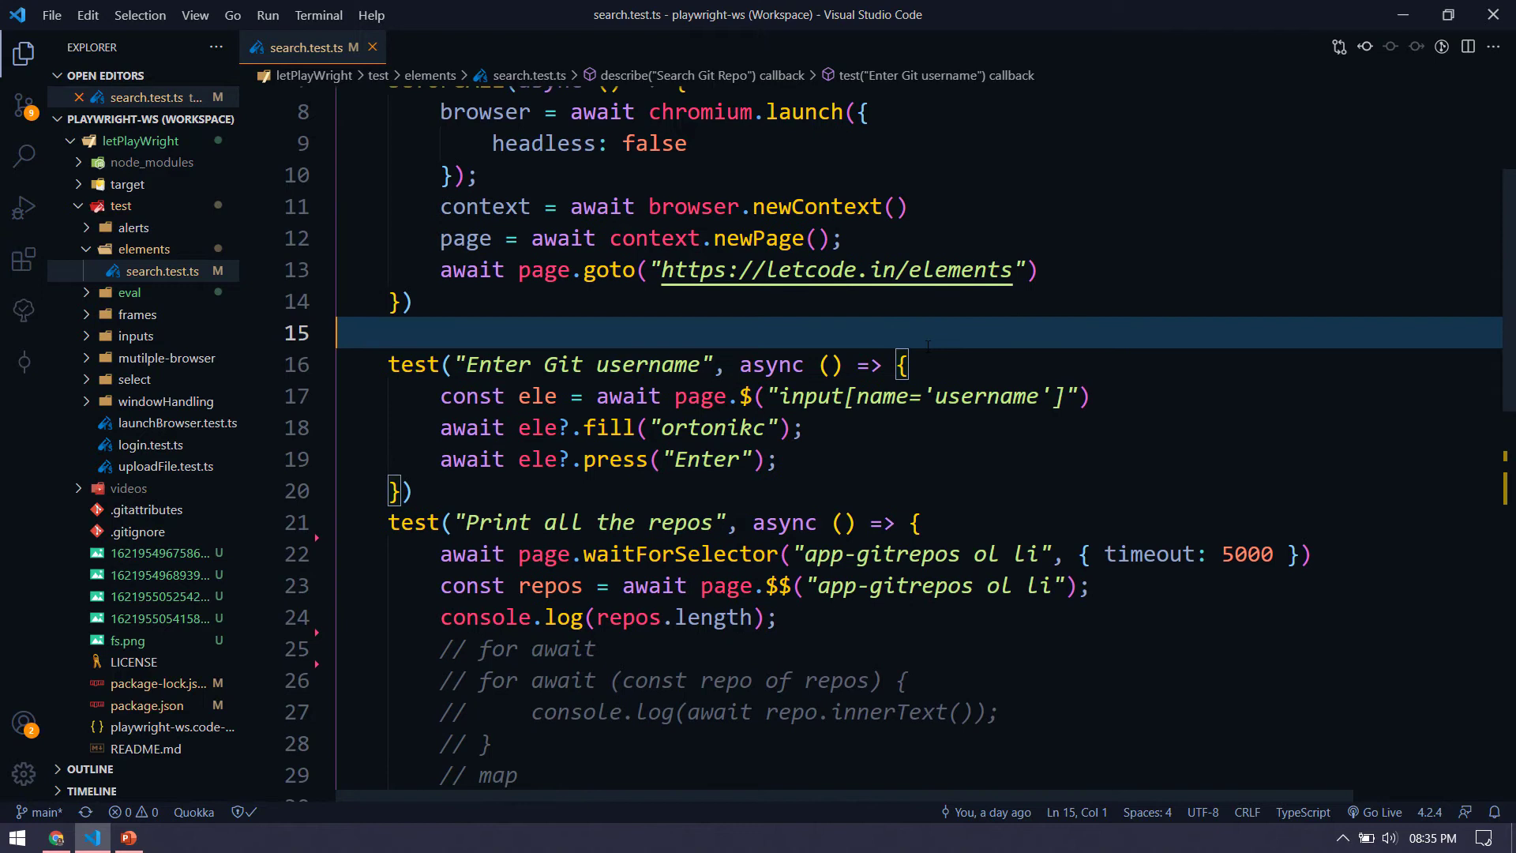
pyautogui.write('const header = await p')
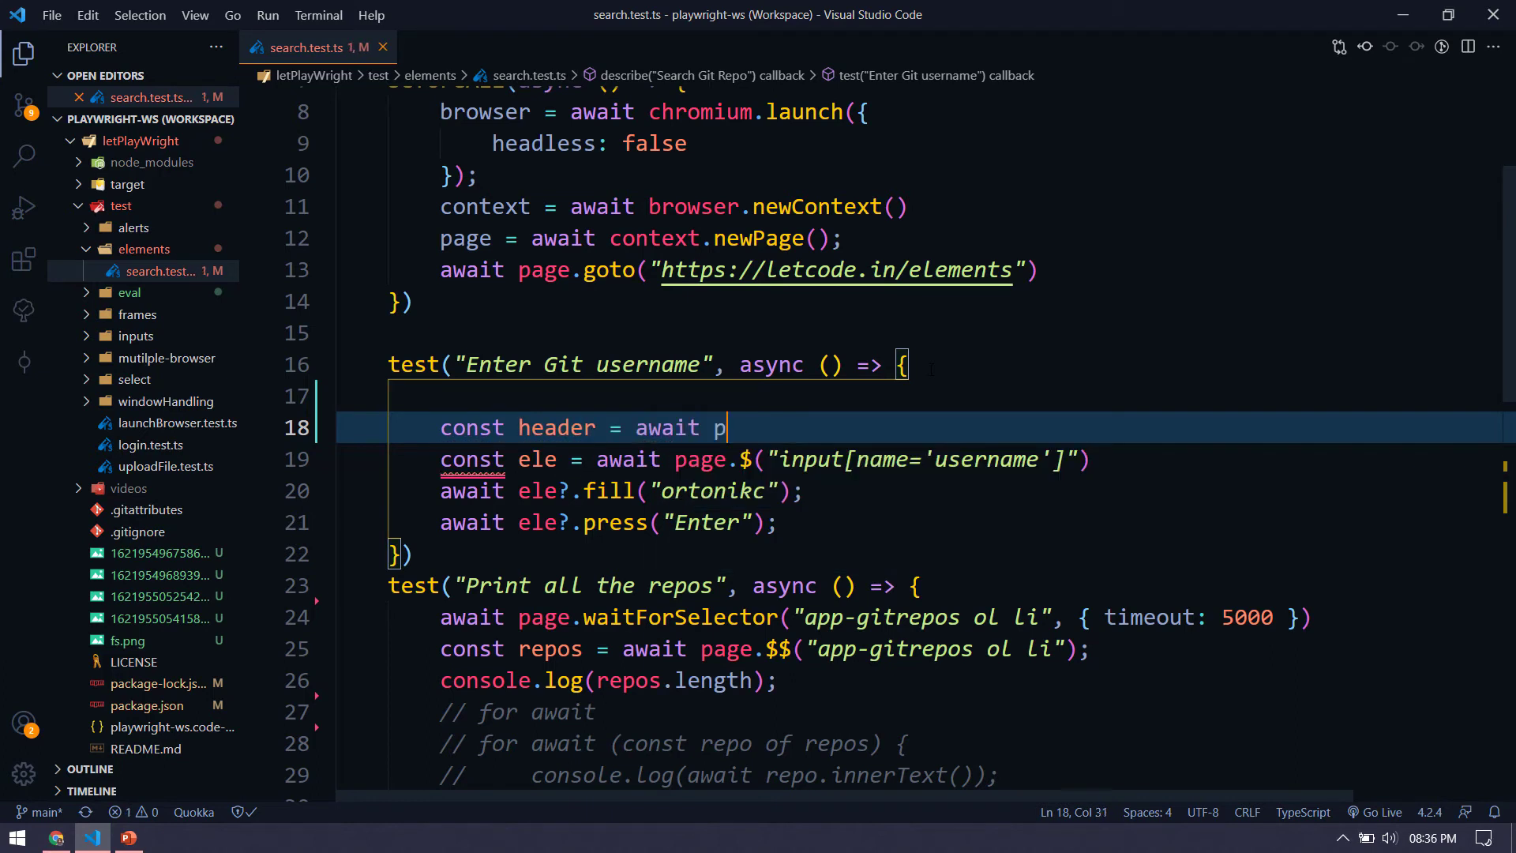
pyautogui.write('age.$("nav[role=\'navigation')
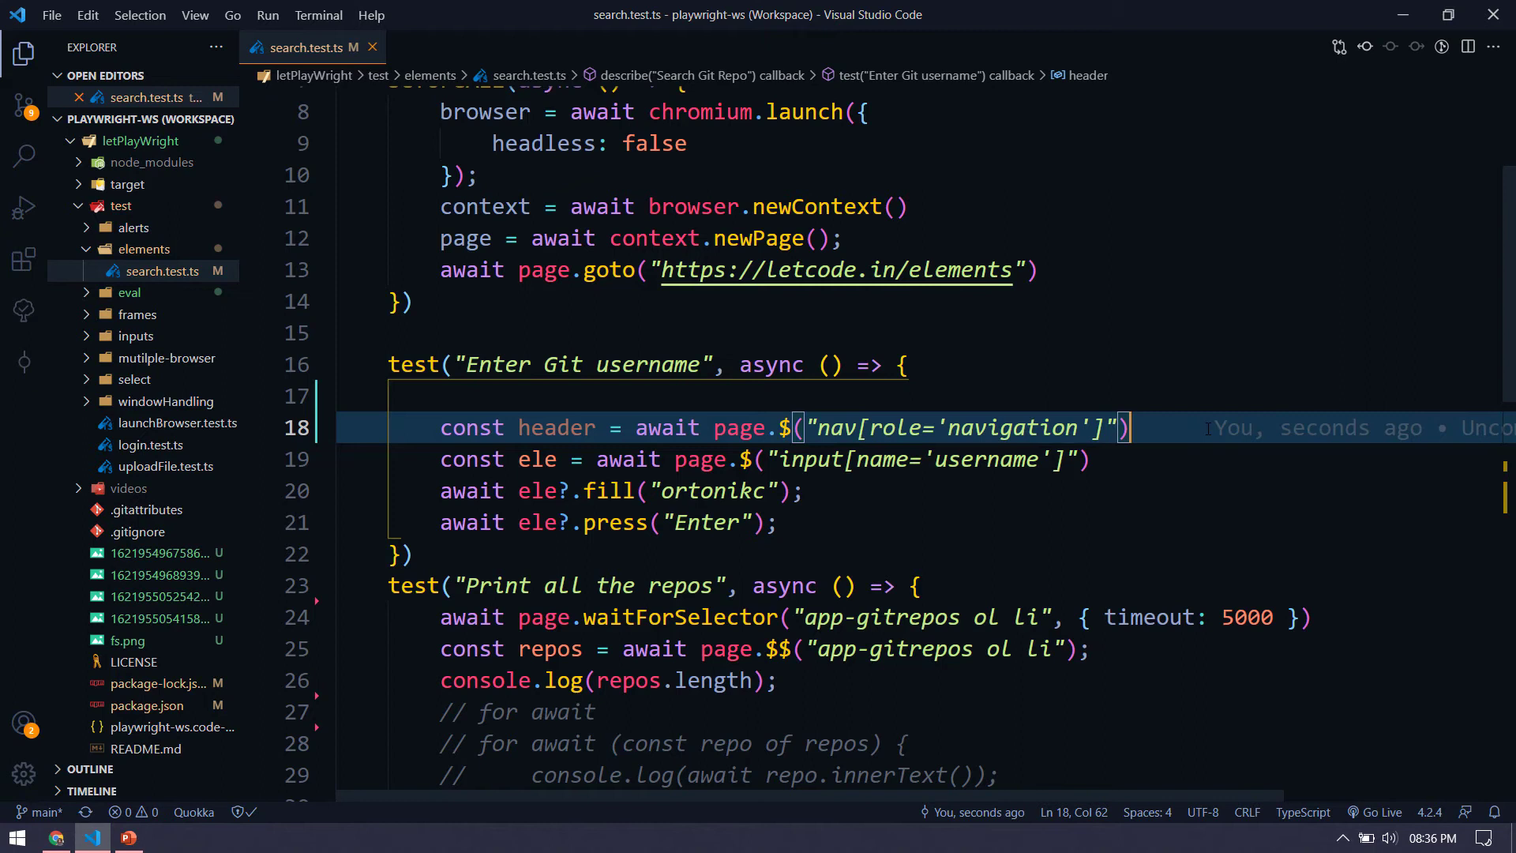
pyautogui.write('header')
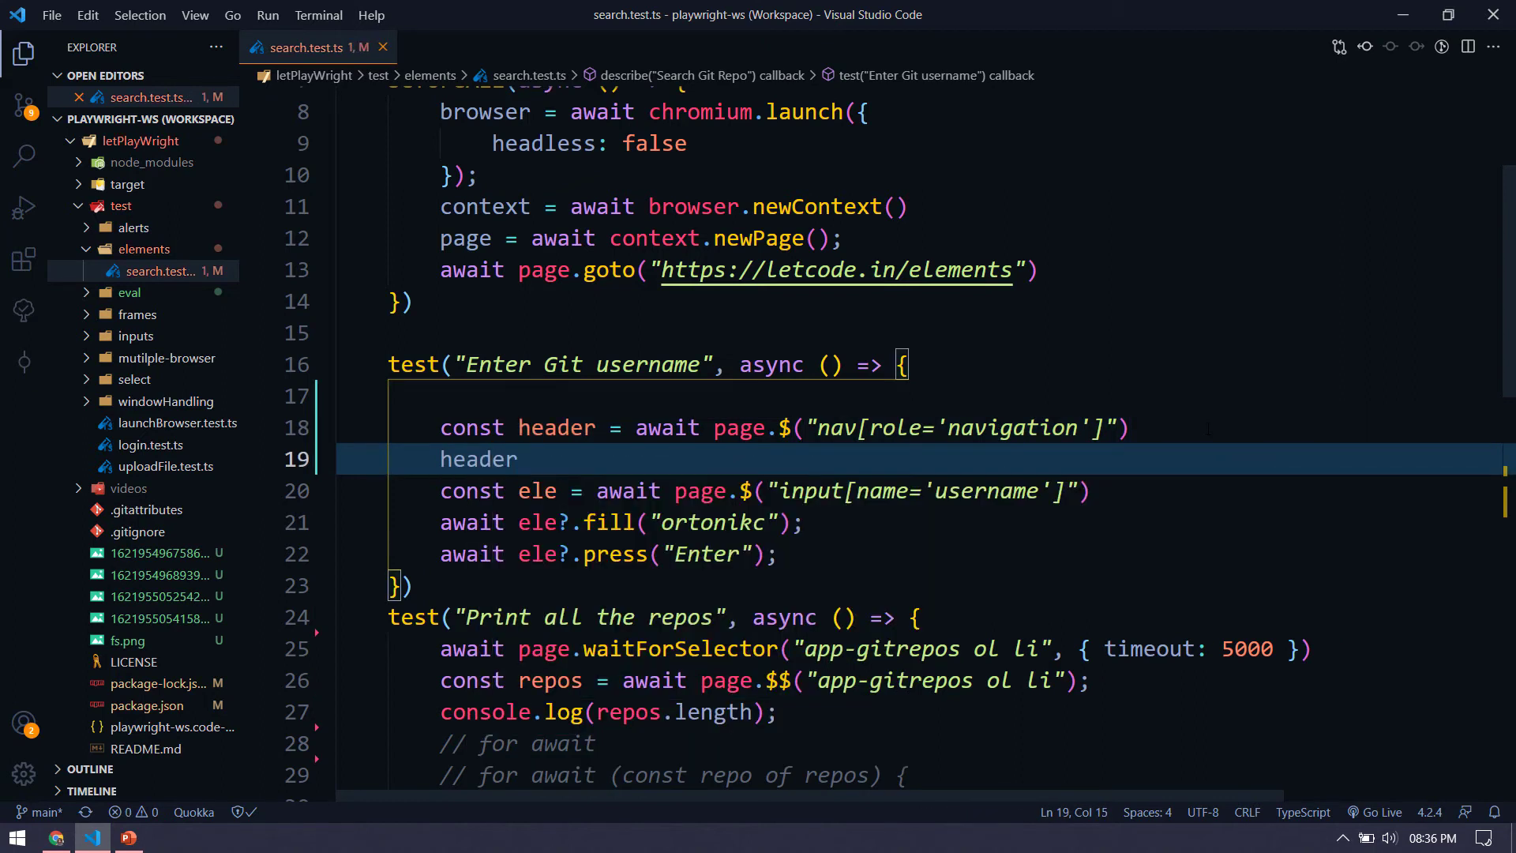
pyautogui.write('?.screenshot')
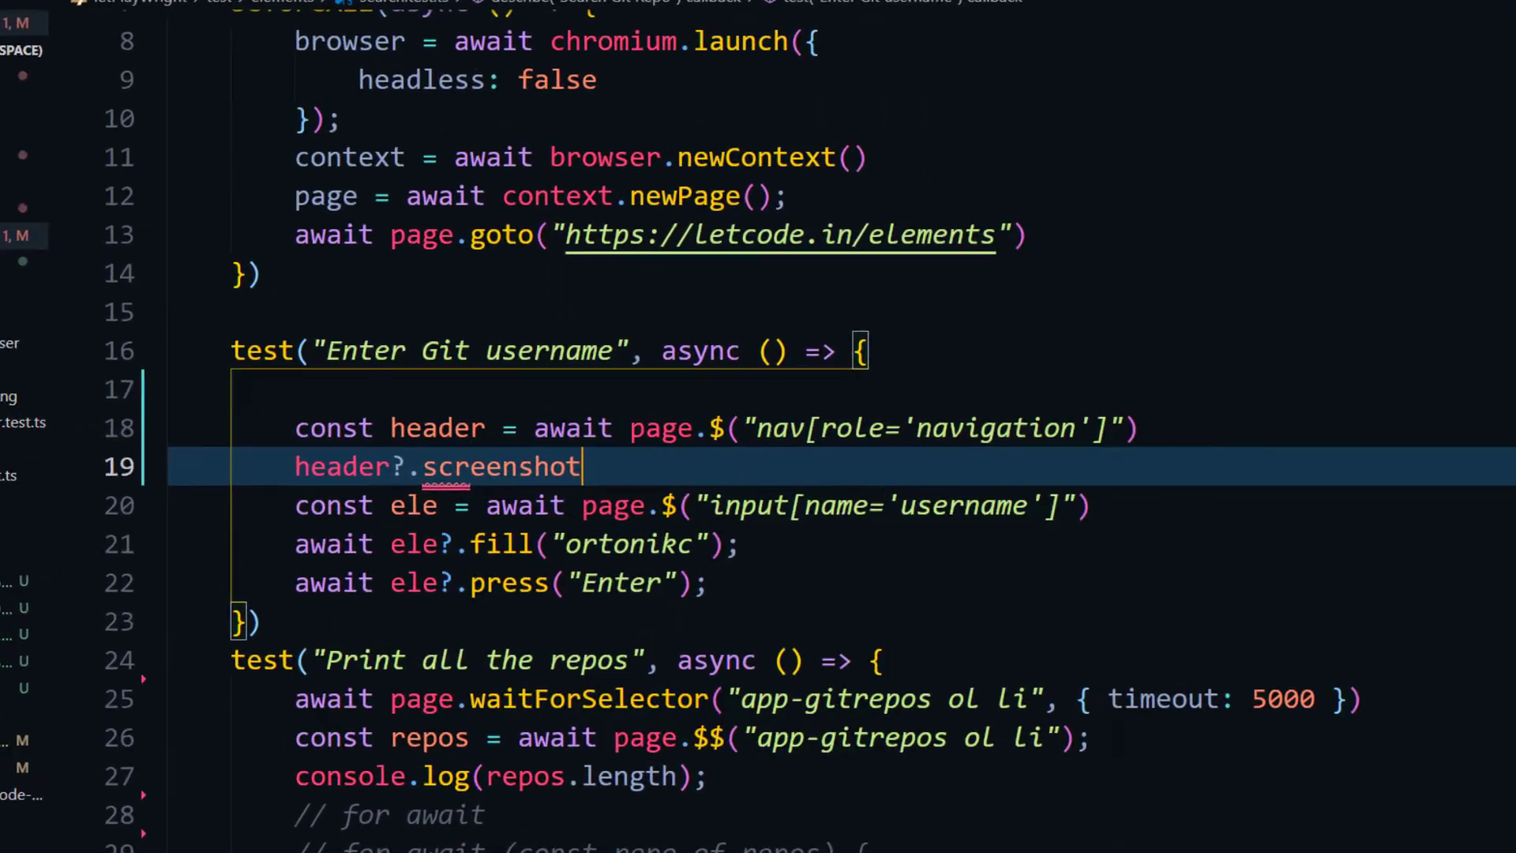
# - Call header?.screenshot({path:"header.png"}) to capture just the navigation bar
pyautogui.write('("pa")')
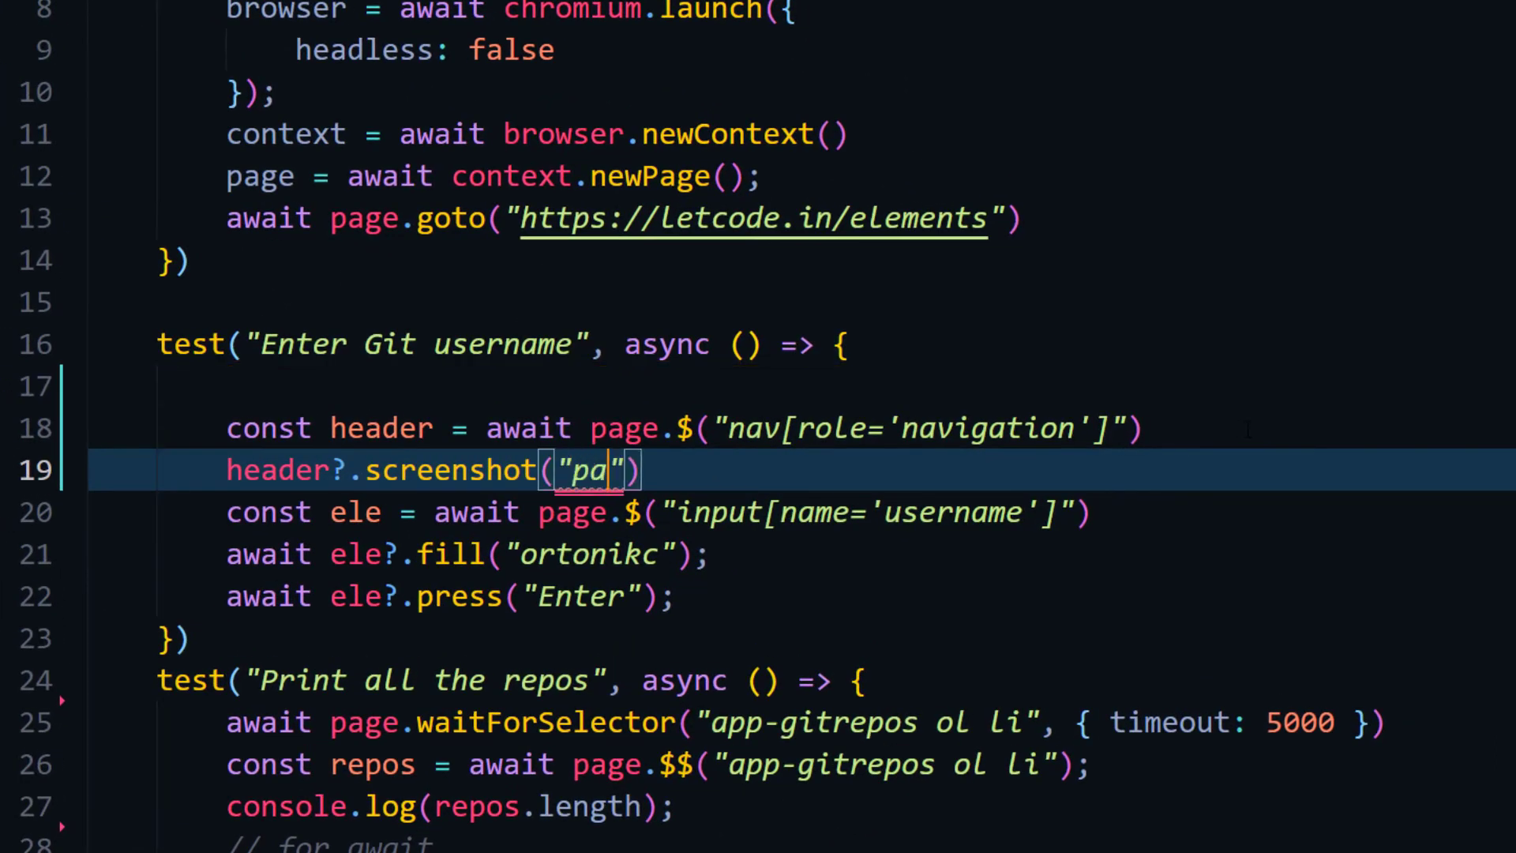
pyautogui.write('{}')
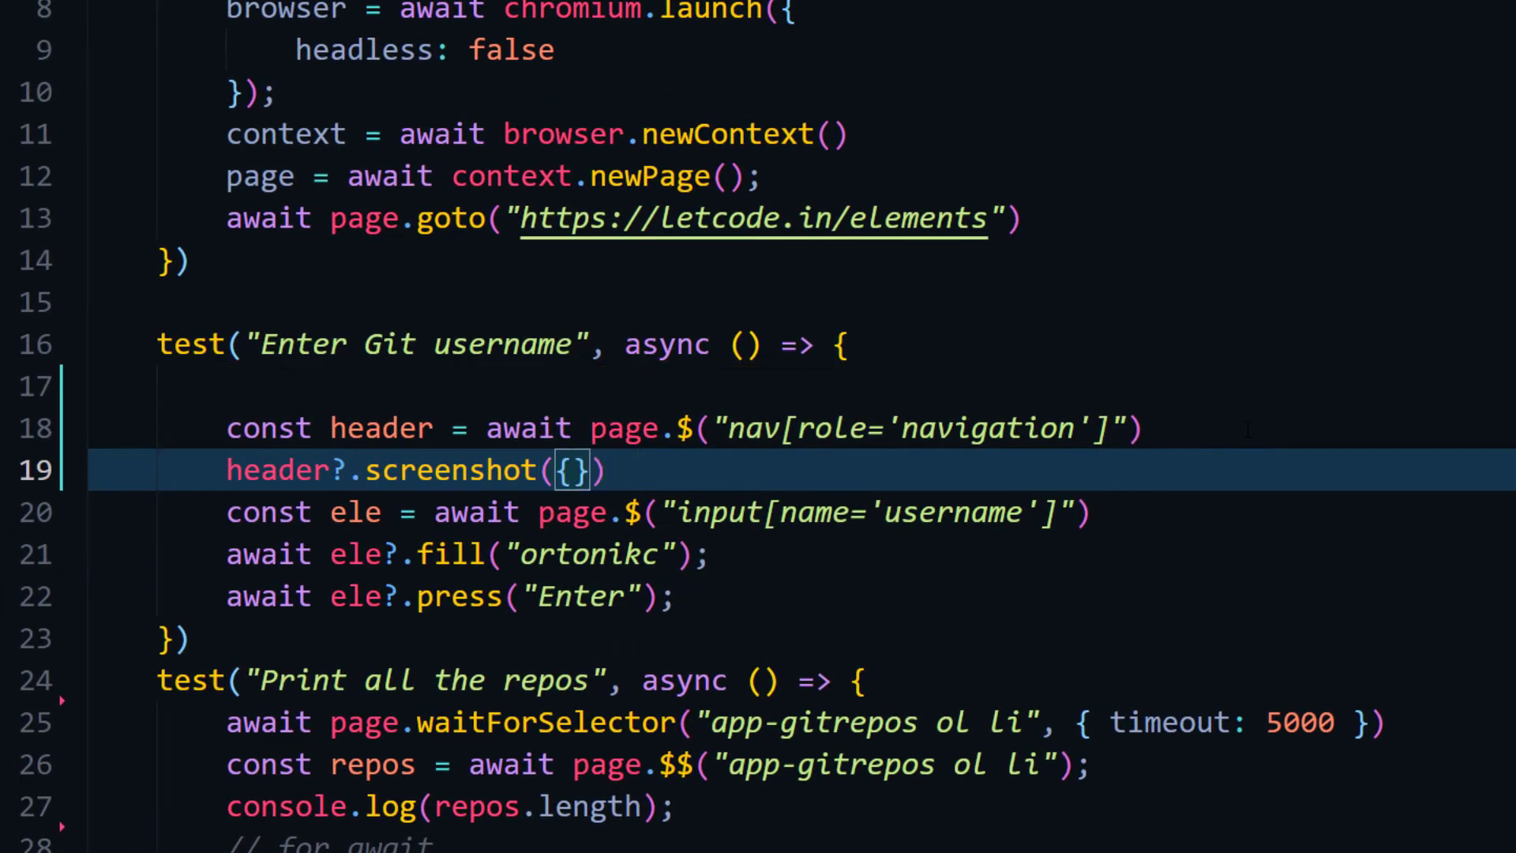
pyautogui.write('path:""')
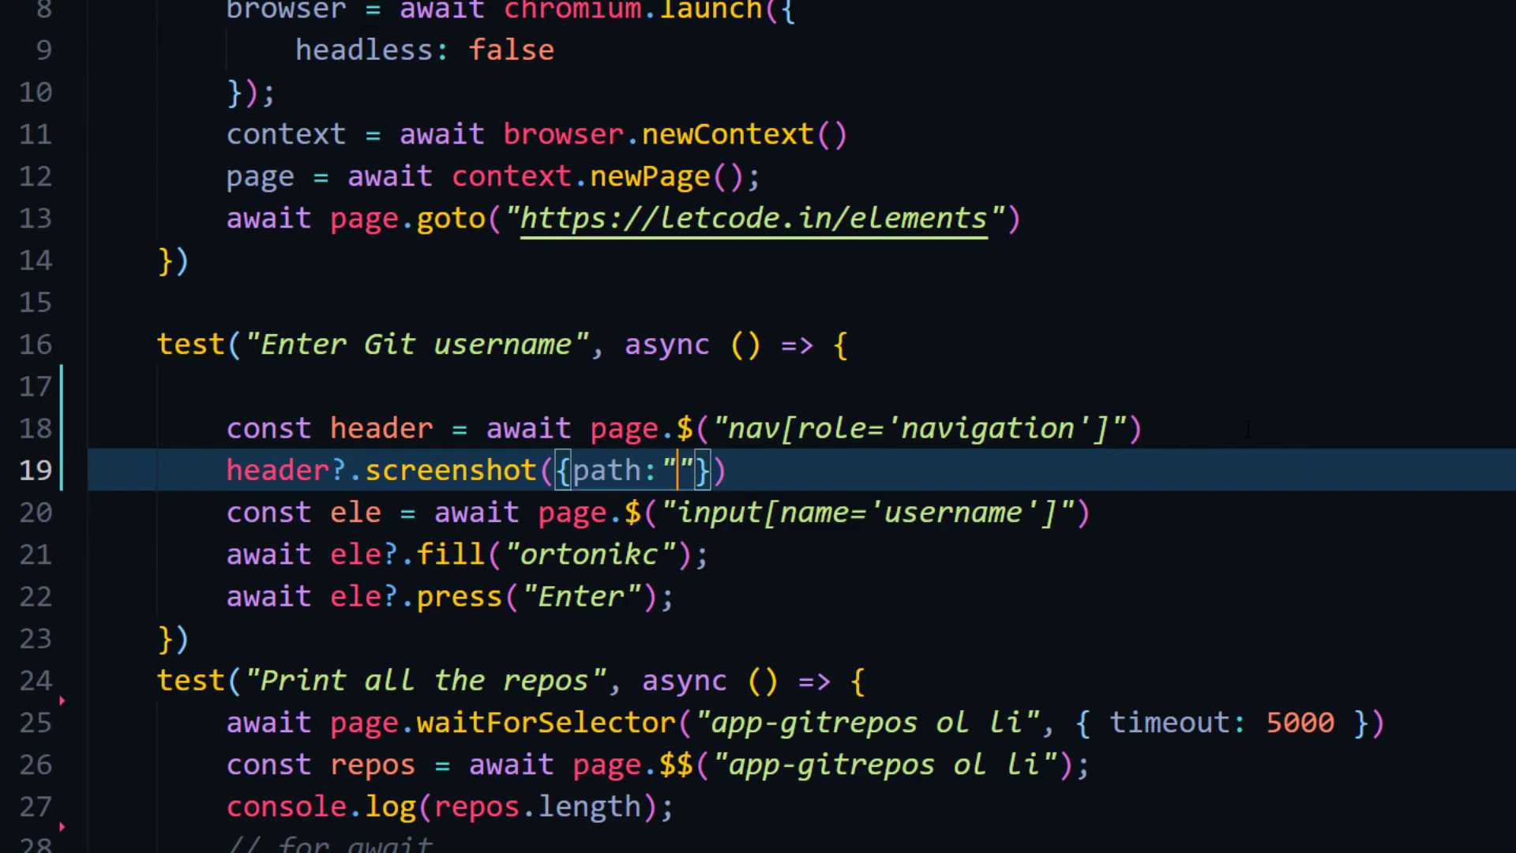
pyautogui.write('header.pn')
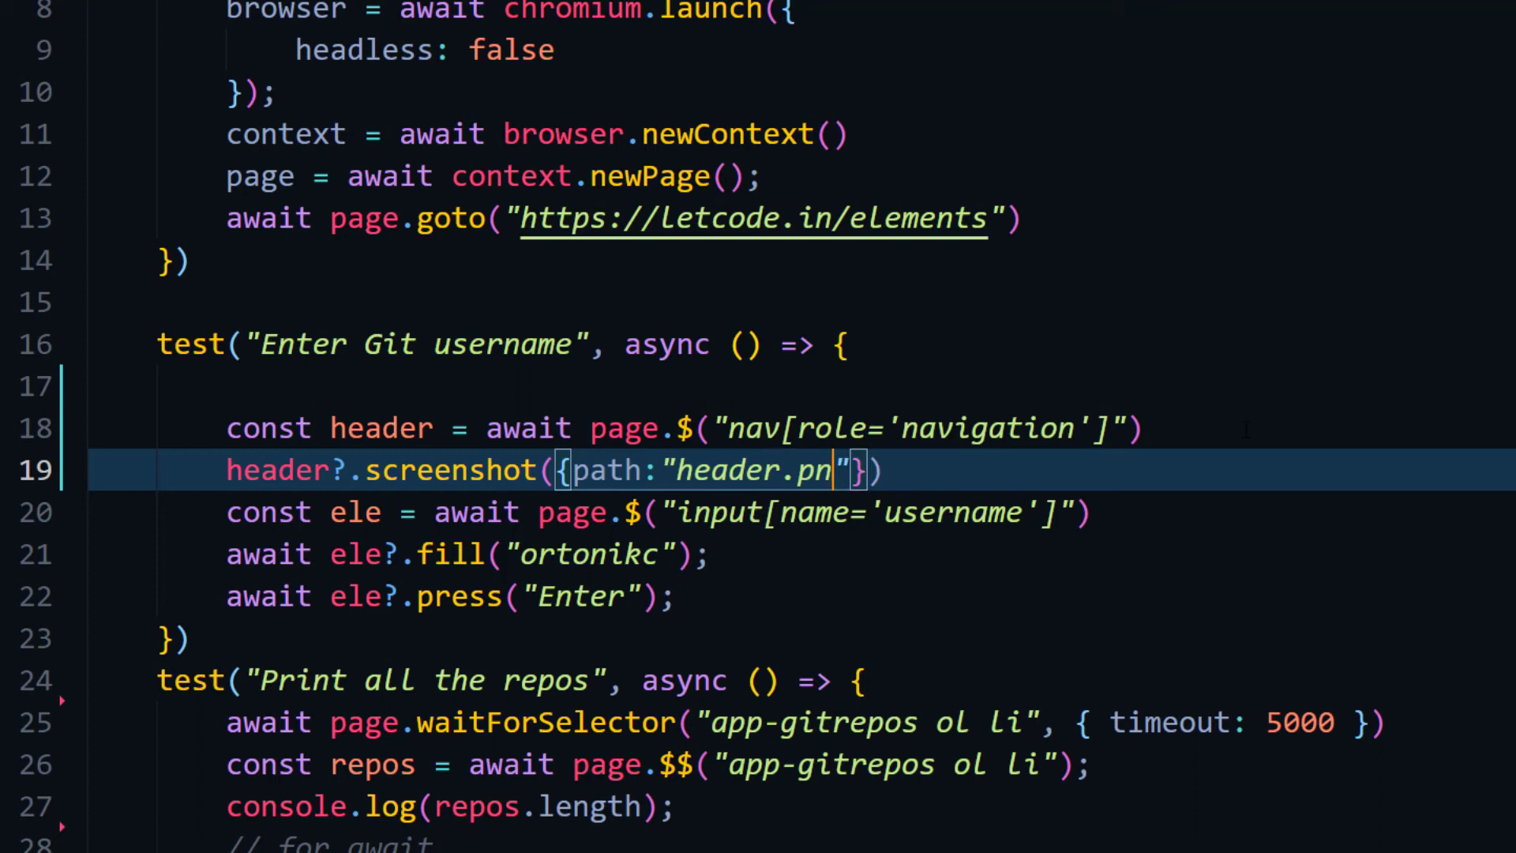
pyautogui.write('g')
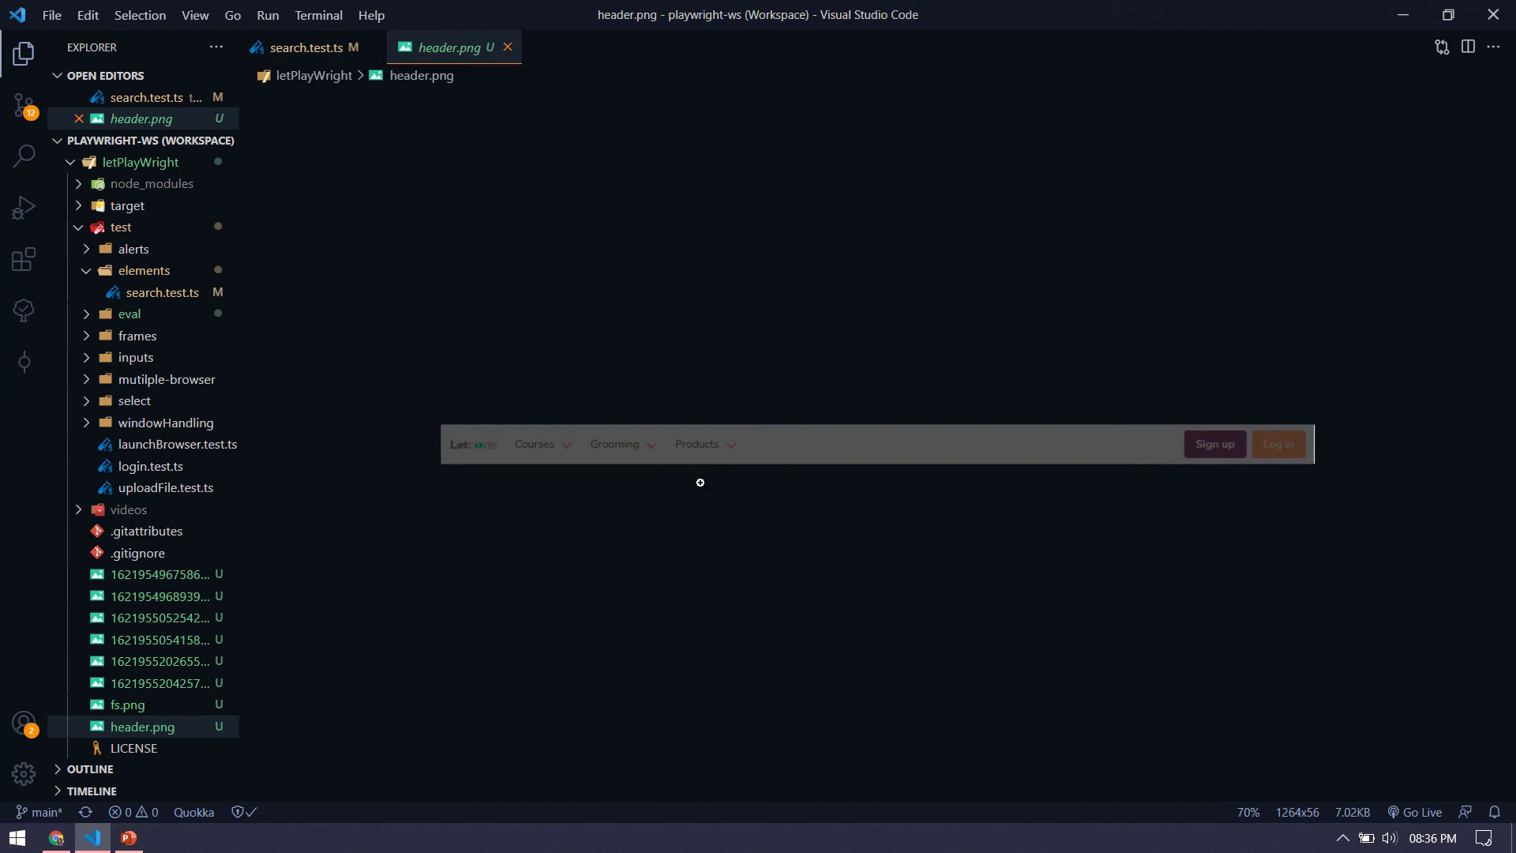
pyautogui.moveTo(748, 518)
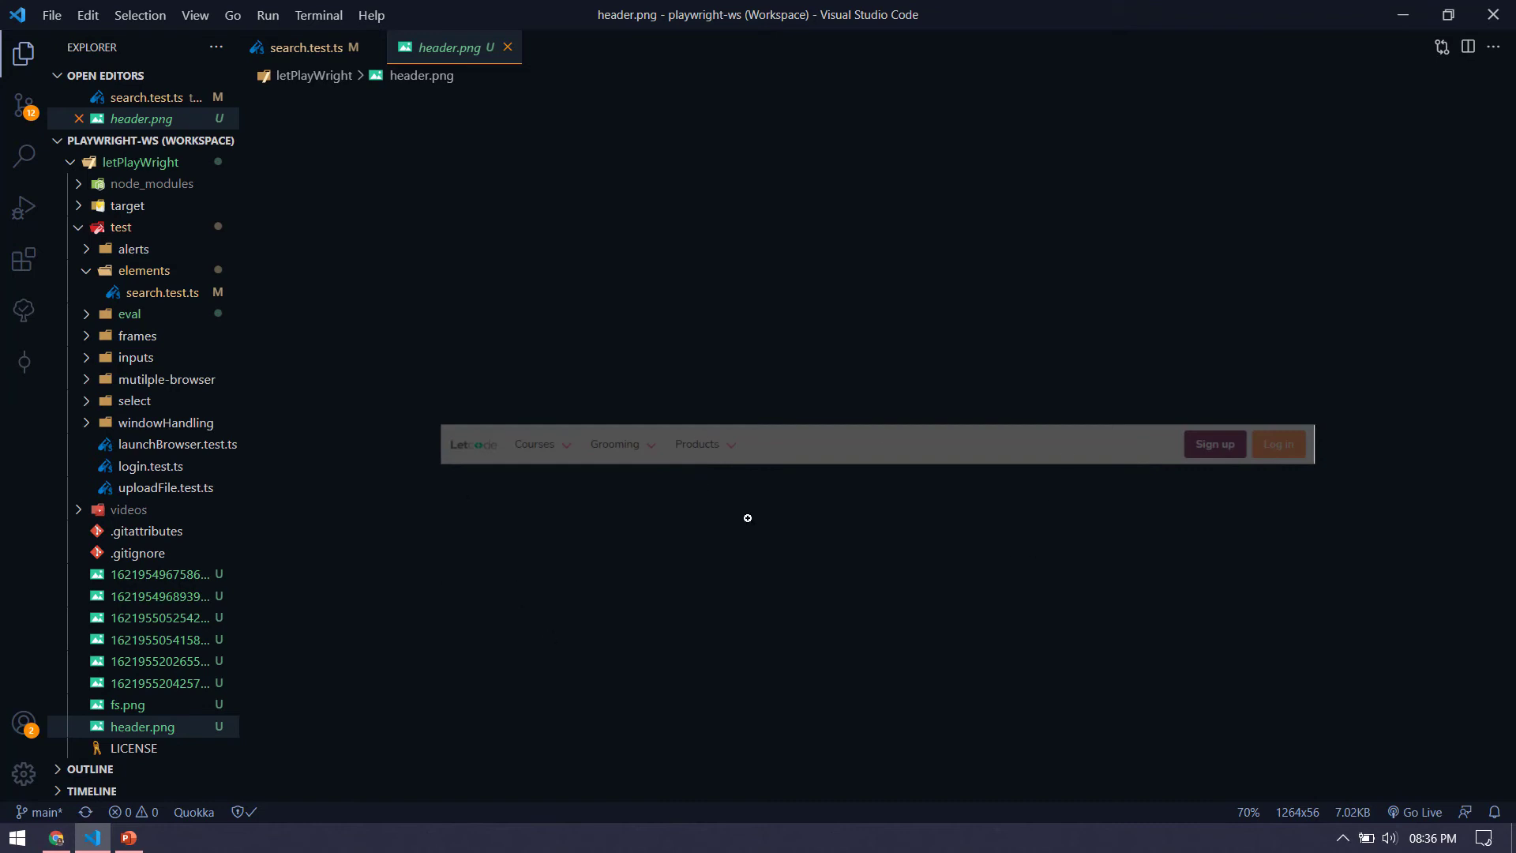
# - Switch windows to view header.png showing only the LetCode navigation bar
pyautogui.press('Alt+Tab')
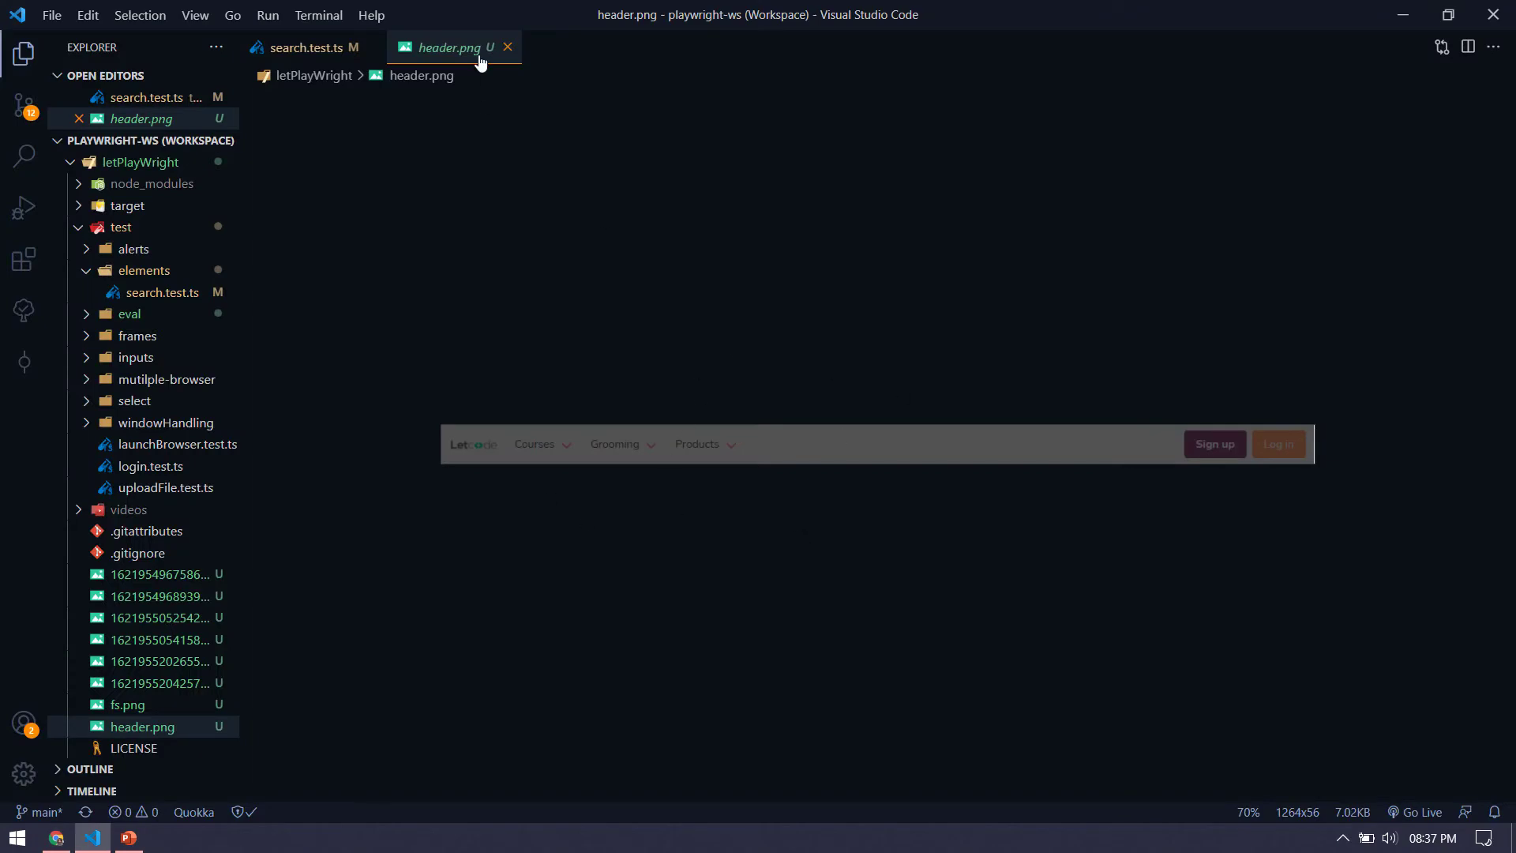
pyautogui.moveTo(507, 47)
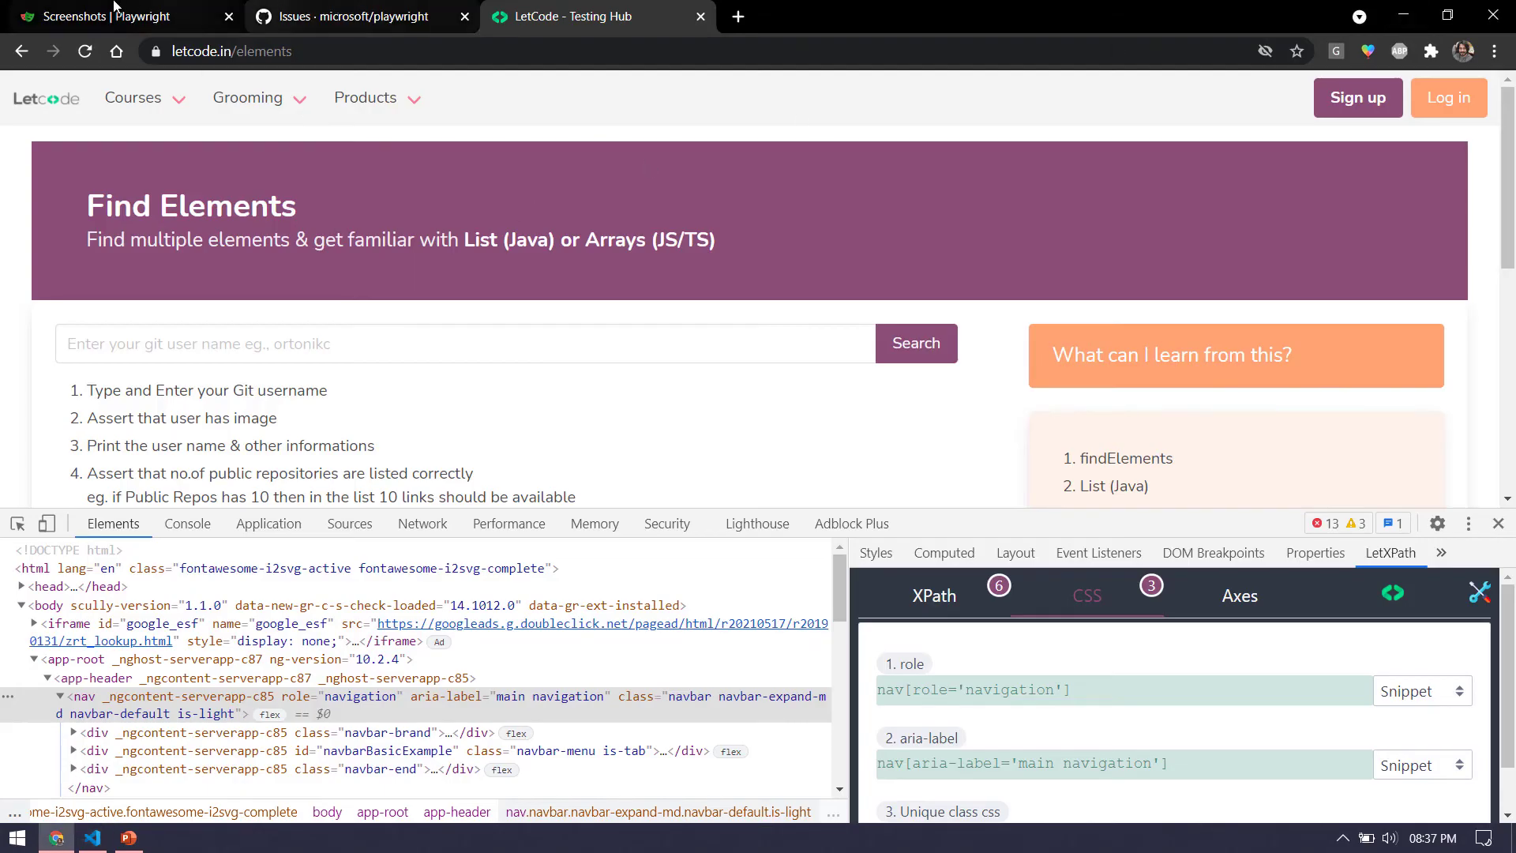
# - Review the page.screenshot reference's clip, fullPage and omitBackground options from the Screenshots guide
pyautogui.click(102, 16)
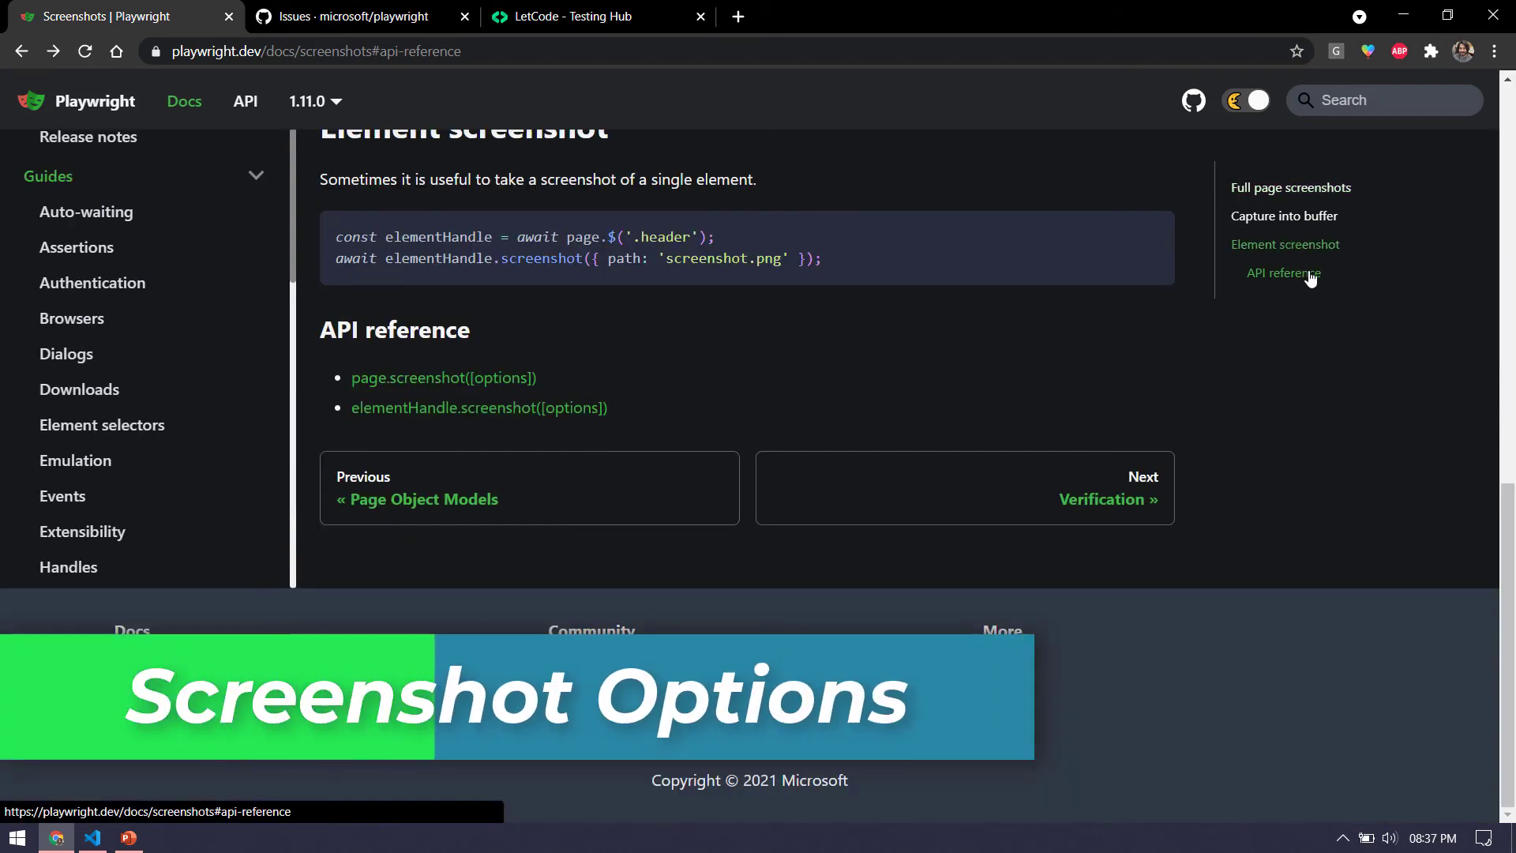
pyautogui.moveTo(431, 496)
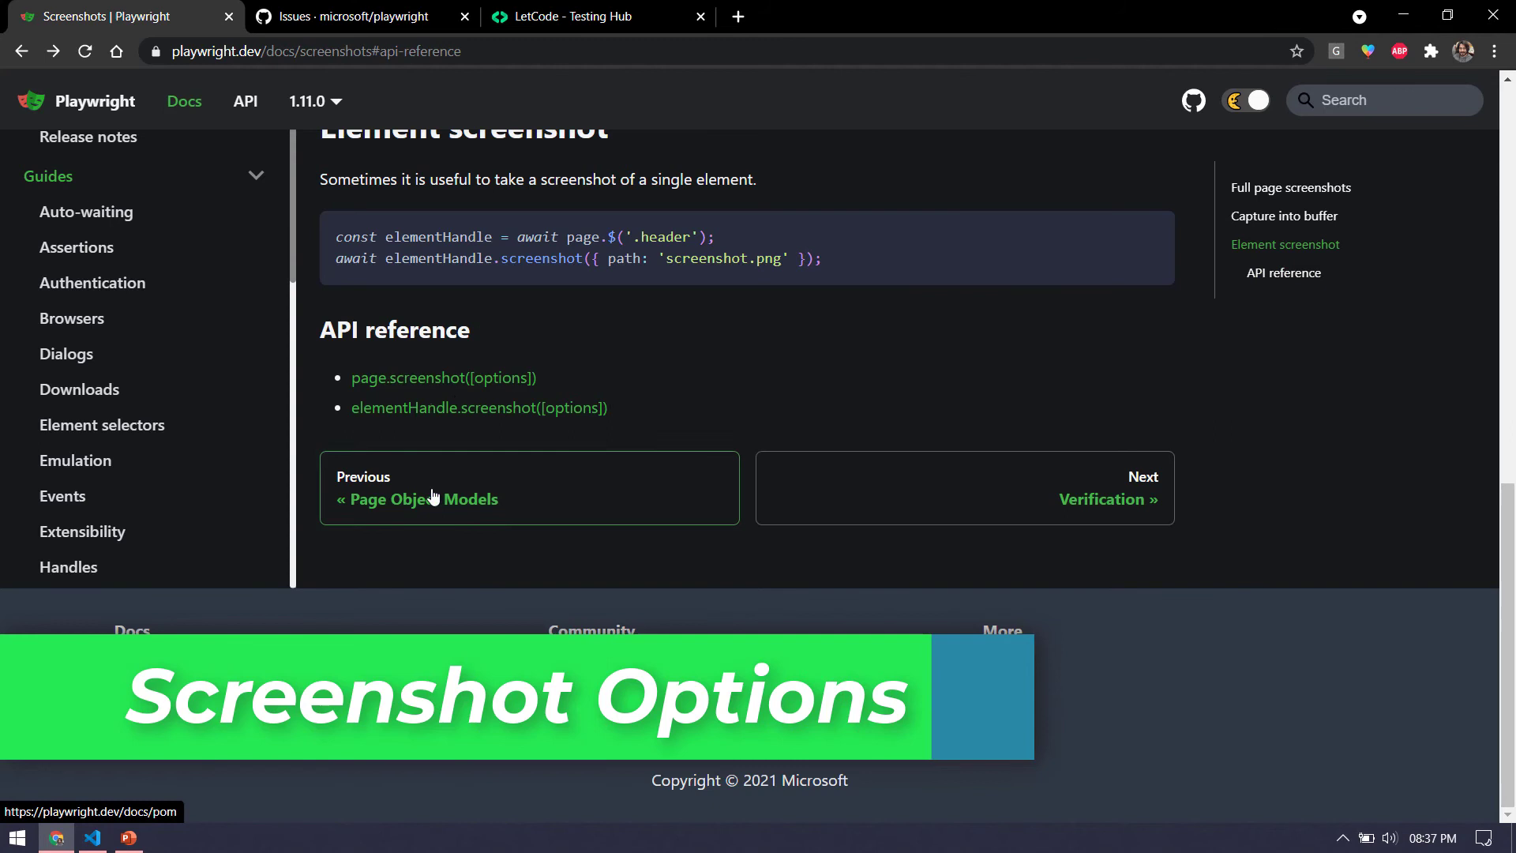
pyautogui.click(442, 377)
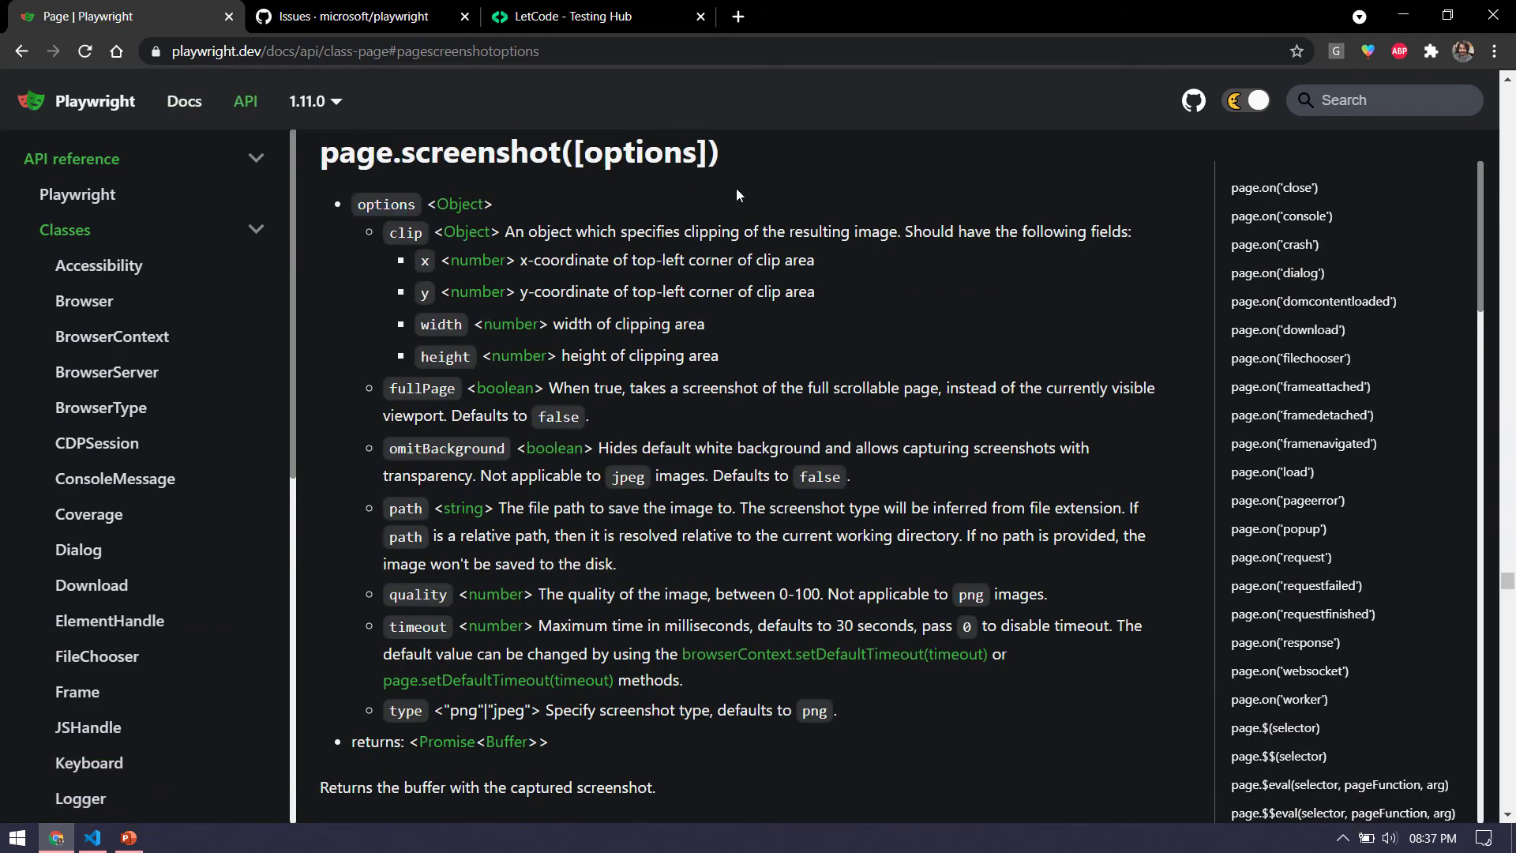
pyautogui.doubleClick(404, 230)
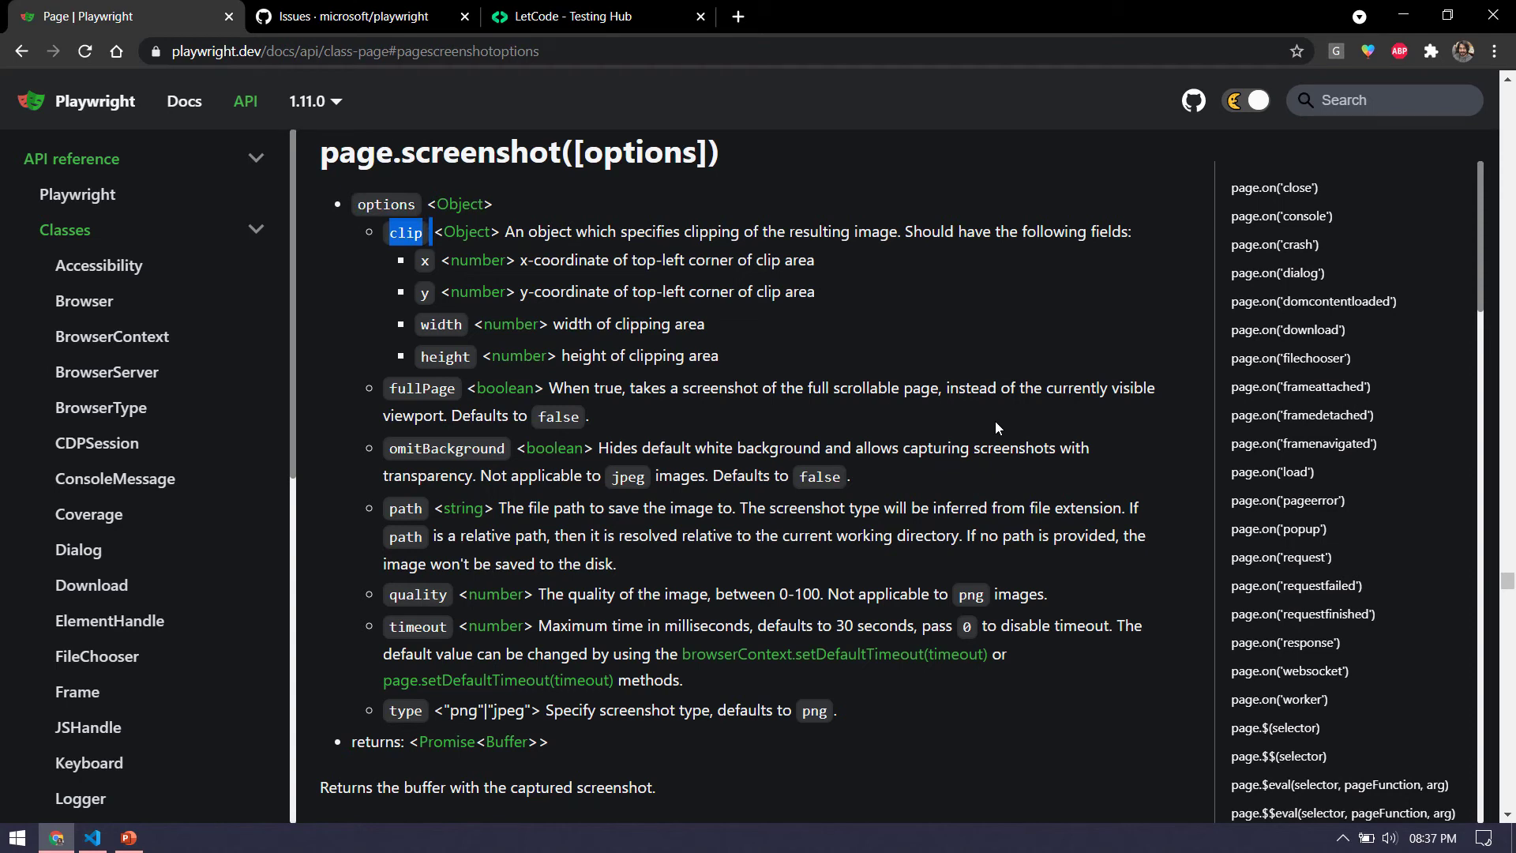
pyautogui.moveTo(1017, 306)
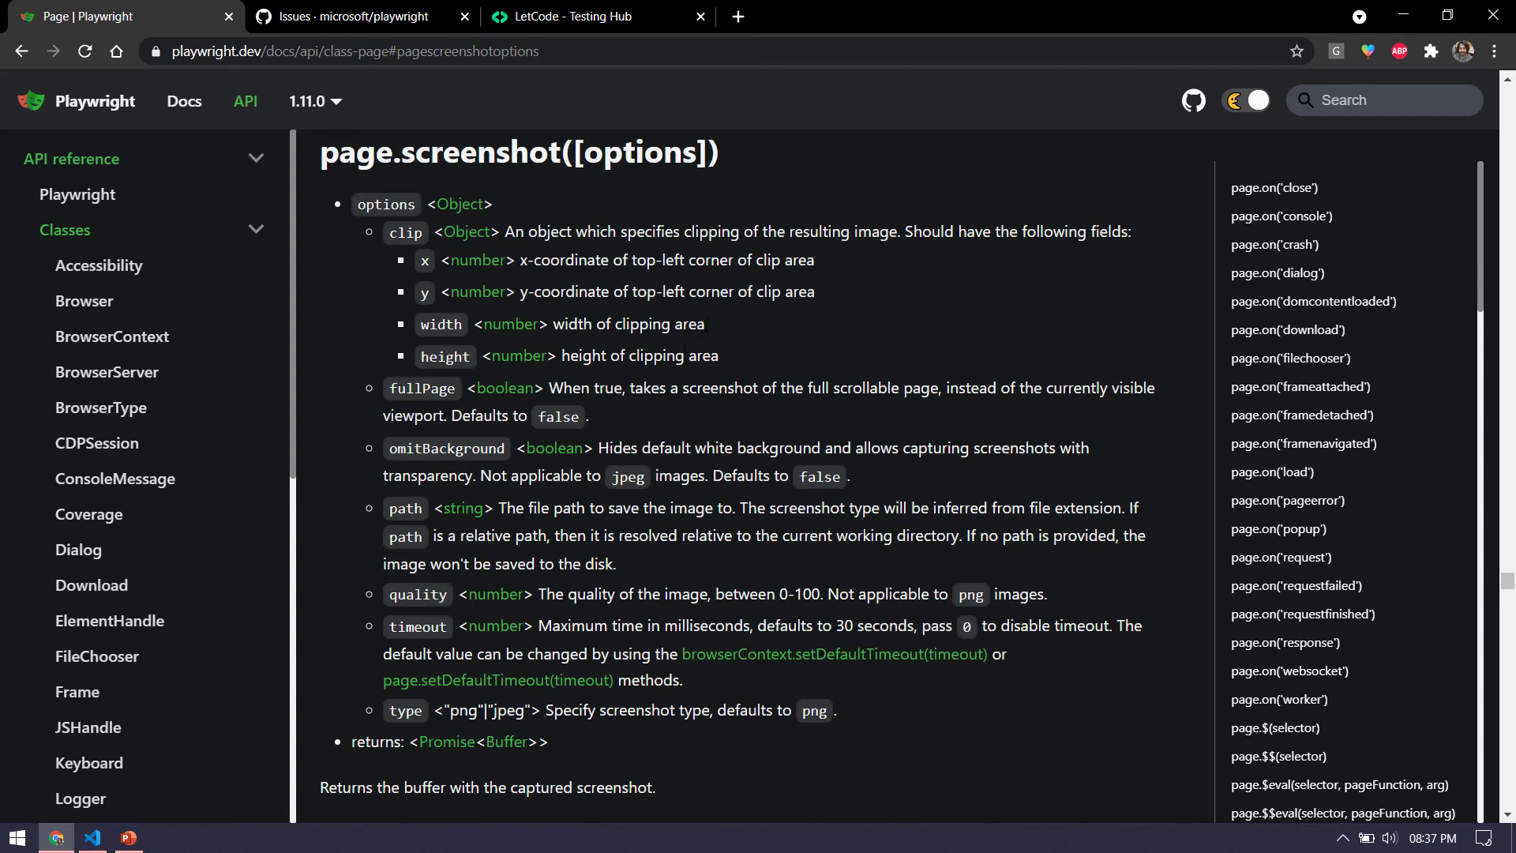
pyautogui.doubleClick(421, 388)
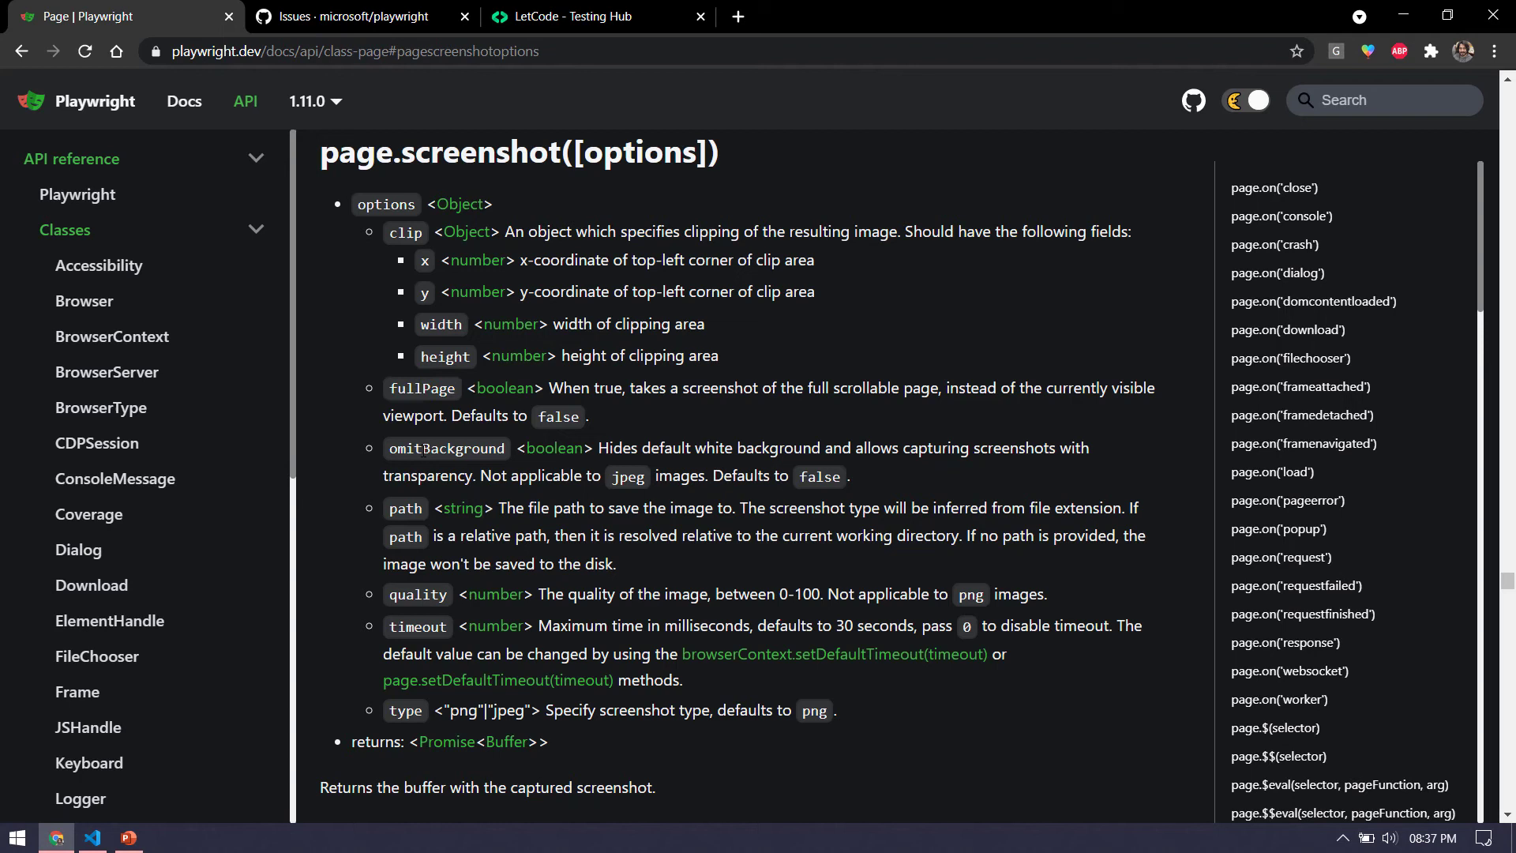
pyautogui.doubleClick(446, 449)
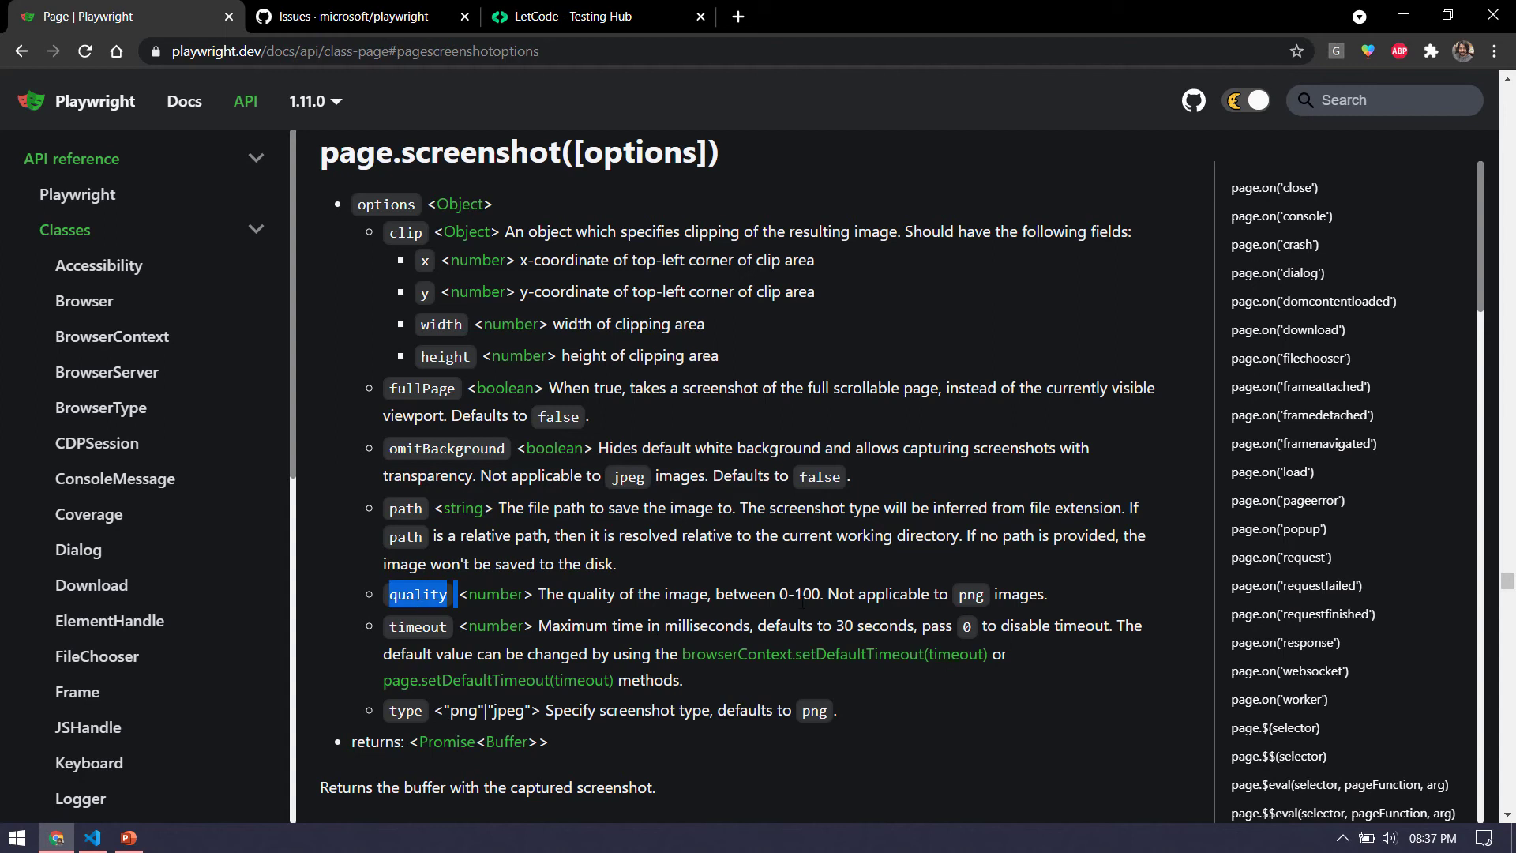
# - Review the quality 0-100 range, timeout and type options, then head back toward the guide
pyautogui.moveTo(780, 594); pyautogui.dragTo(838, 594)
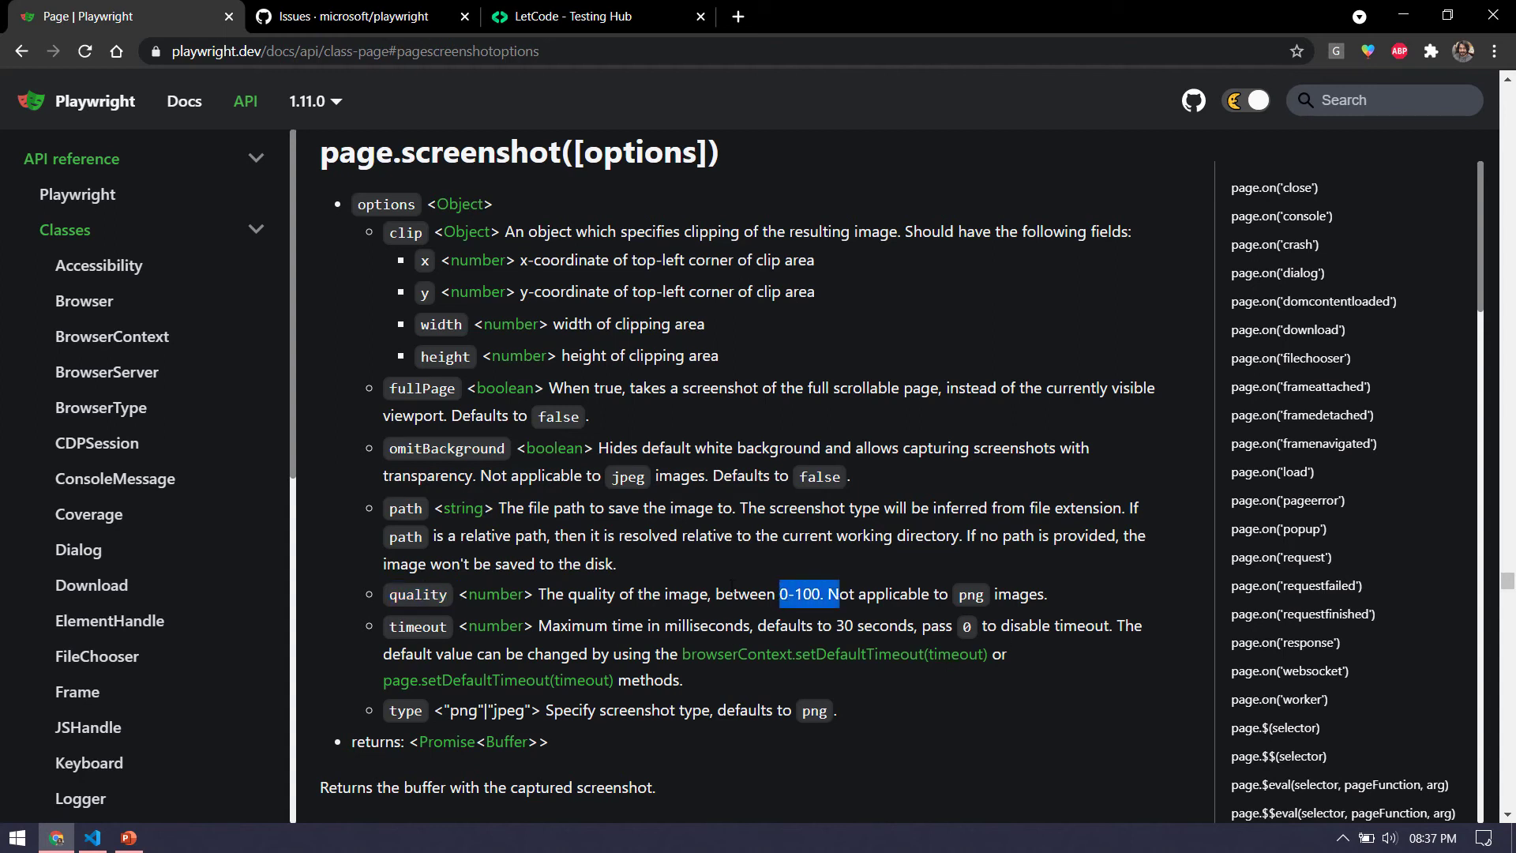
pyautogui.doubleClick(417, 626)
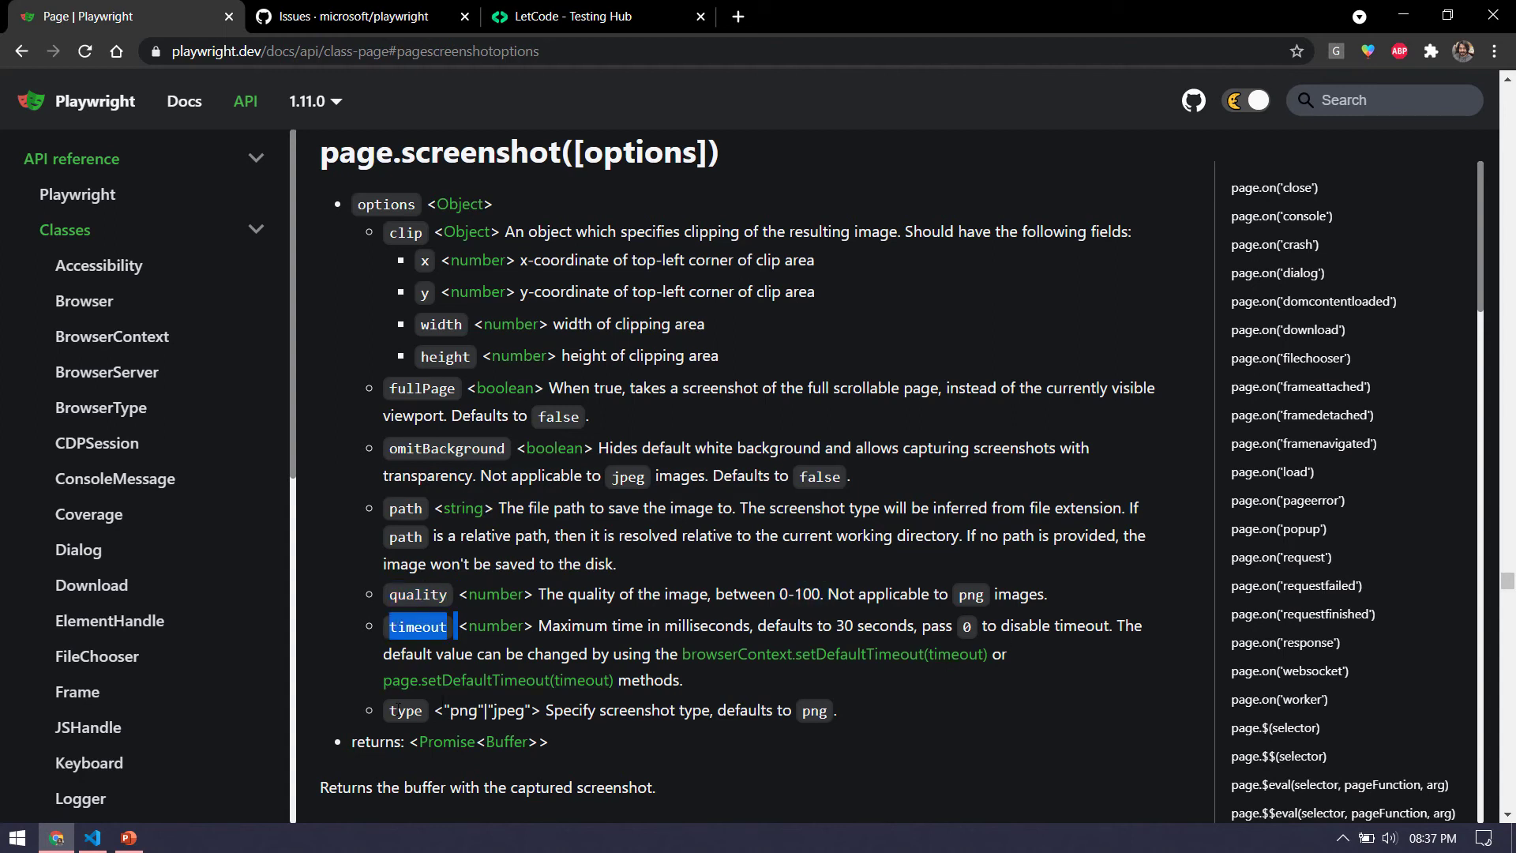
pyautogui.doubleClick(464, 711)
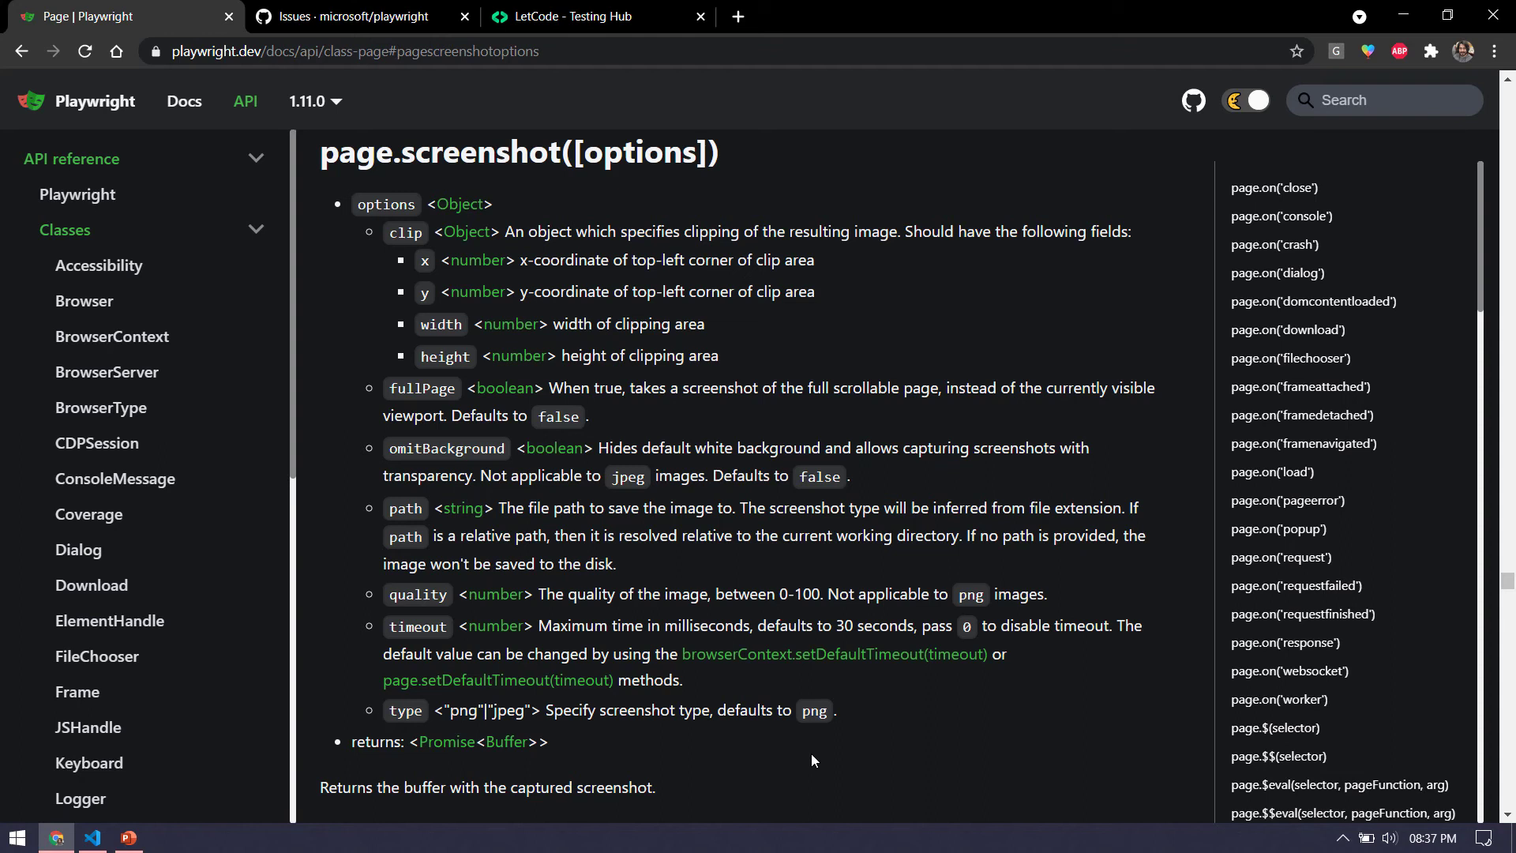
pyautogui.scroll(-3)
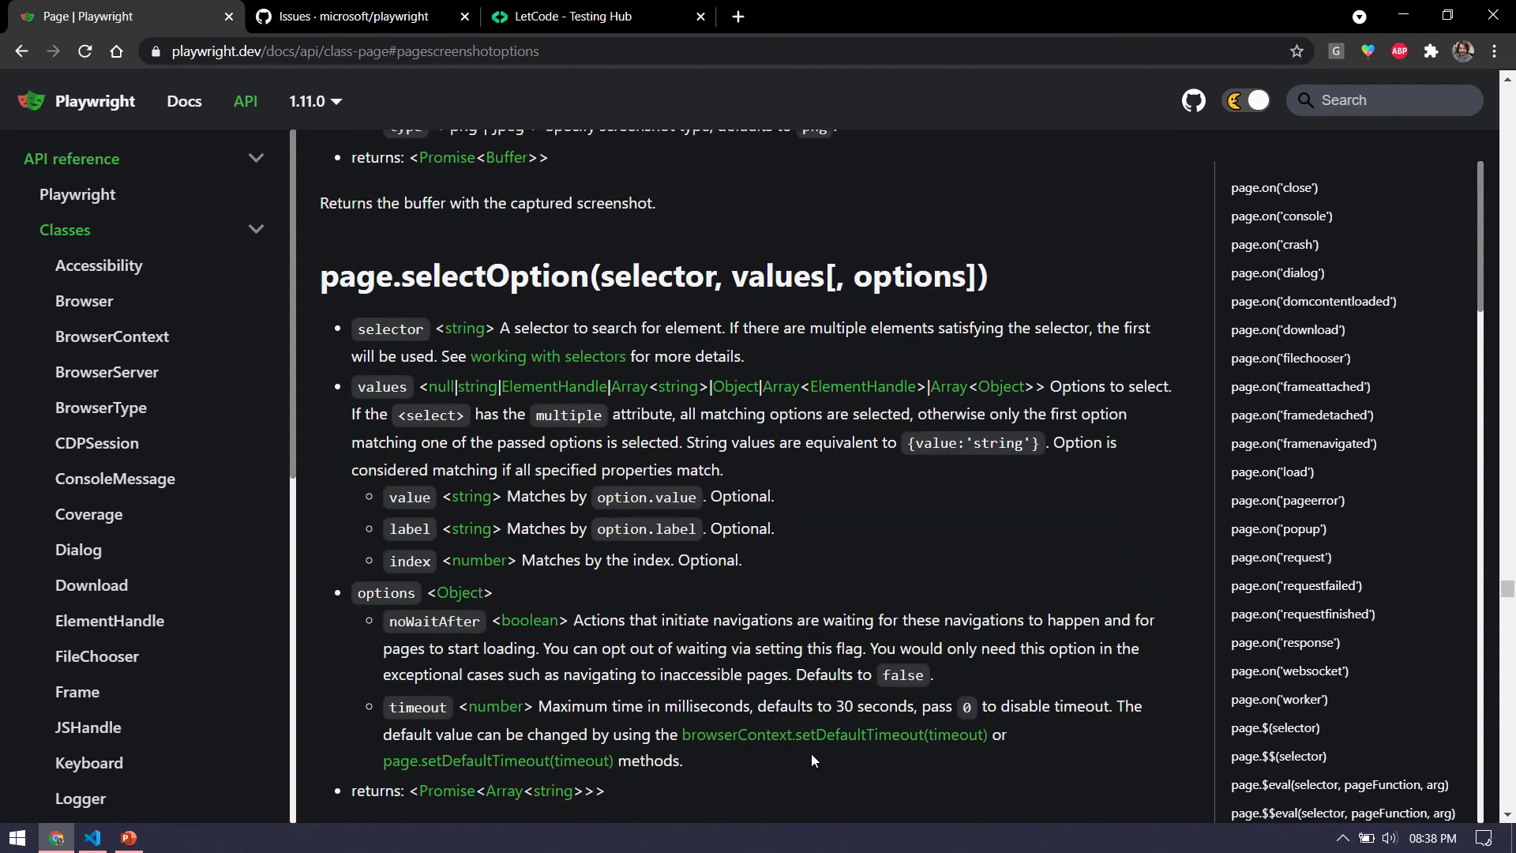
pyautogui.scroll(-3)
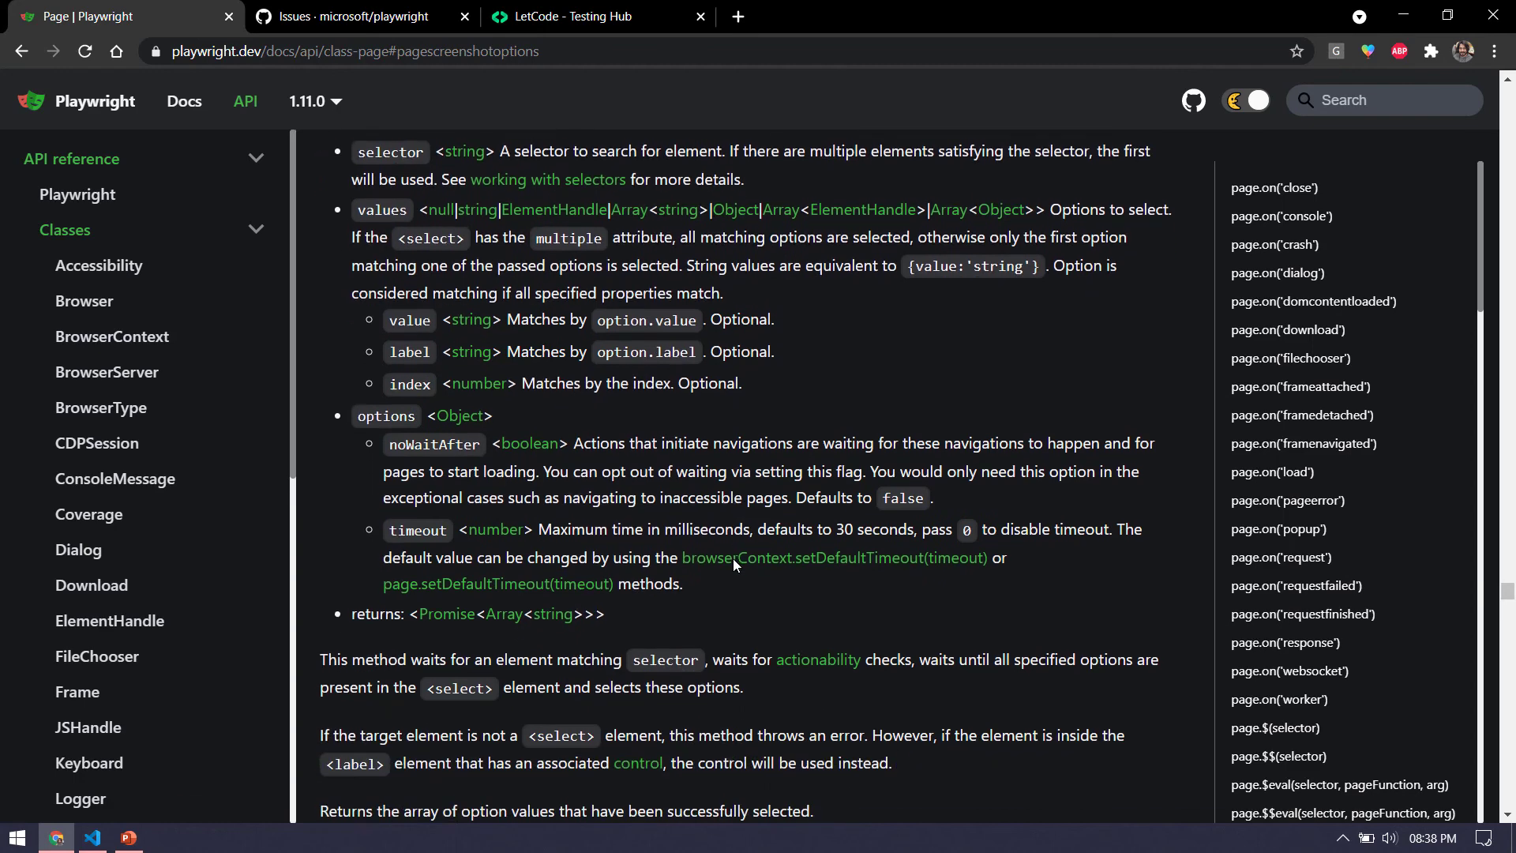
pyautogui.scroll(-3)
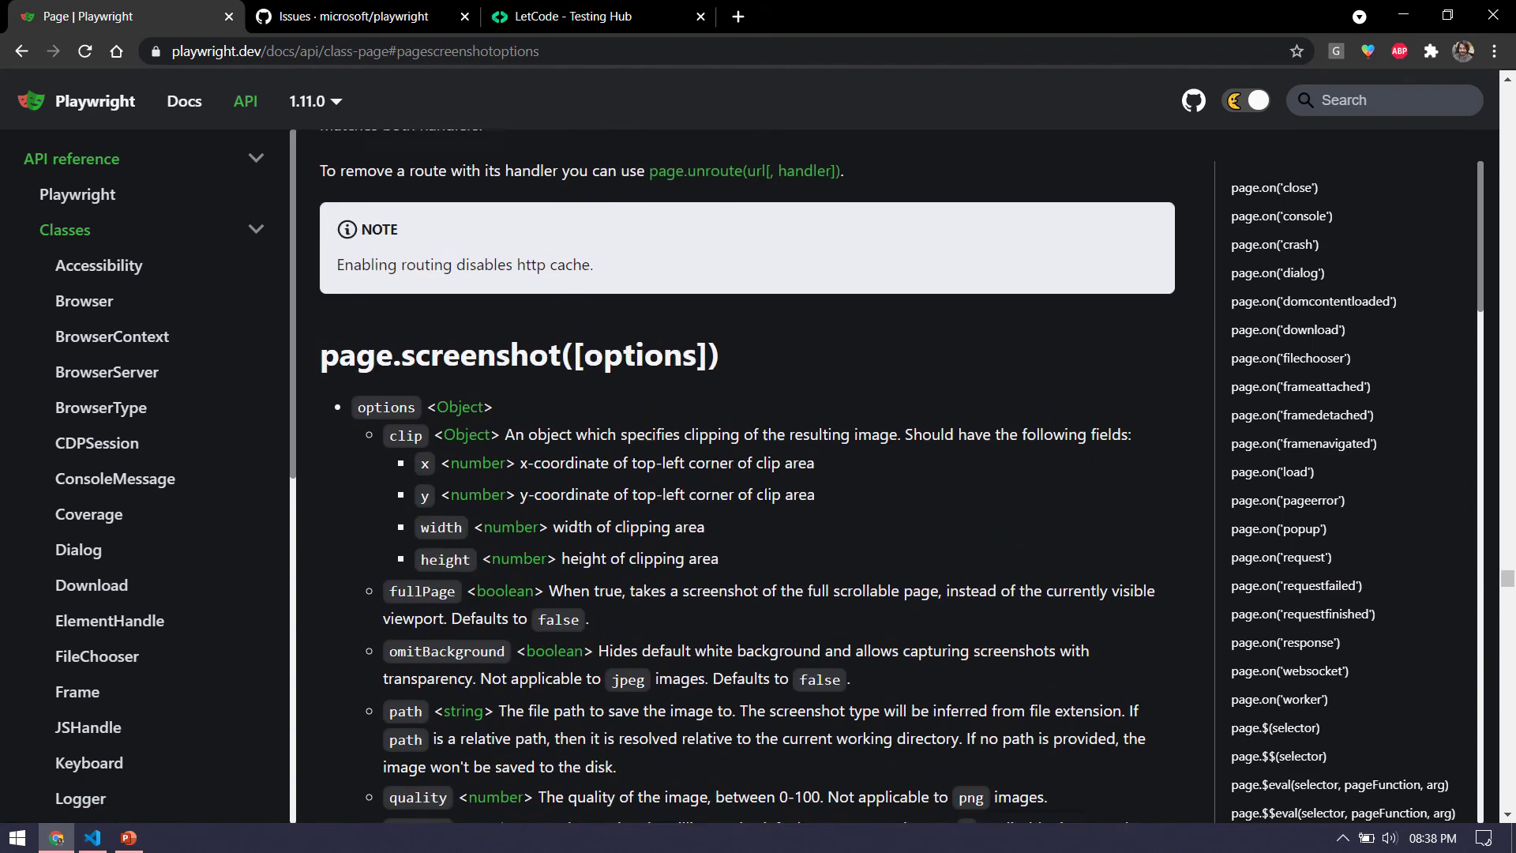
pyautogui.click(19, 49)
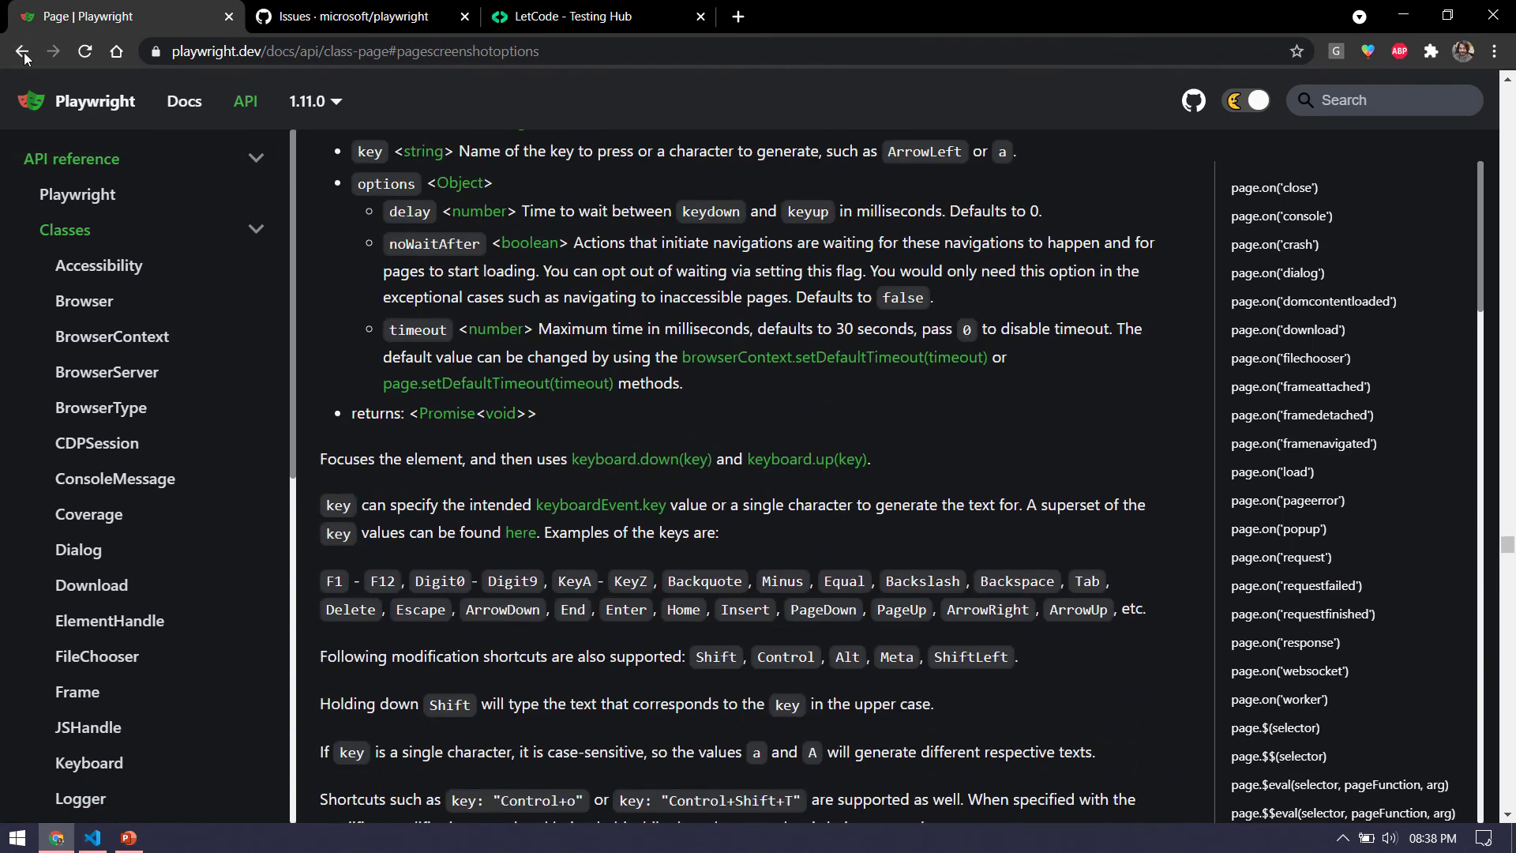
# - Highlight the Screenshots guide's capture-into-buffer code example and return to the page top
pyautogui.click(26, 49)
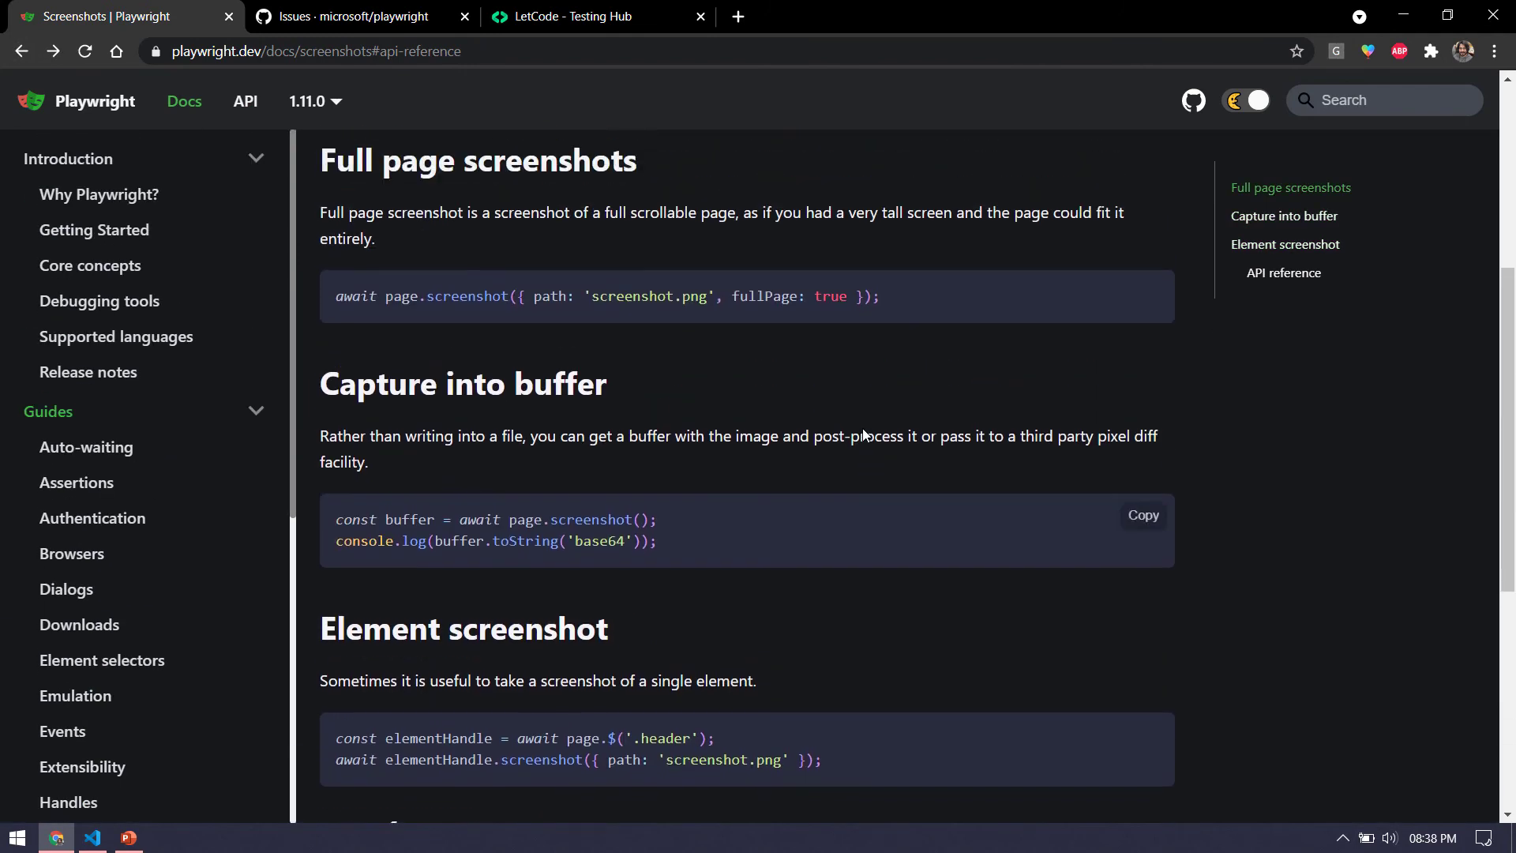
pyautogui.scroll(-3)
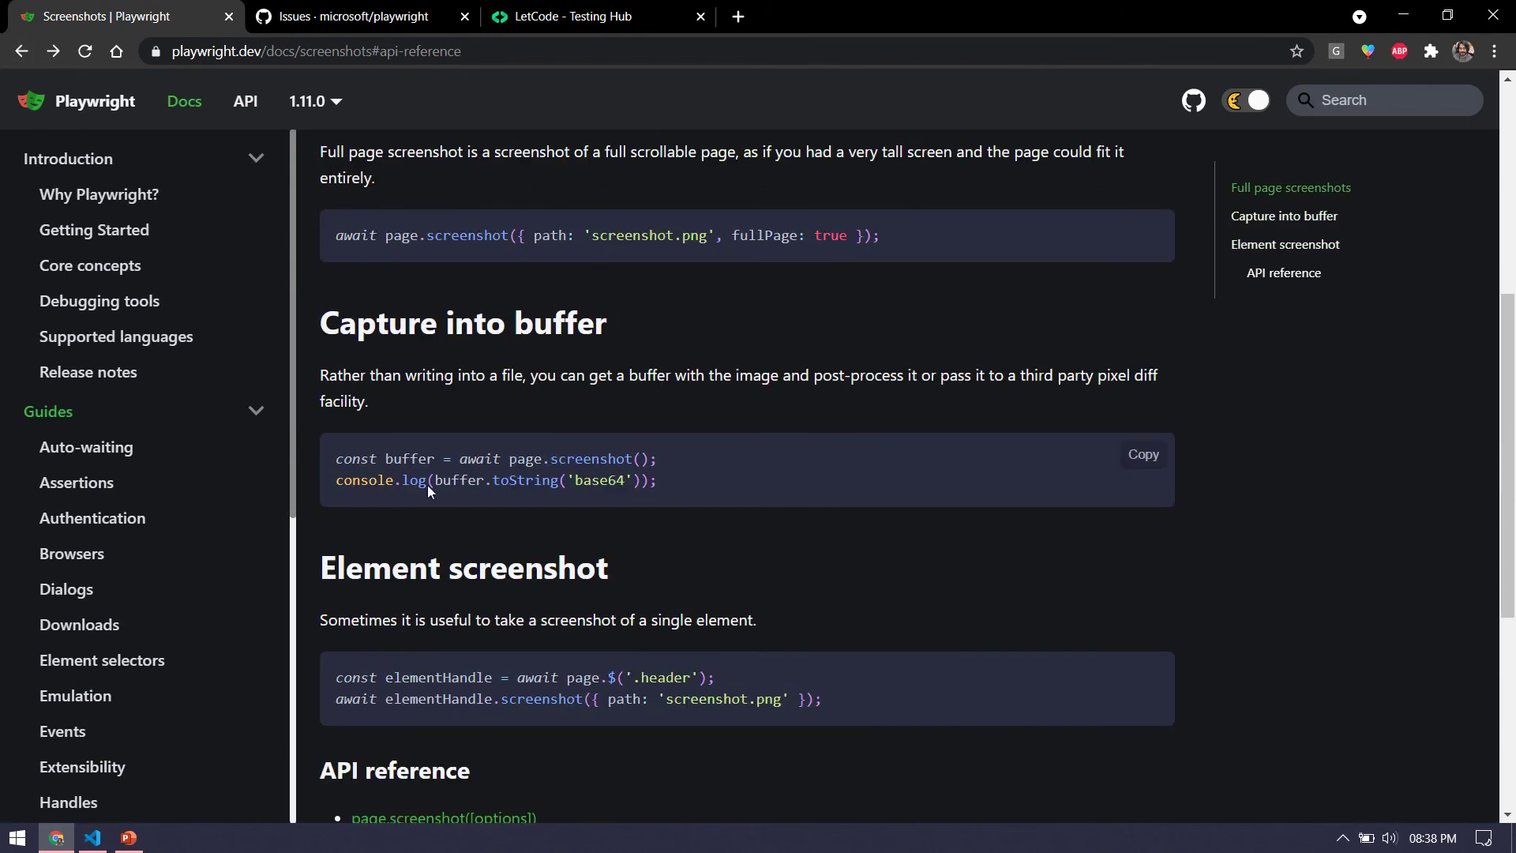
pyautogui.doubleClick(410, 458)
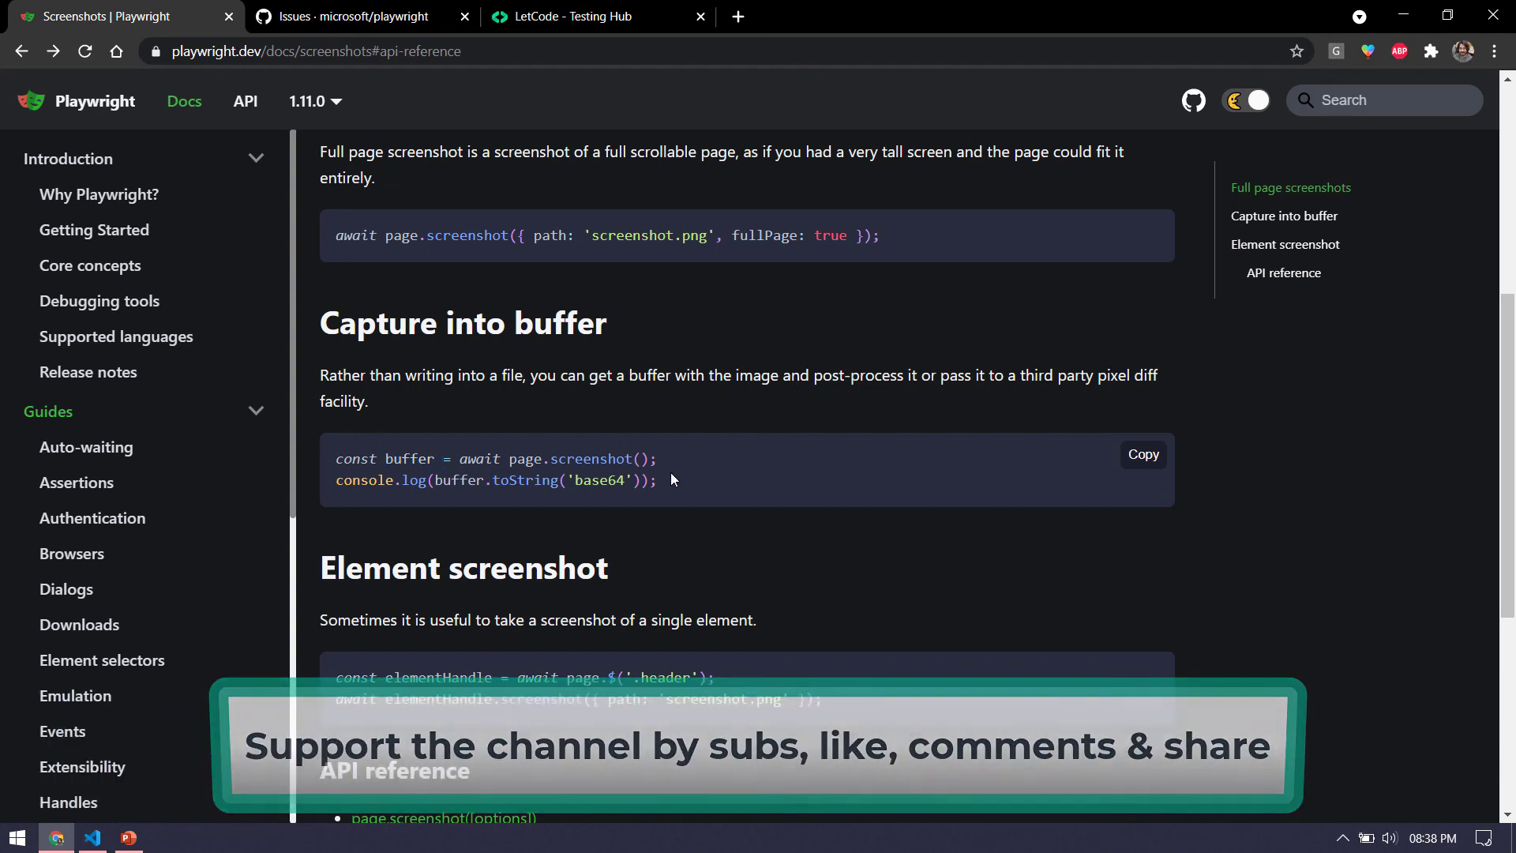
pyautogui.moveTo(335, 458); pyautogui.dragTo(656, 480)
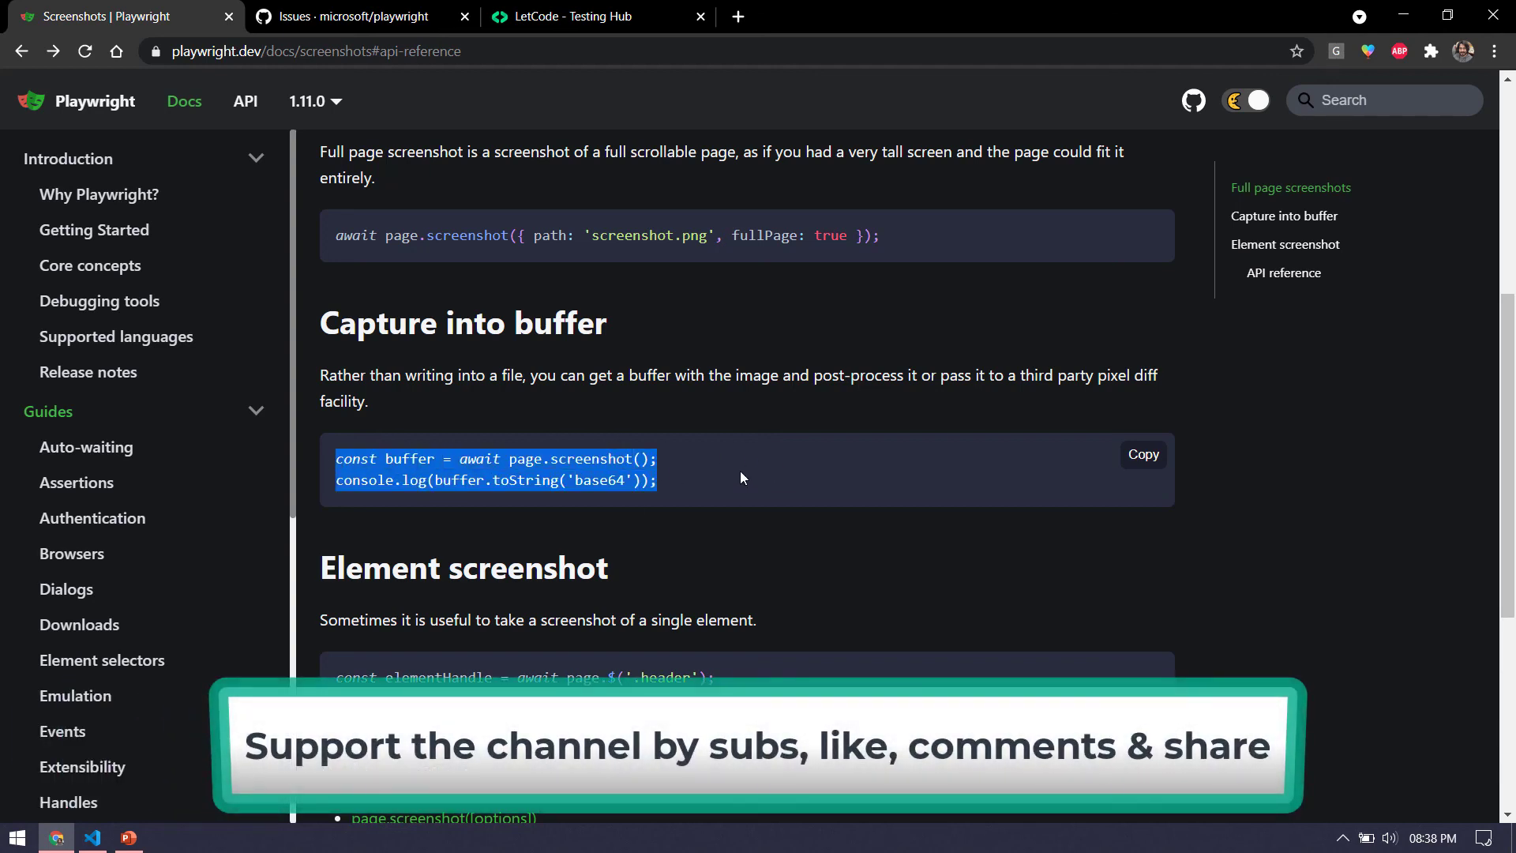
pyautogui.doubleClick(411, 458)
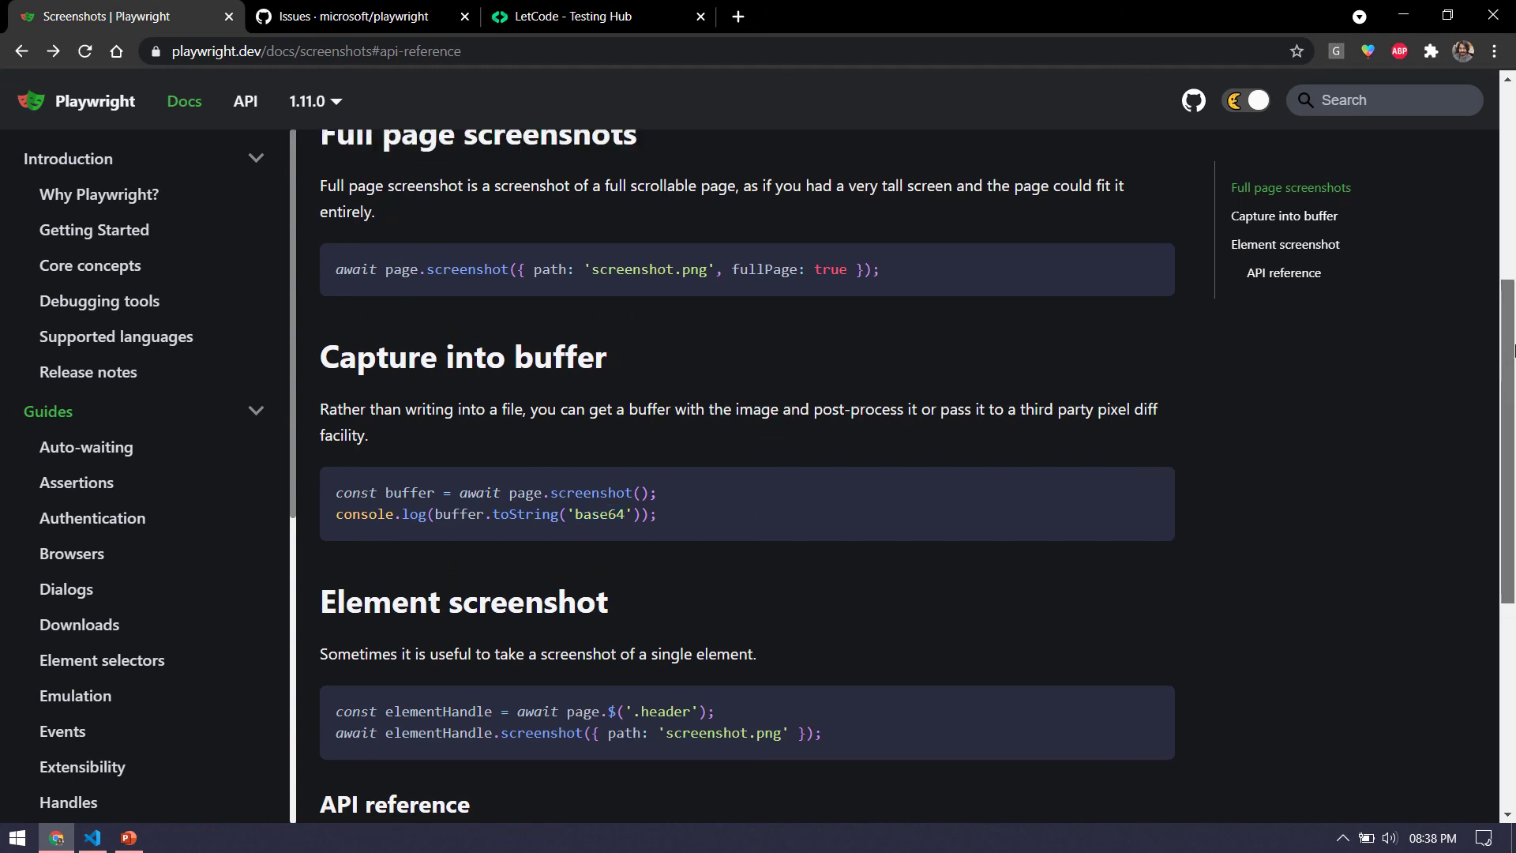
pyautogui.scroll(3)
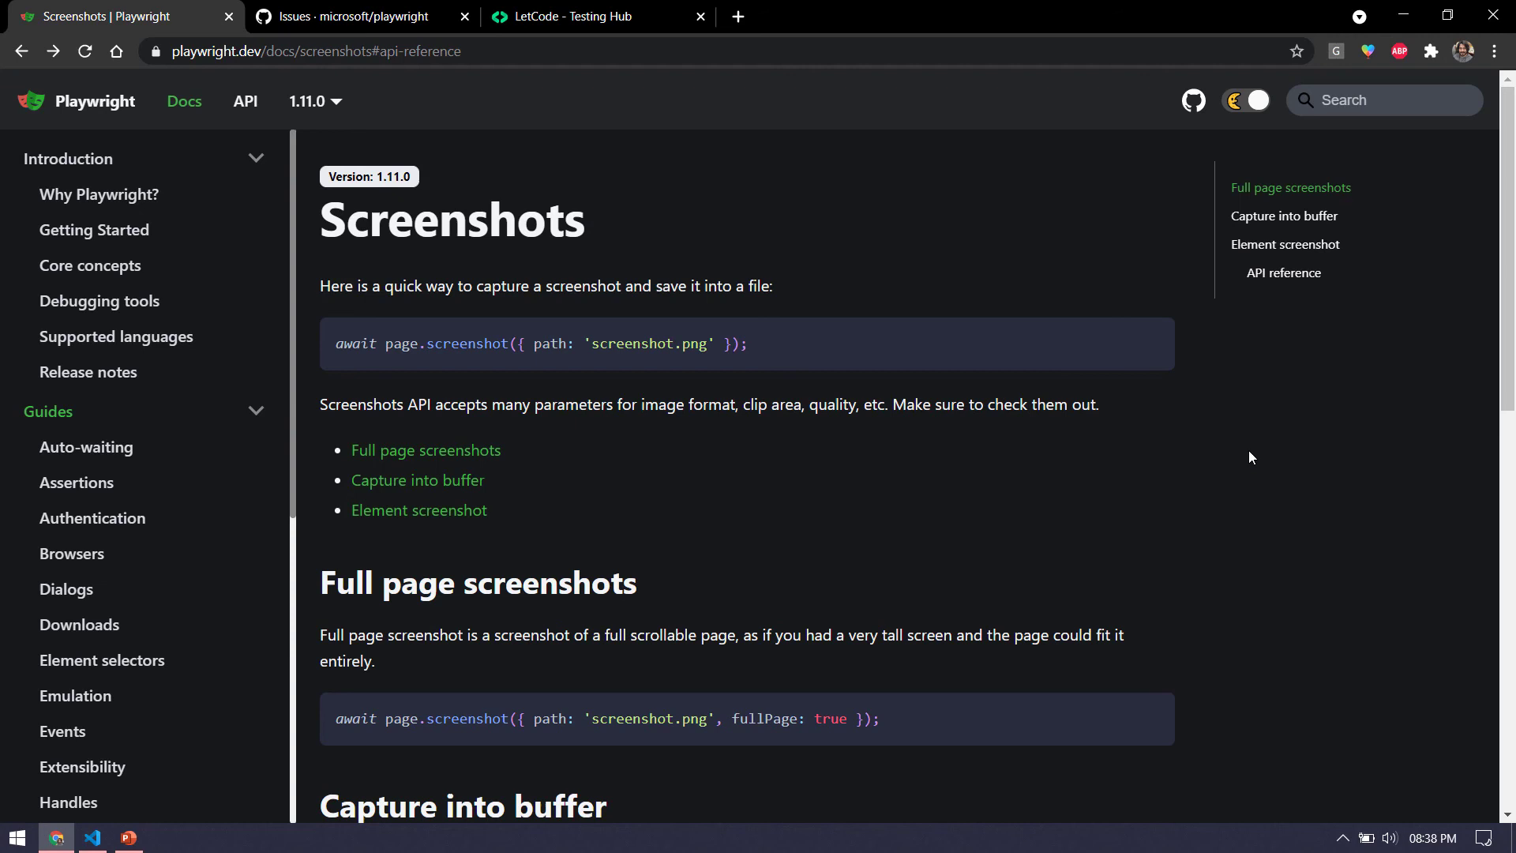